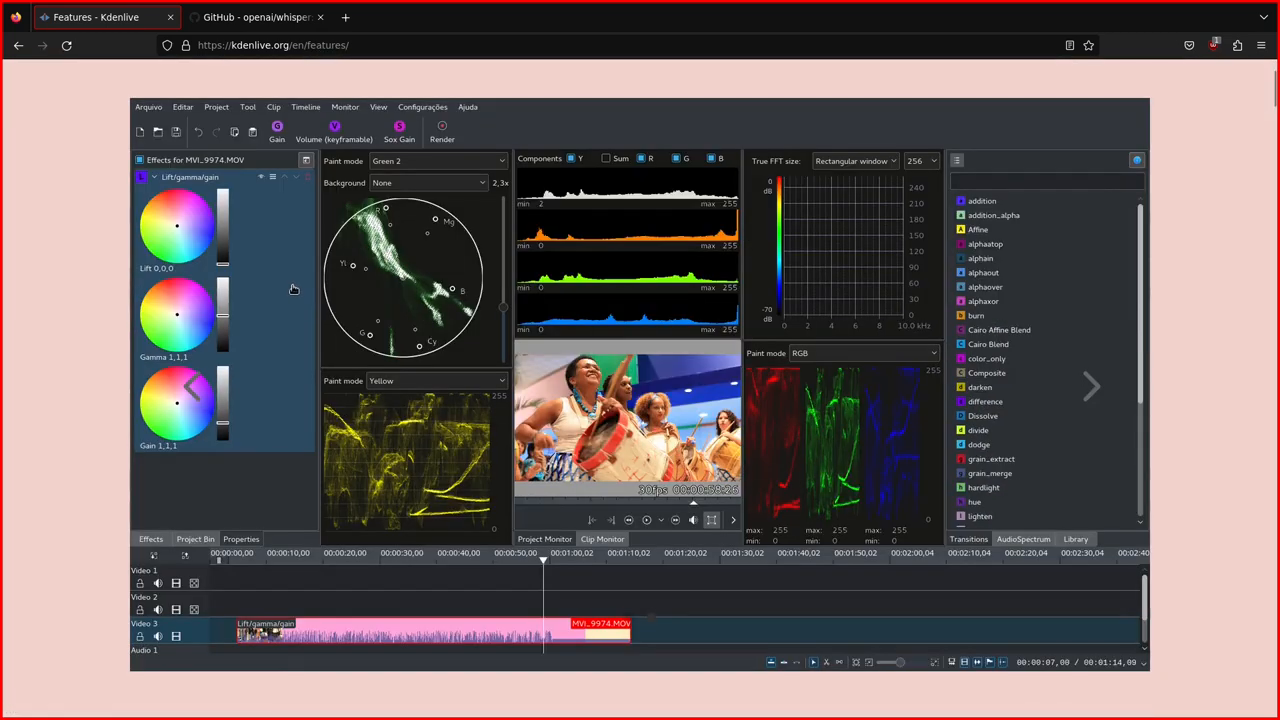
# Step: Scroll the Speech to Text docs past Whisper to 'Creating subtitle by speech recognition'
pyautogui.scroll(-3)
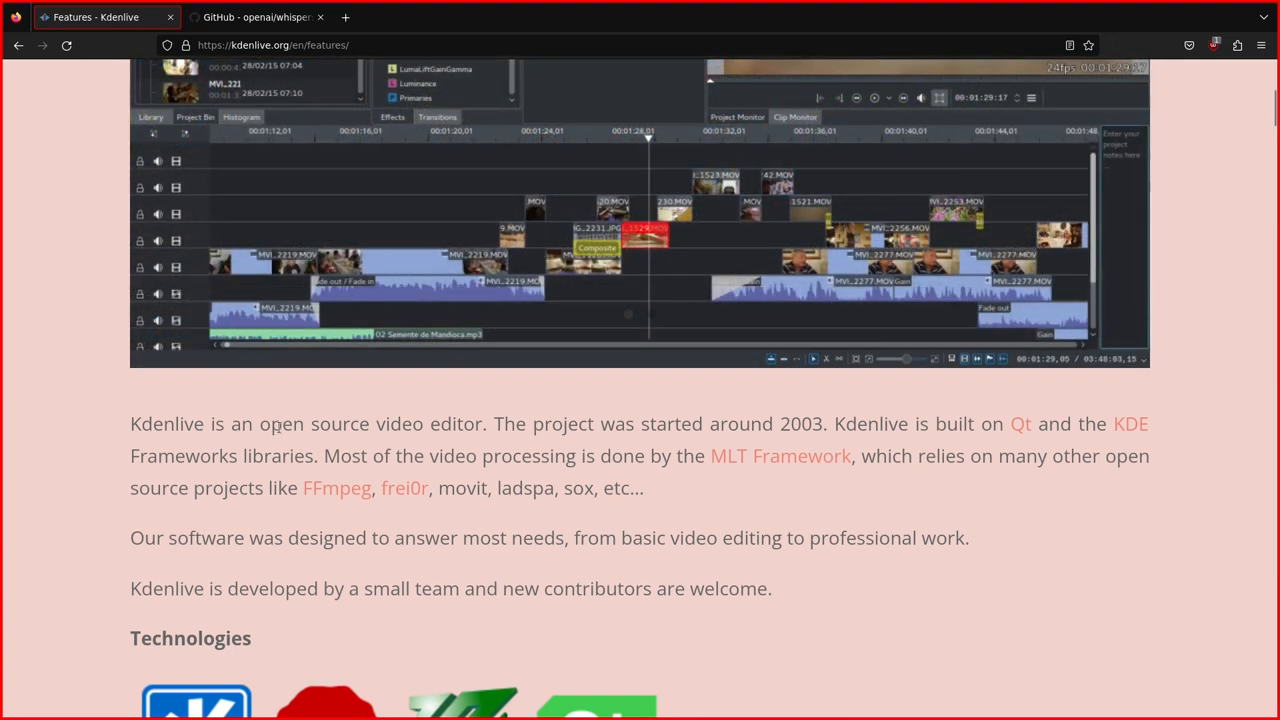
pyautogui.moveTo(272, 423); pyautogui.dragTo(476, 423)
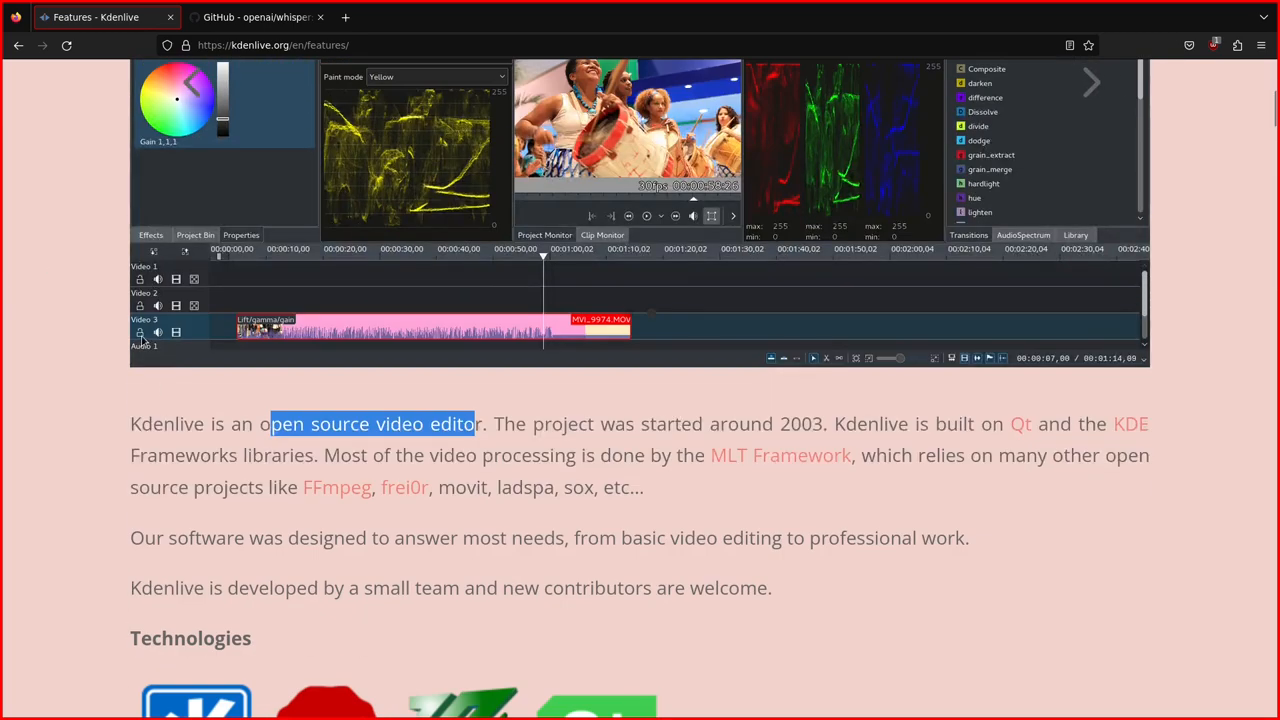
pyautogui.scroll(-3)
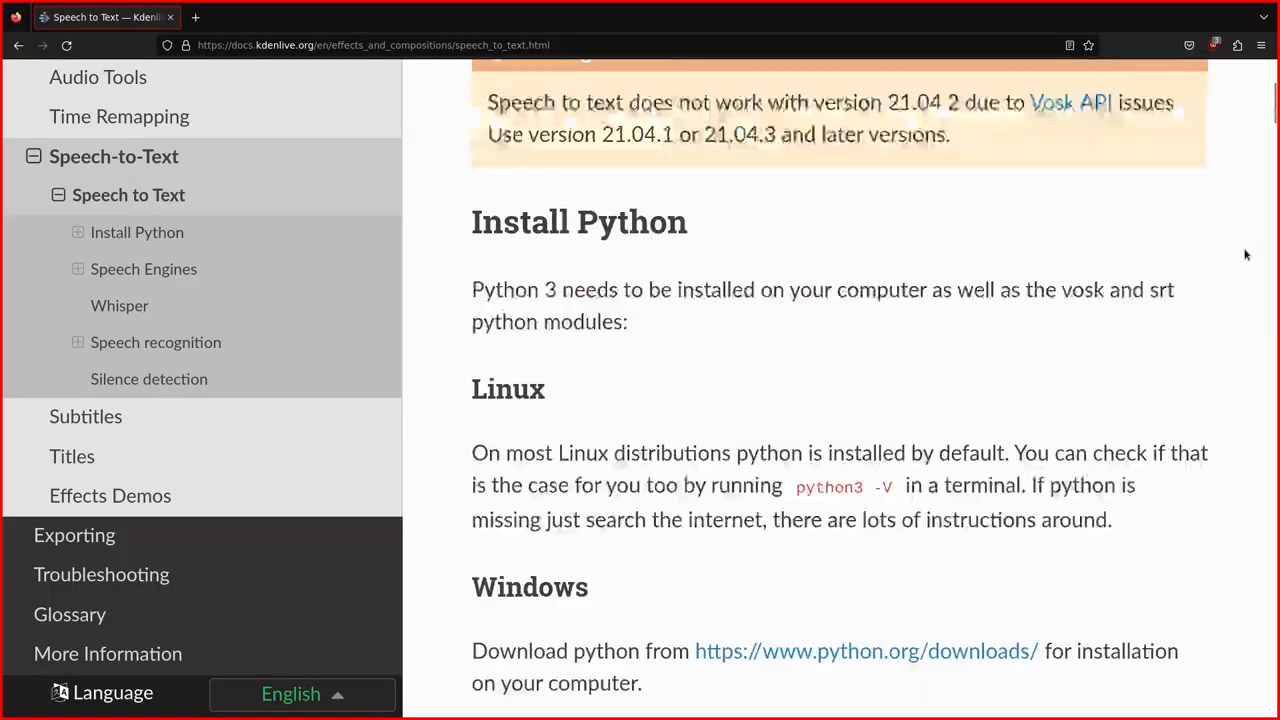
pyautogui.scroll(-3)
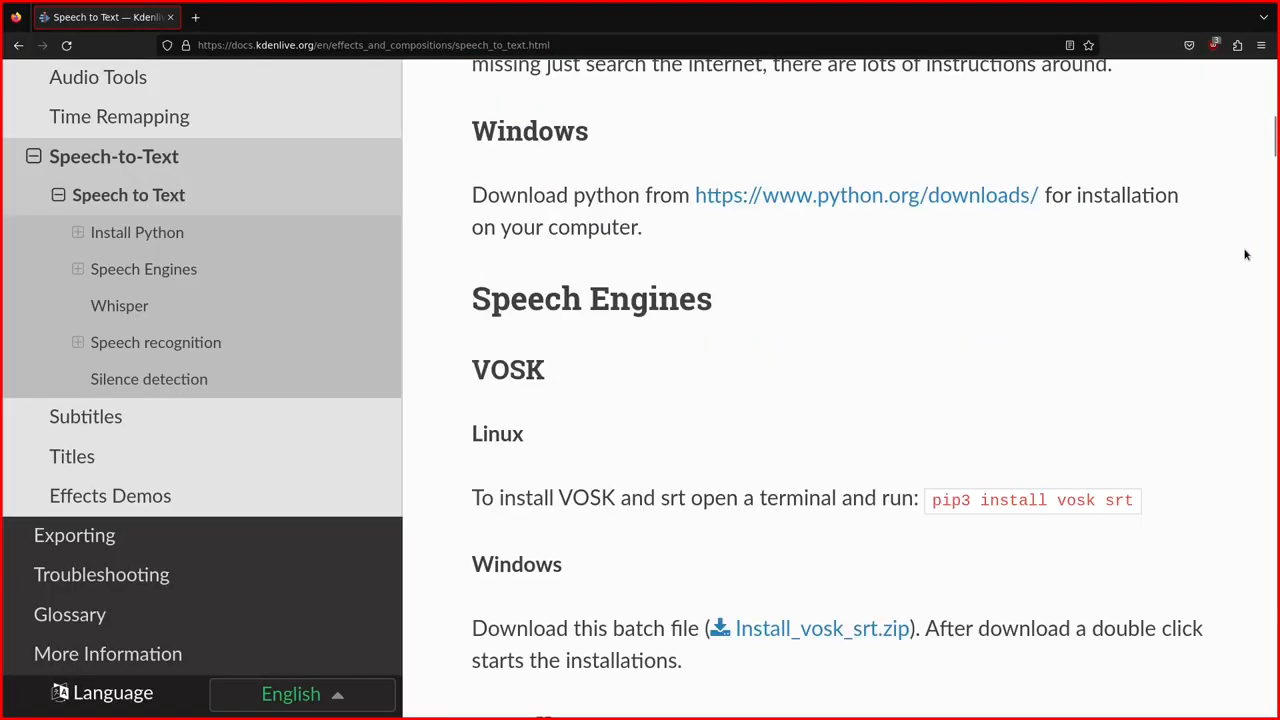
pyautogui.scroll(-3)
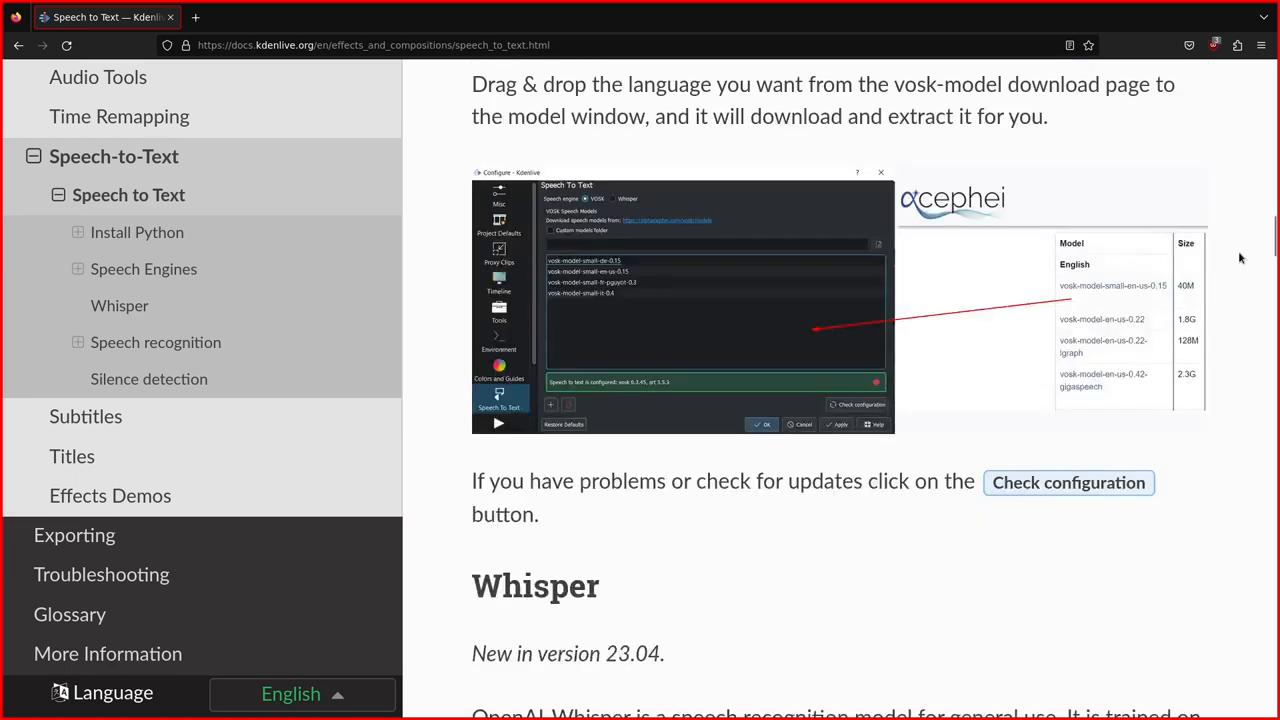
pyautogui.scroll(-3)
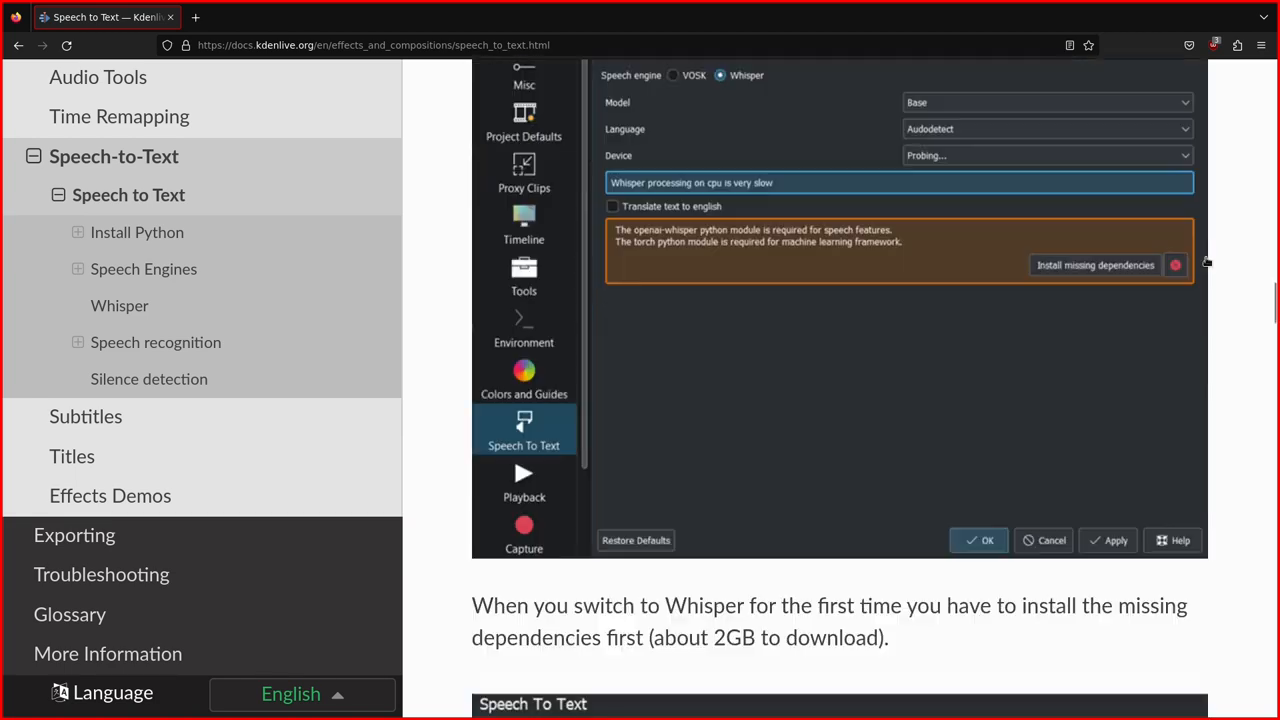
pyautogui.scroll(-3)
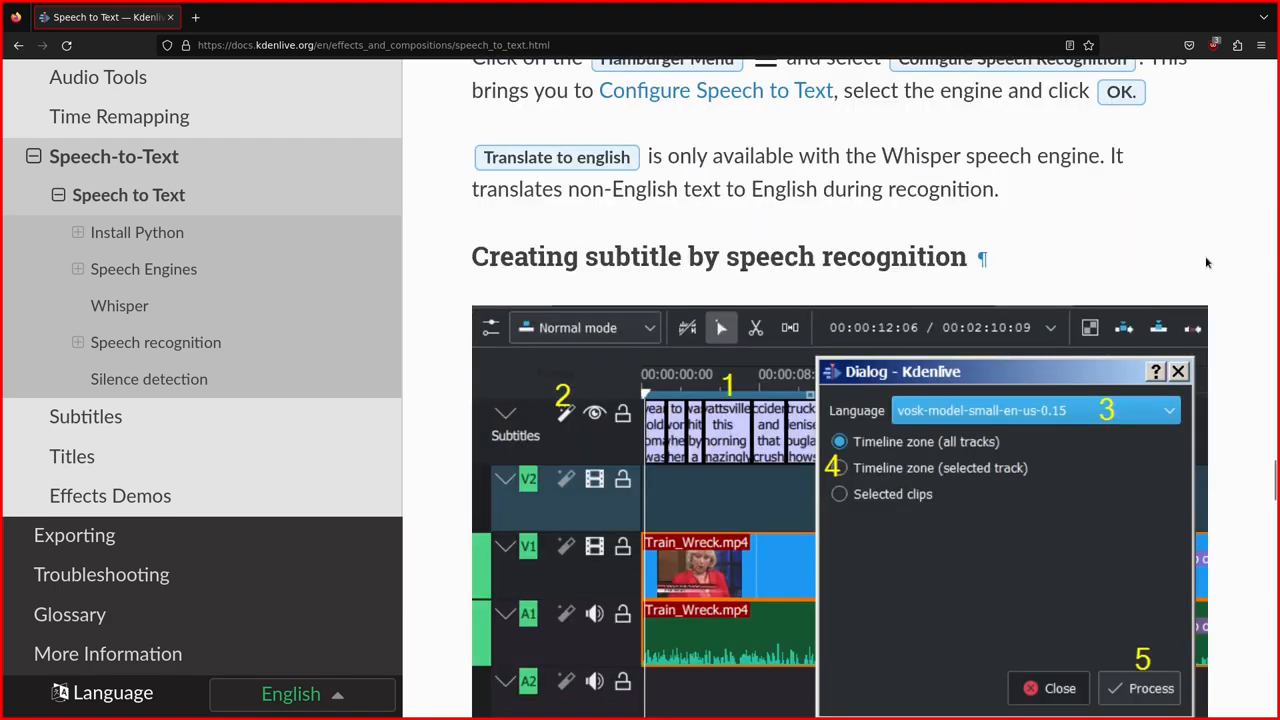
pyautogui.scroll(-3)
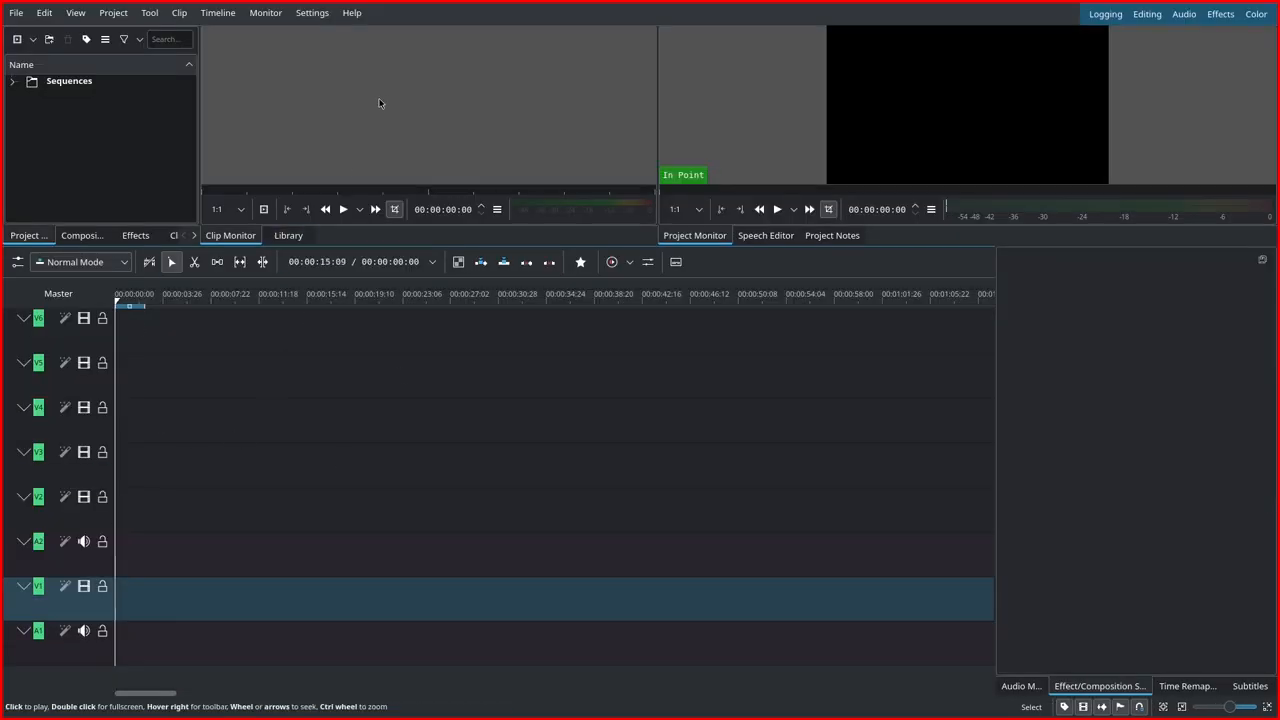
# Step: Run Project > Subtitles > Speech Recognition with Large model, English translation, on the whole timeline
pyautogui.click(44, 12)
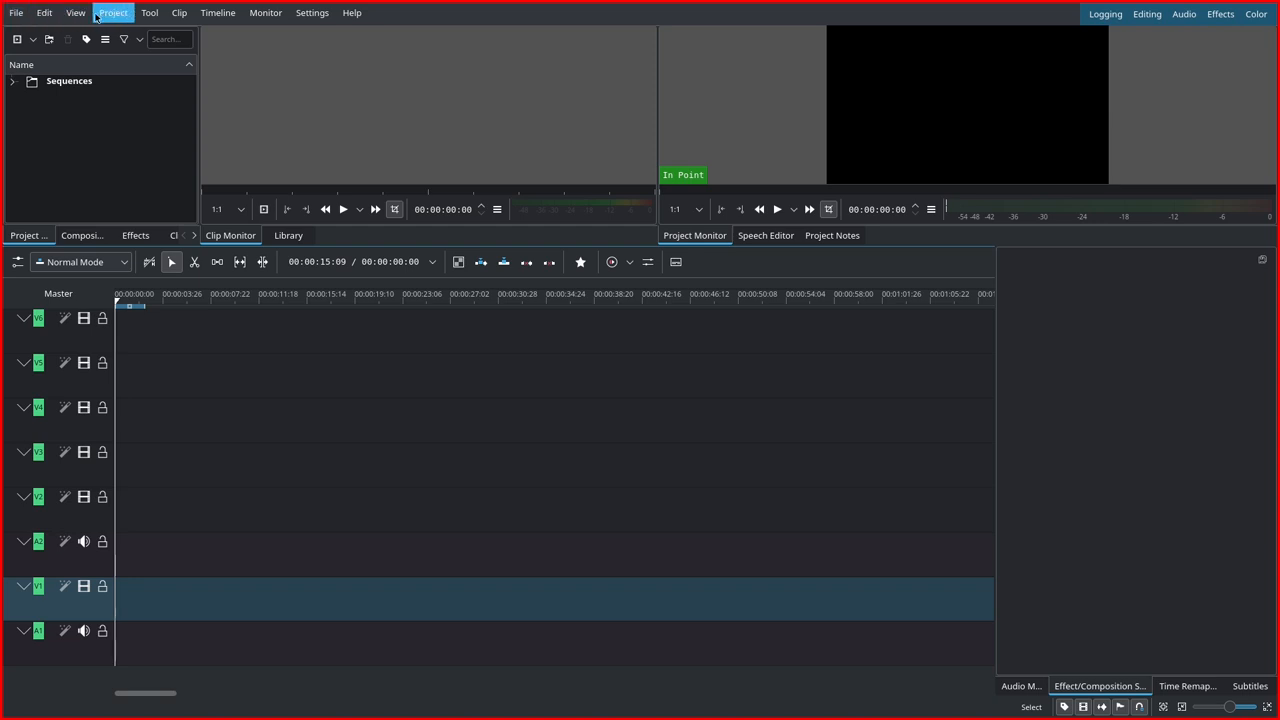
pyautogui.click(113, 12)
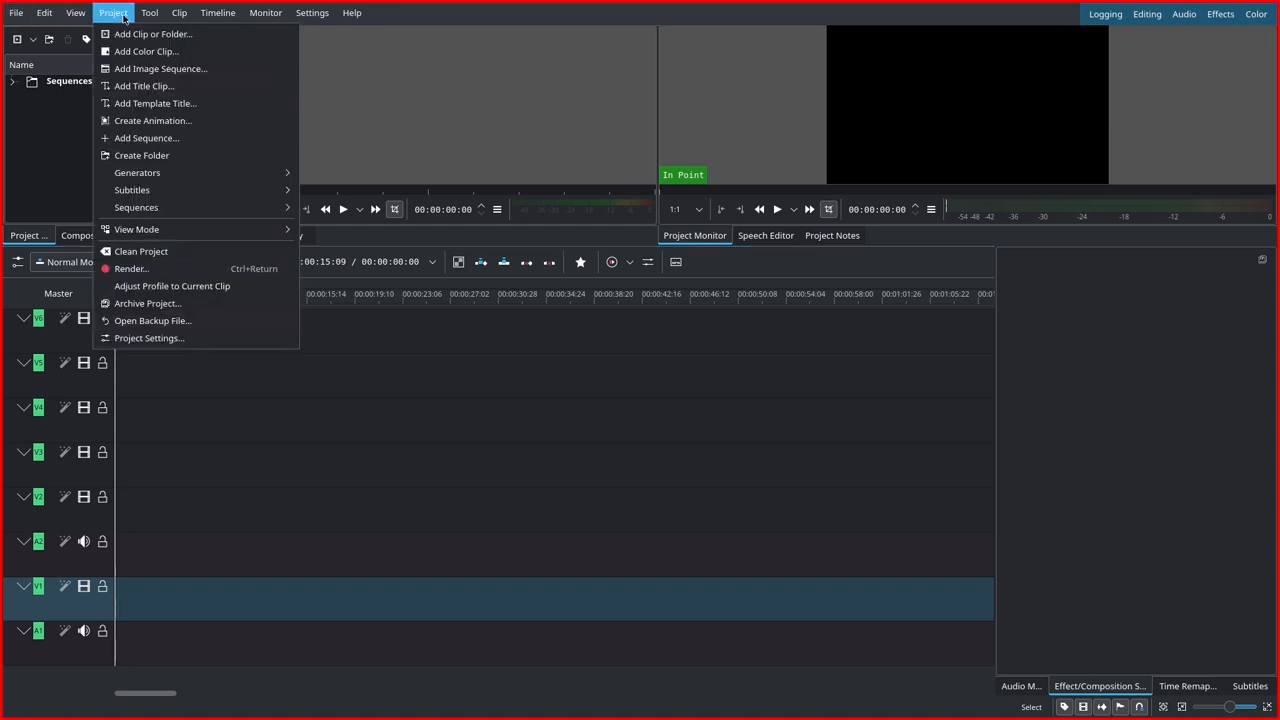
pyautogui.moveTo(132, 190)
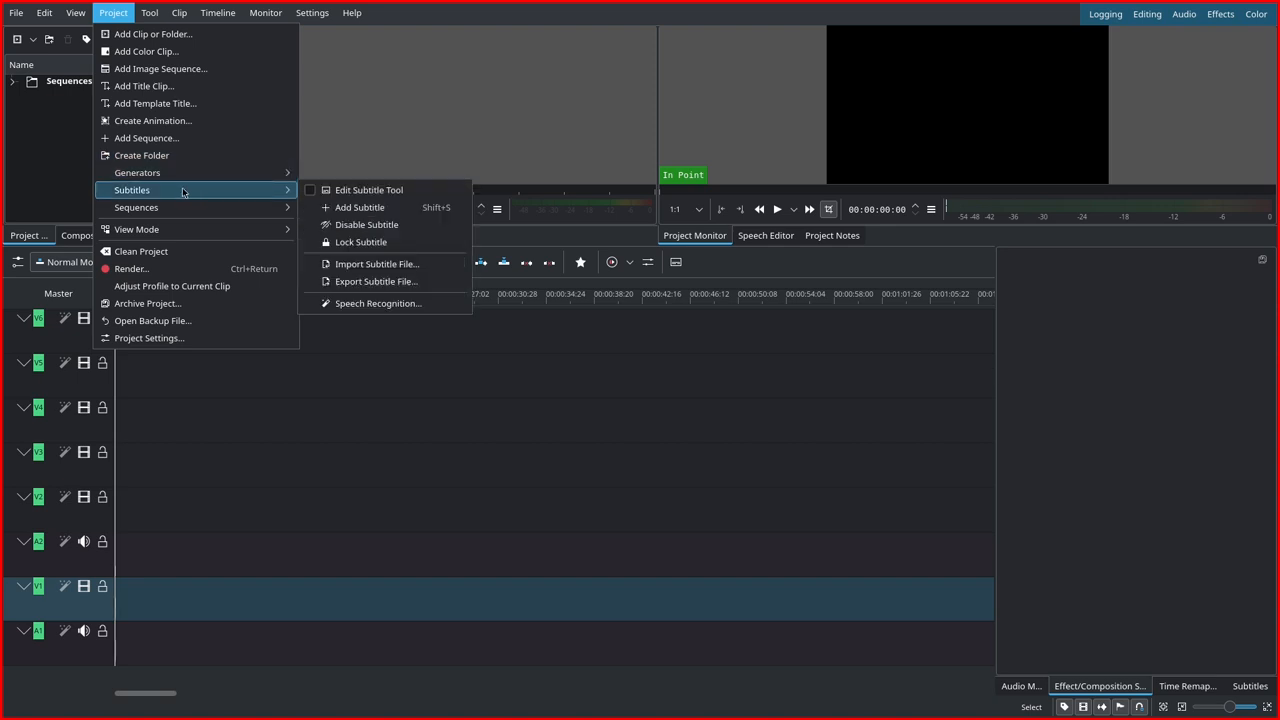
pyautogui.moveTo(187, 197)
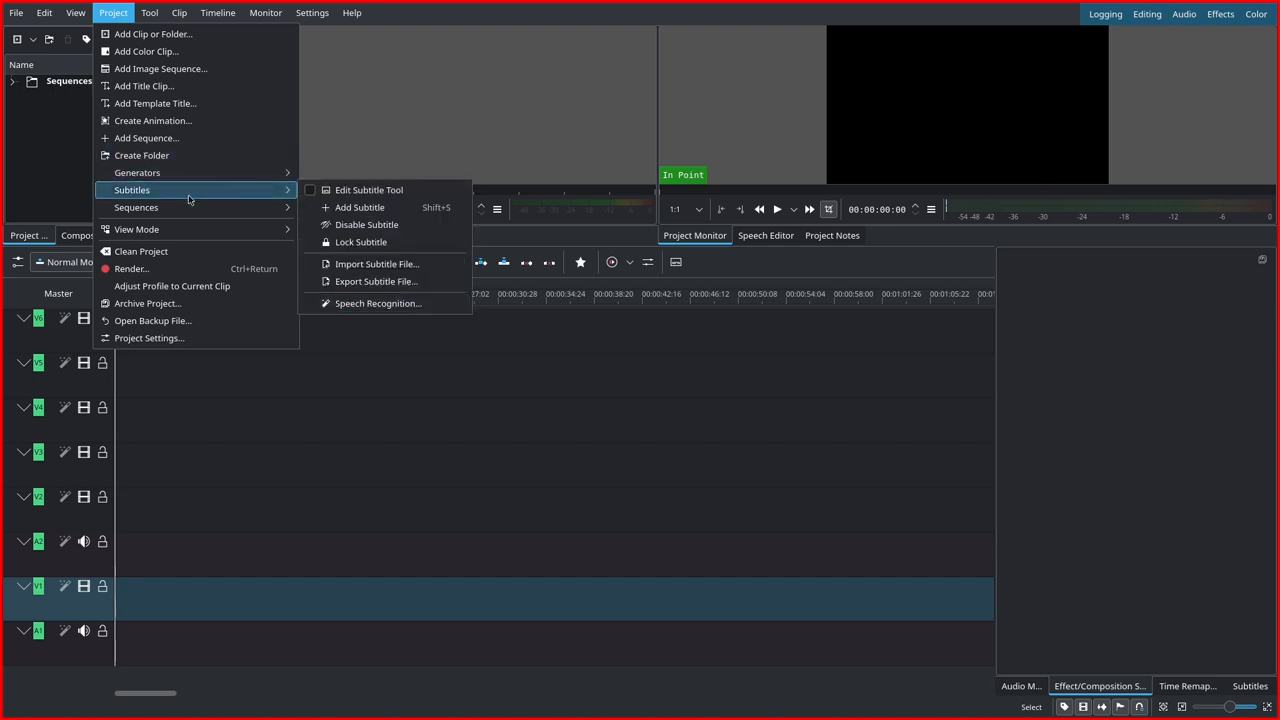
pyautogui.moveTo(378, 303)
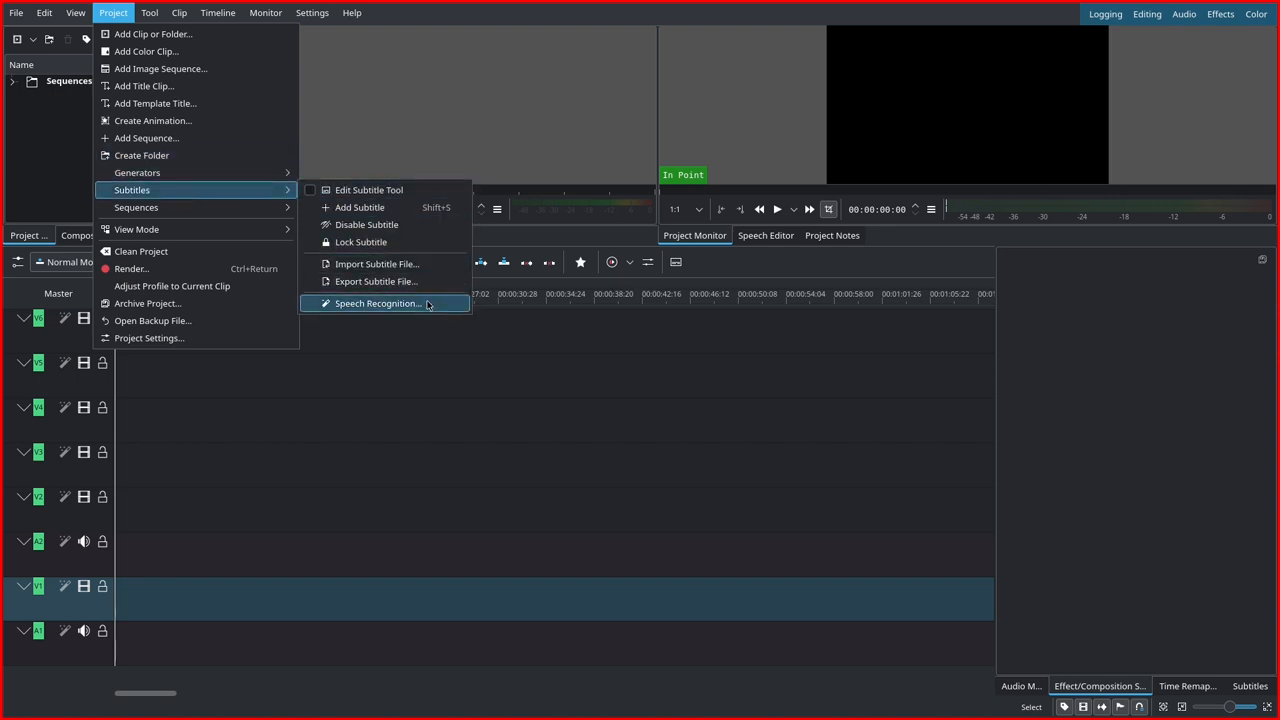
pyautogui.click(378, 303)
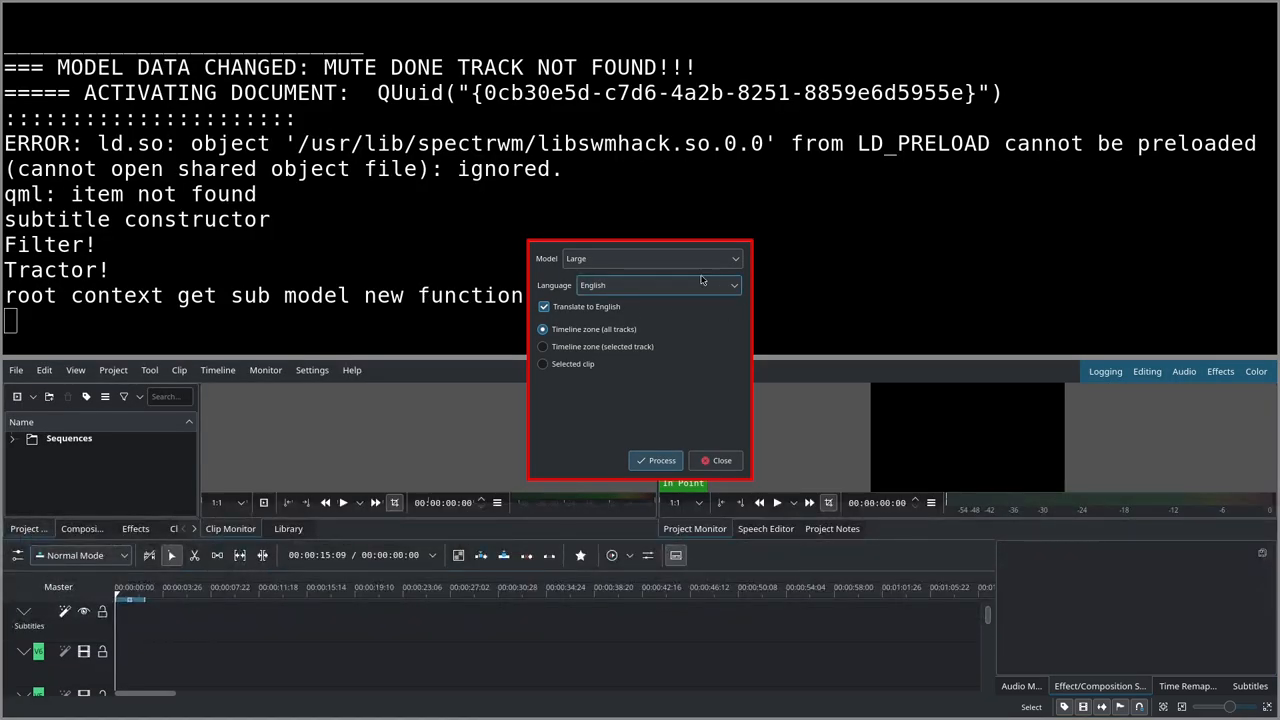
pyautogui.click(650, 258)
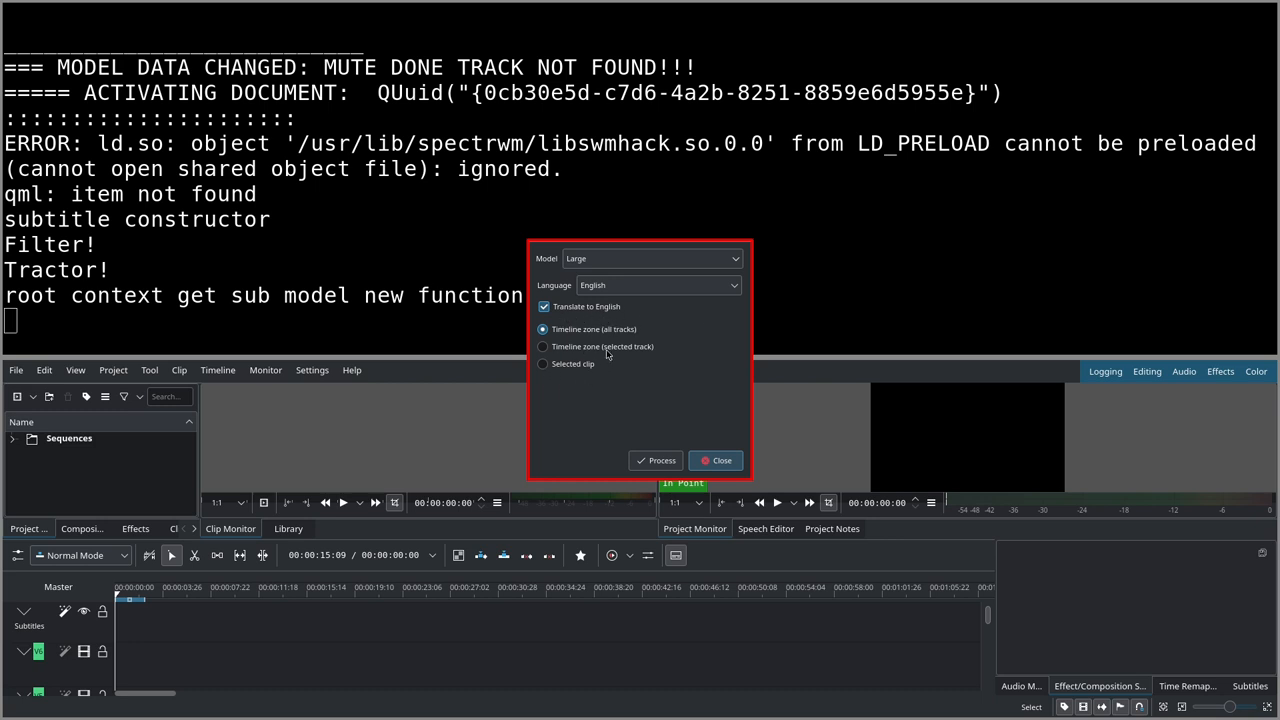
pyautogui.click(655, 460)
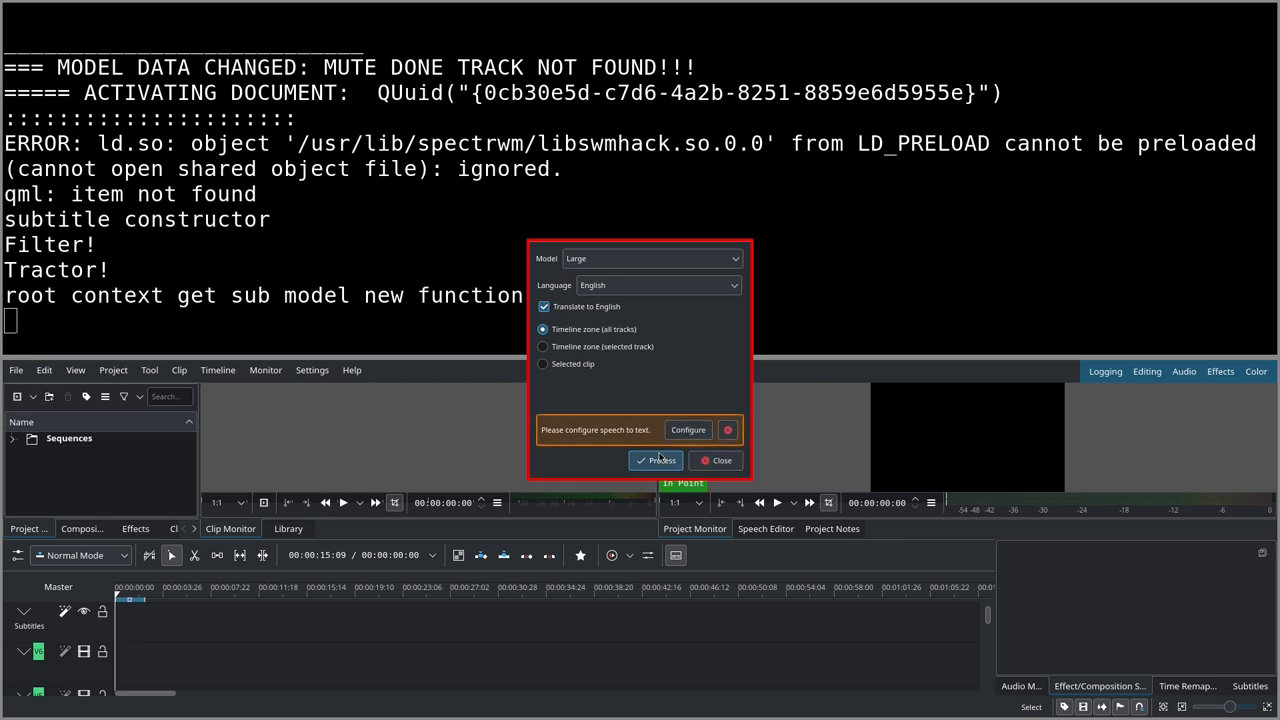
pyautogui.moveTo(567, 436)
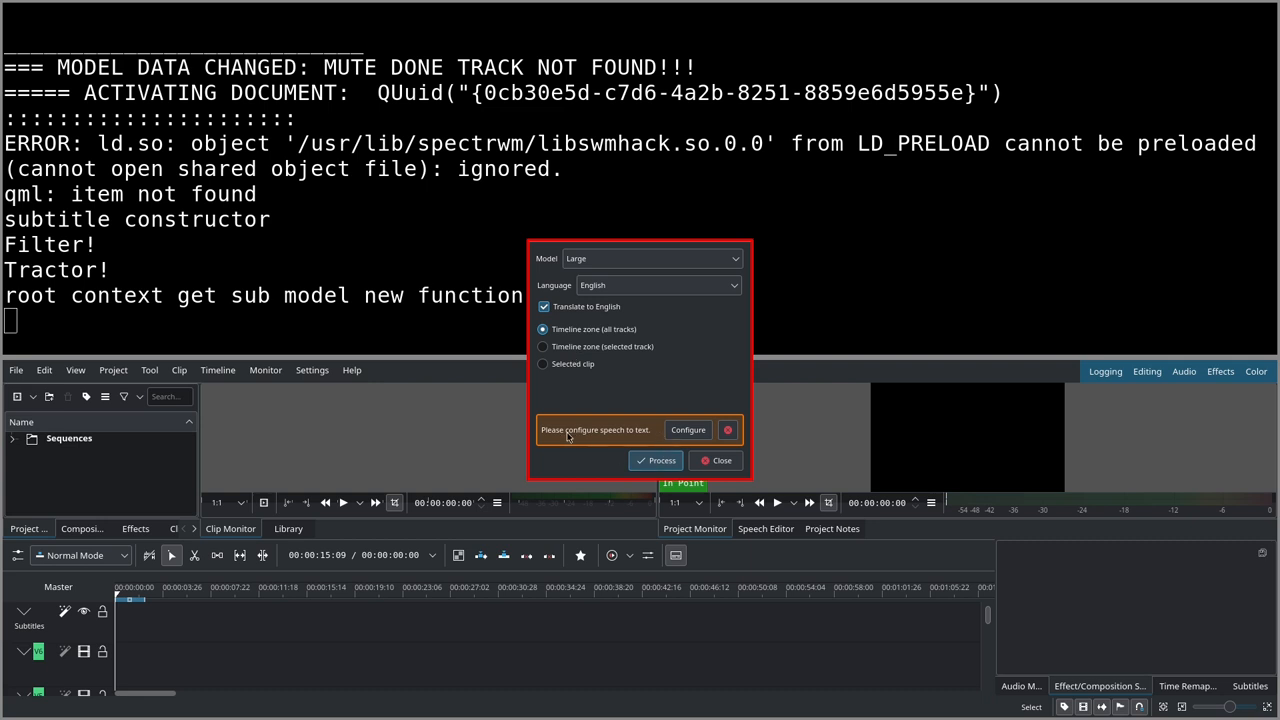
pyautogui.moveTo(560, 442)
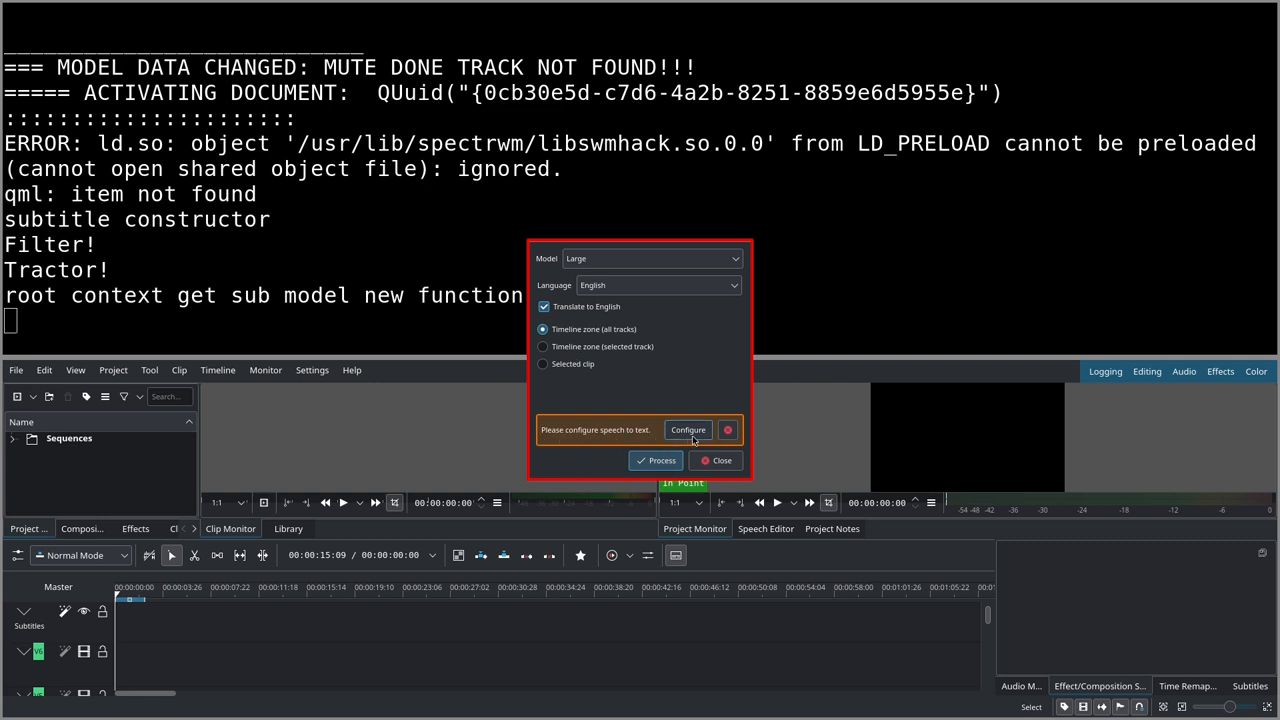
# Step: Configure speech-to-text, toggling the engine to VOSK and back to Whisper
pyautogui.click(687, 429)
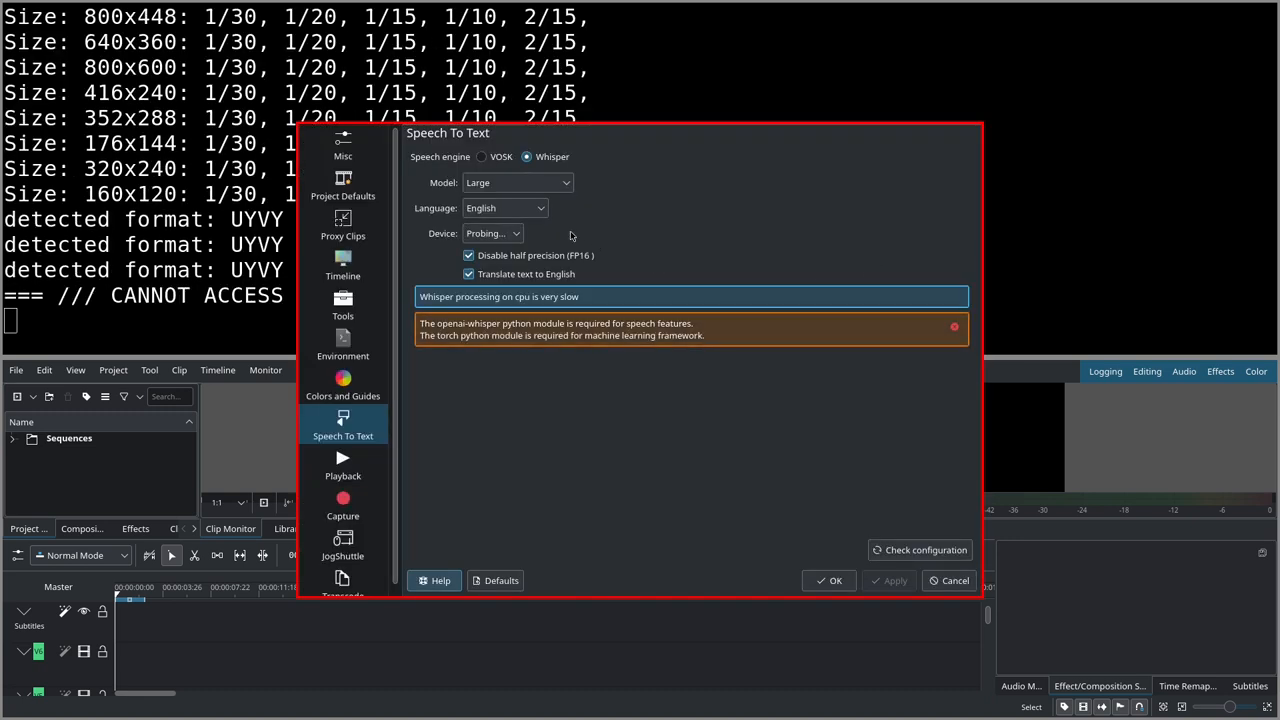
pyautogui.moveTo(568, 160)
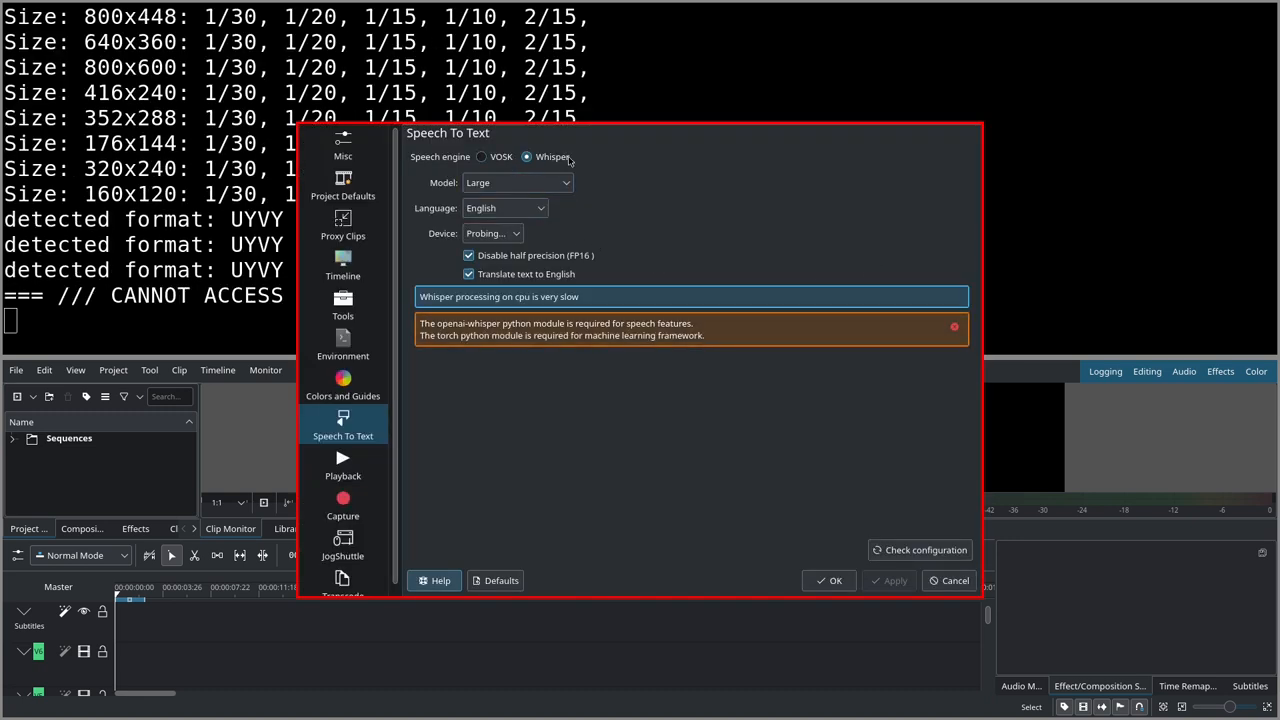
pyautogui.click(482, 156)
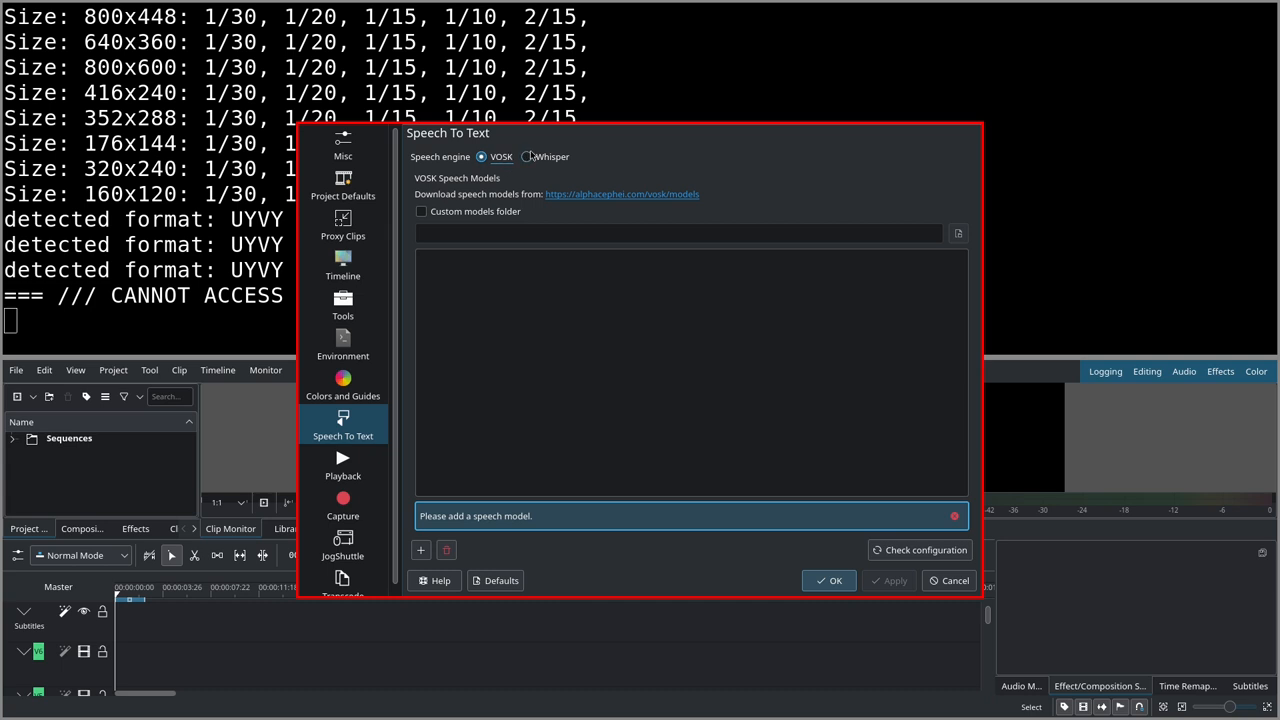
pyautogui.click(527, 157)
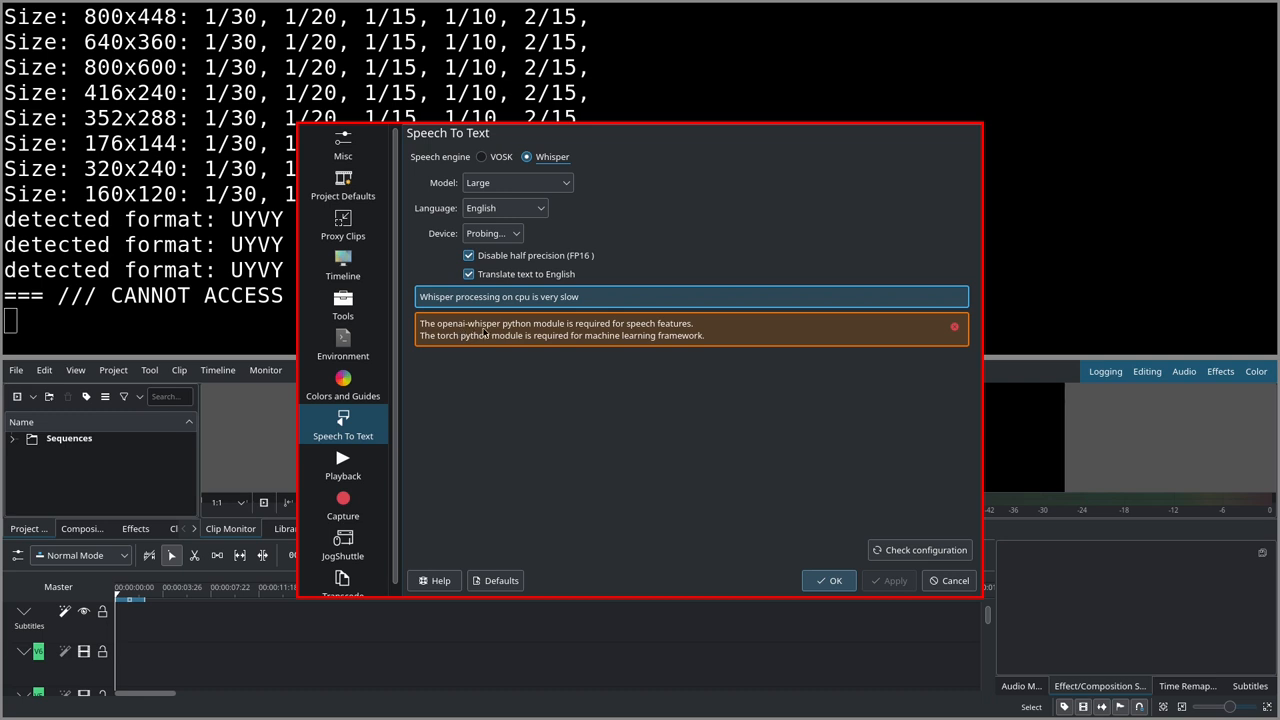
pyautogui.moveTo(538, 378)
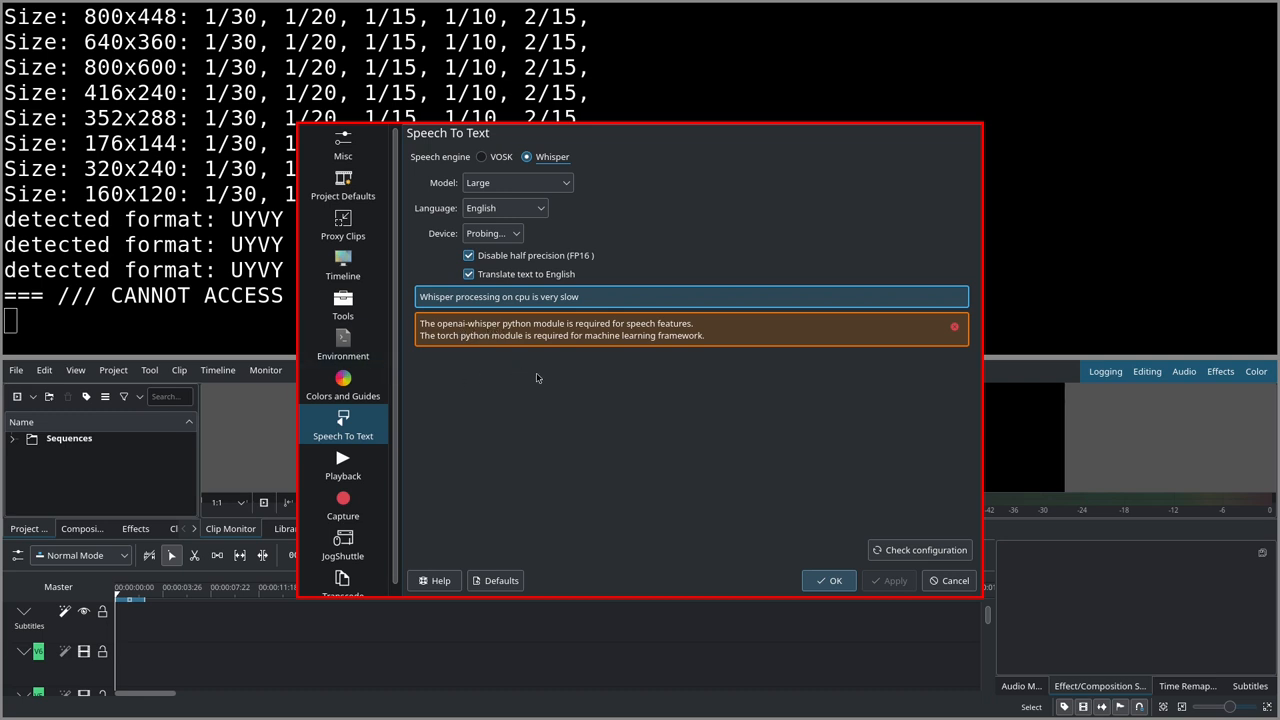
pyautogui.moveTo(705, 357)
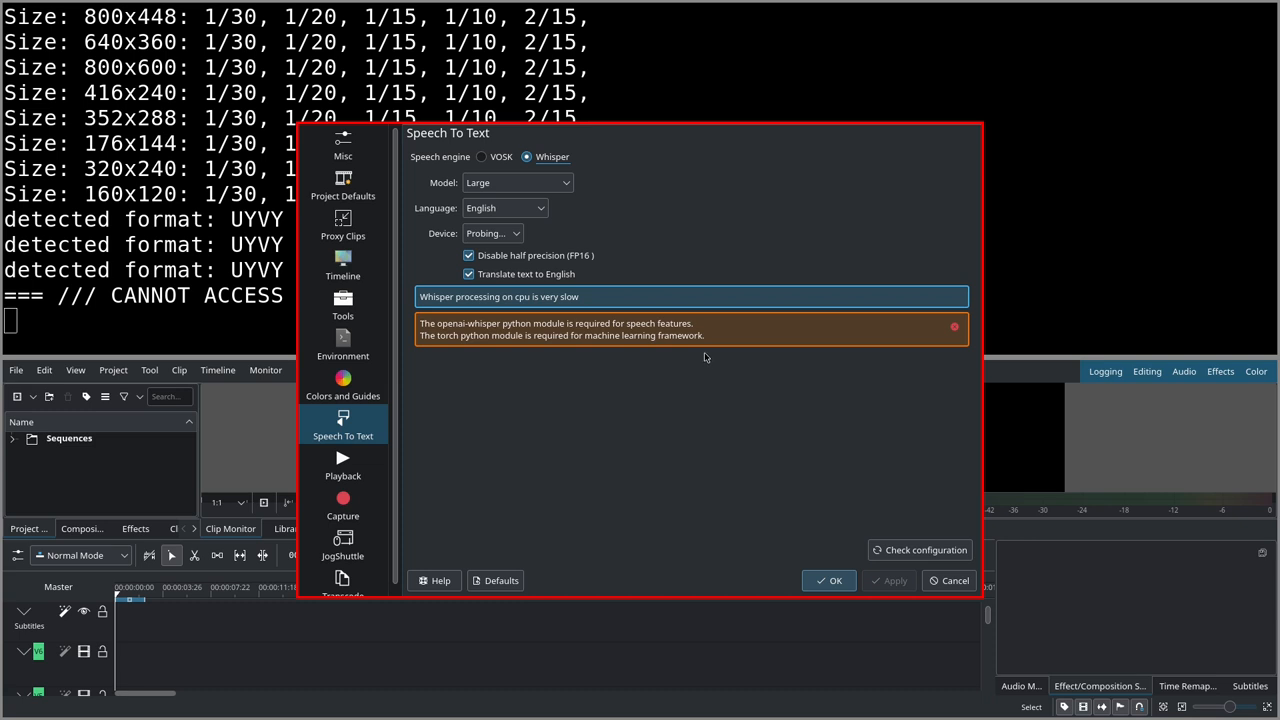
pyautogui.moveTo(535, 328)
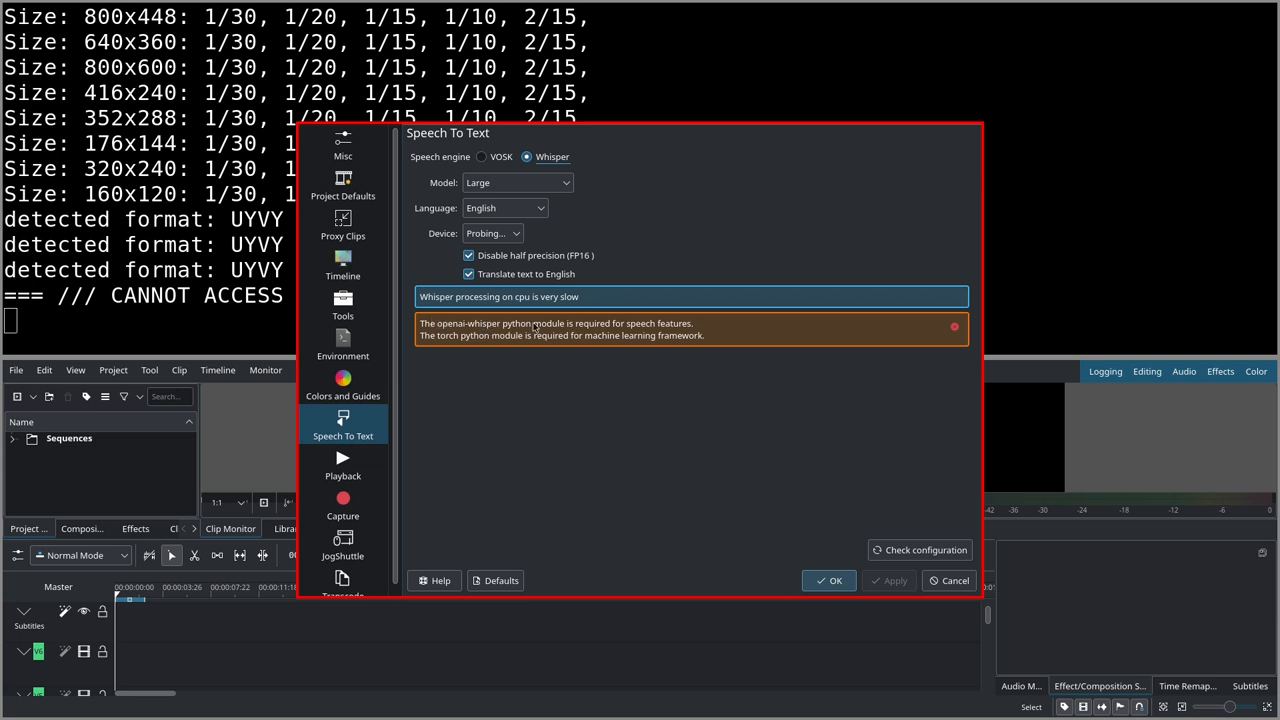
pyautogui.moveTo(510, 344)
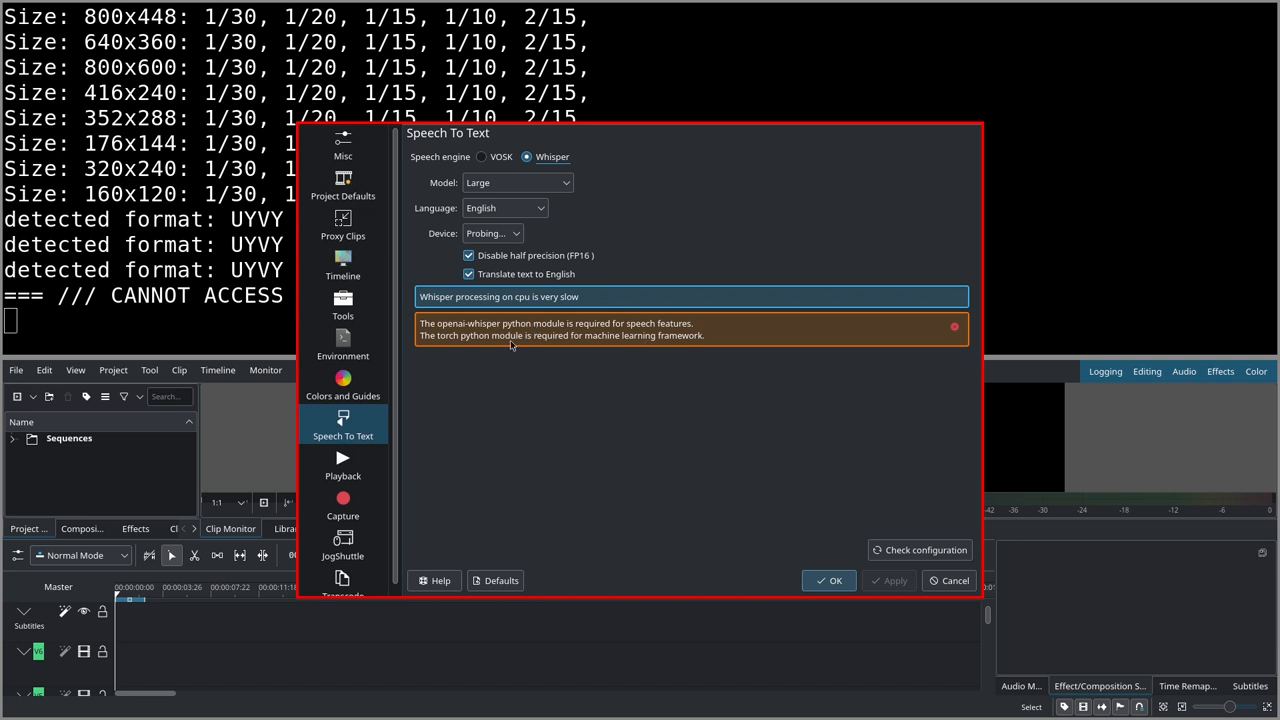
pyautogui.moveTo(783, 410)
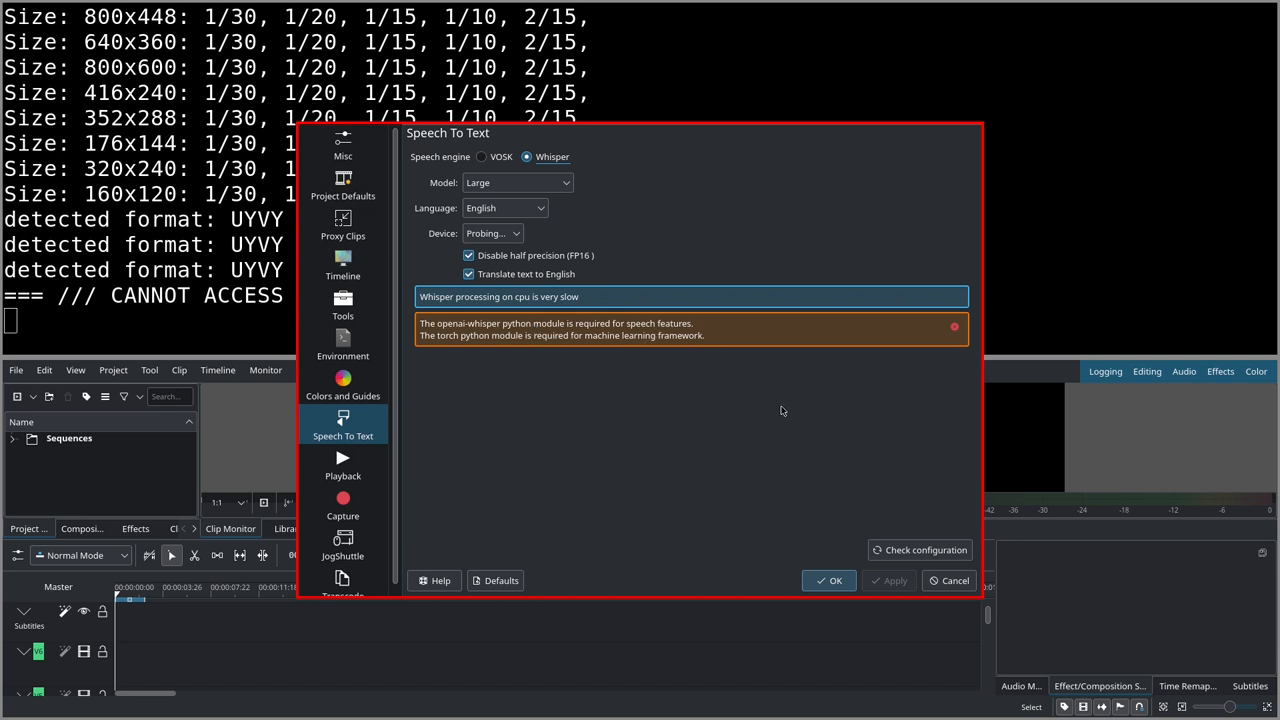
pyautogui.moveTo(785, 406)
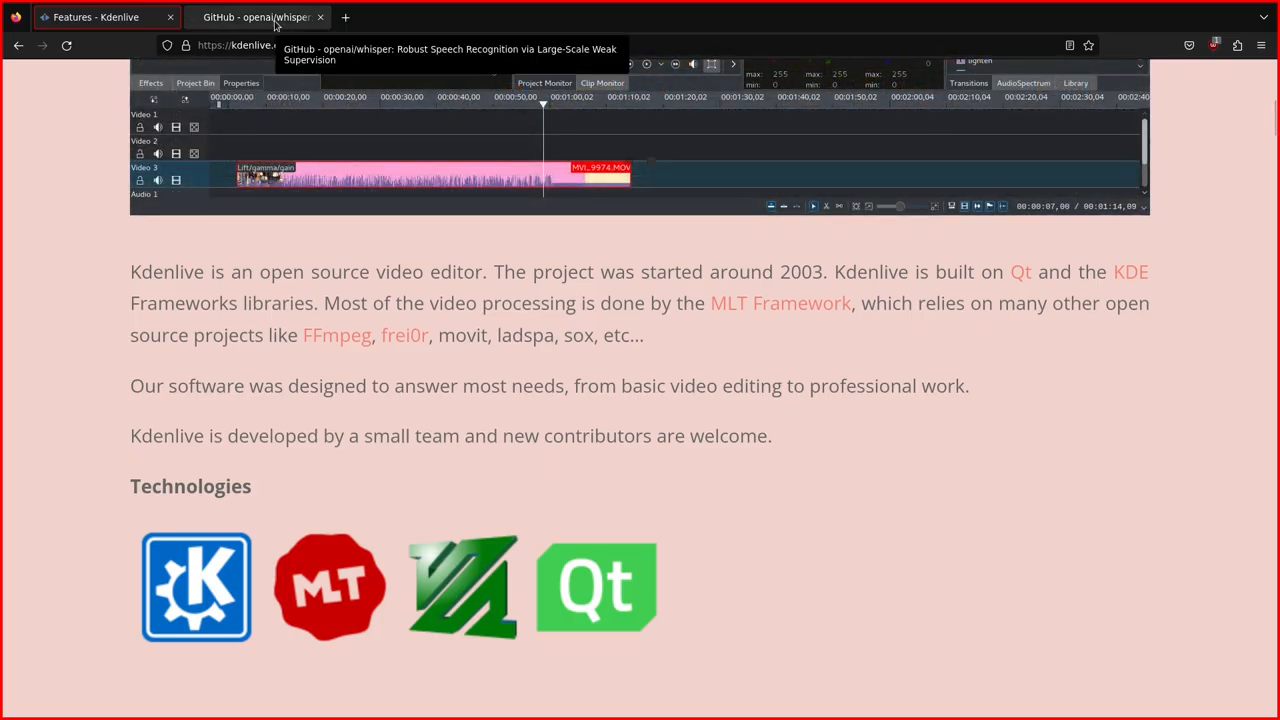
# Step: Switch to the openai/whisper GitHub tab and scroll down to its README
pyautogui.click(256, 17)
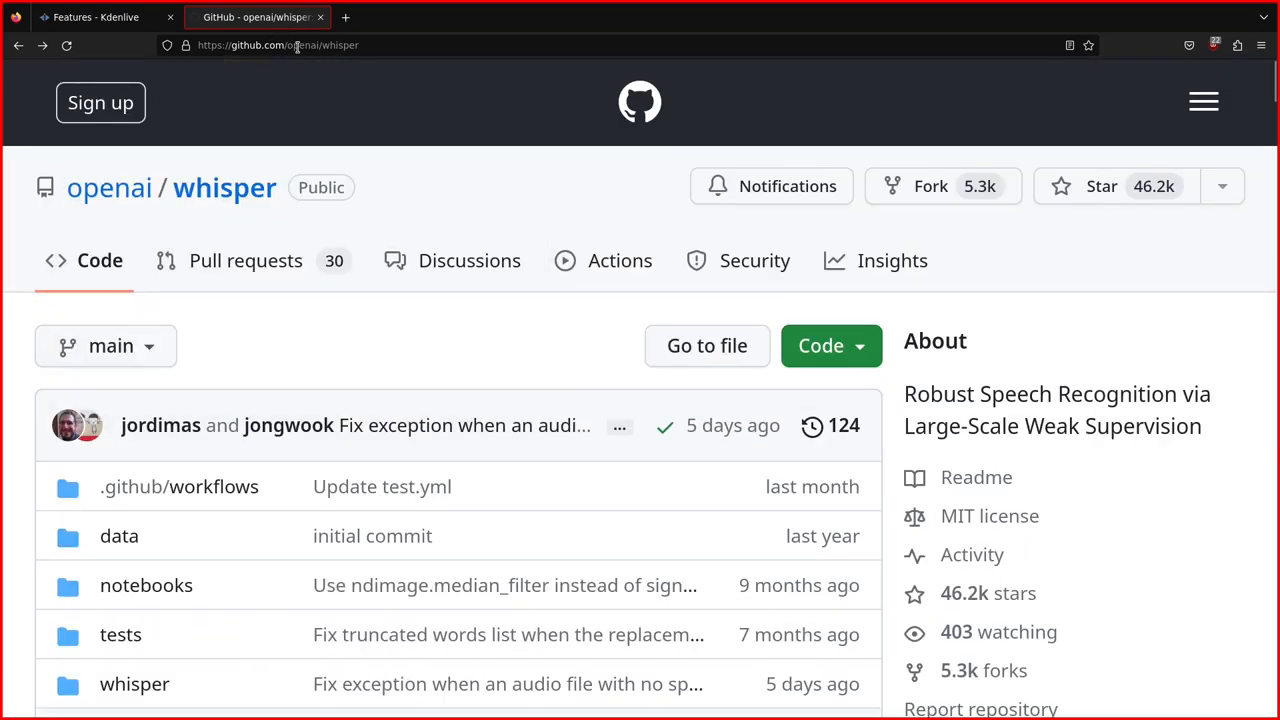
pyautogui.scroll(-3)
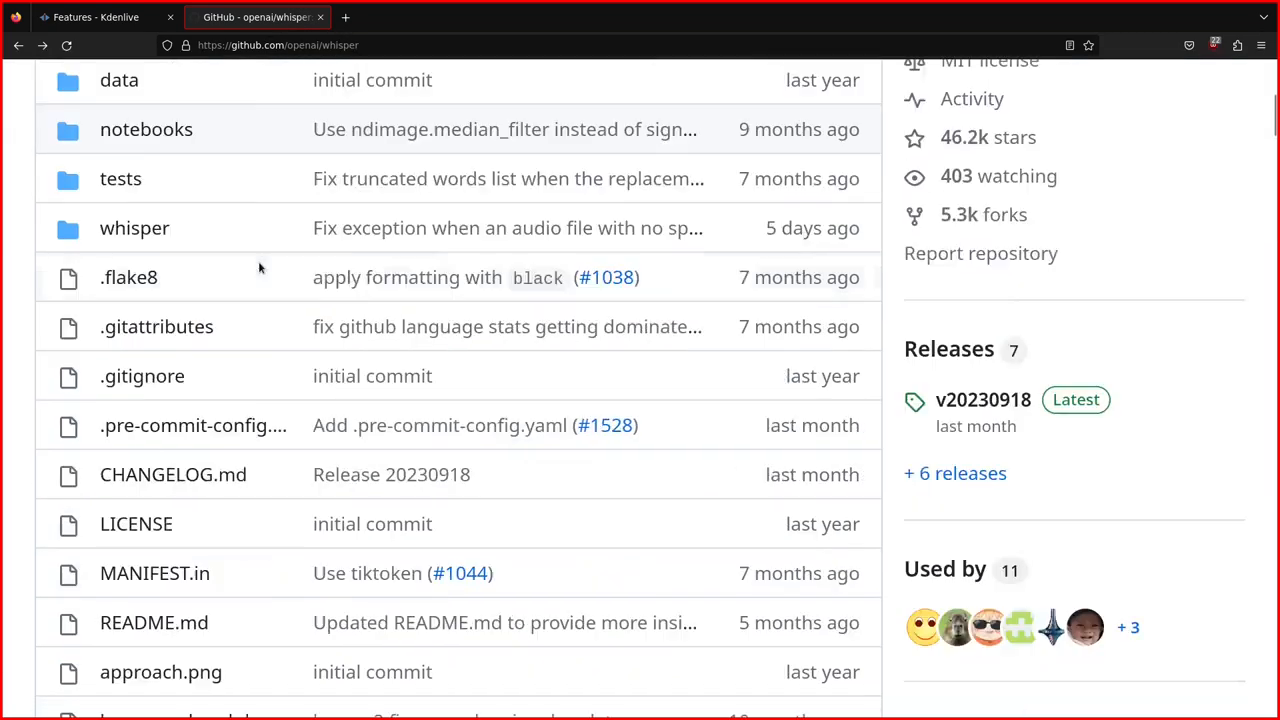
pyautogui.click(154, 622)
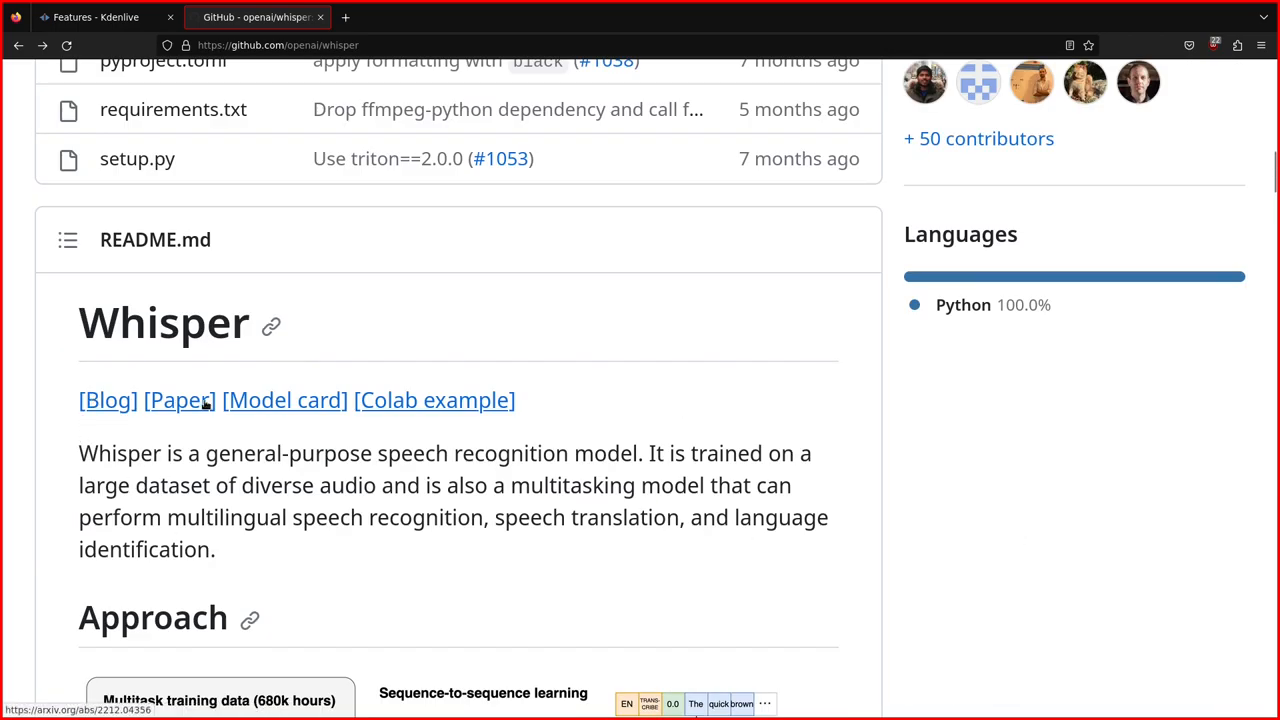
pyautogui.scroll(-3)
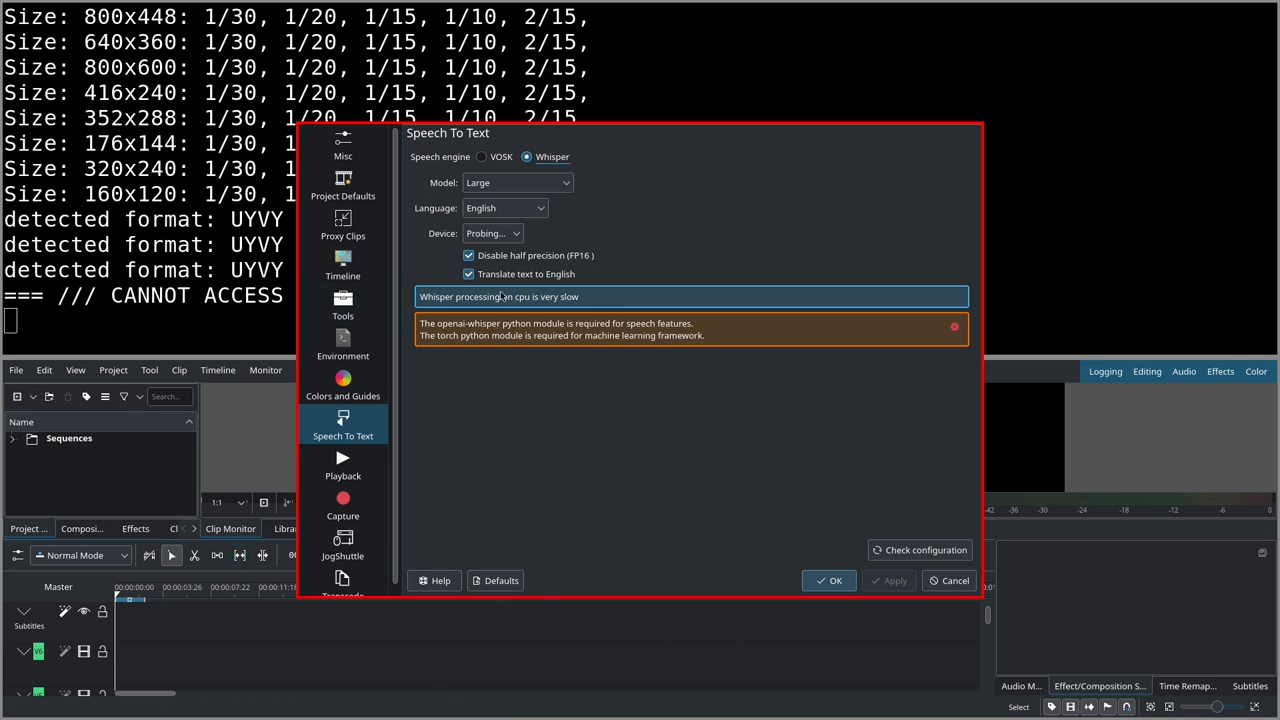
# Step: Close the Speech To Text settings after reading the missing-module warning
pyautogui.click(835, 580)
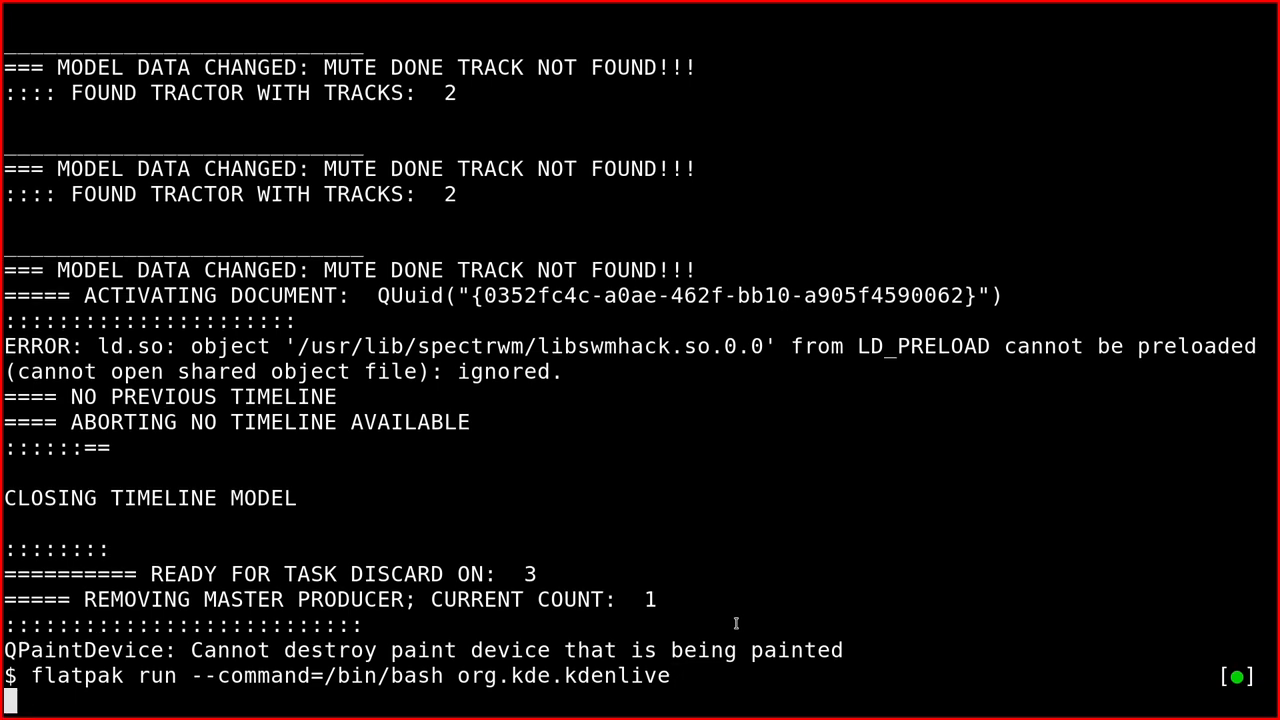
# Step: Run flatpak run --command=/bin/bash org.kde.kdenlive to open a sandbox shell
pyautogui.press('Return')
pyautogui.write('flatpak run --env=PYTHONUSERBASE=$HOME/.local/lib/org.kde.kdenlive/python --env=PYTHONPATH=$HOME/.local/lib/org.kde.kdenlive/python --command=/bin/bash org.kde.kdenlive')
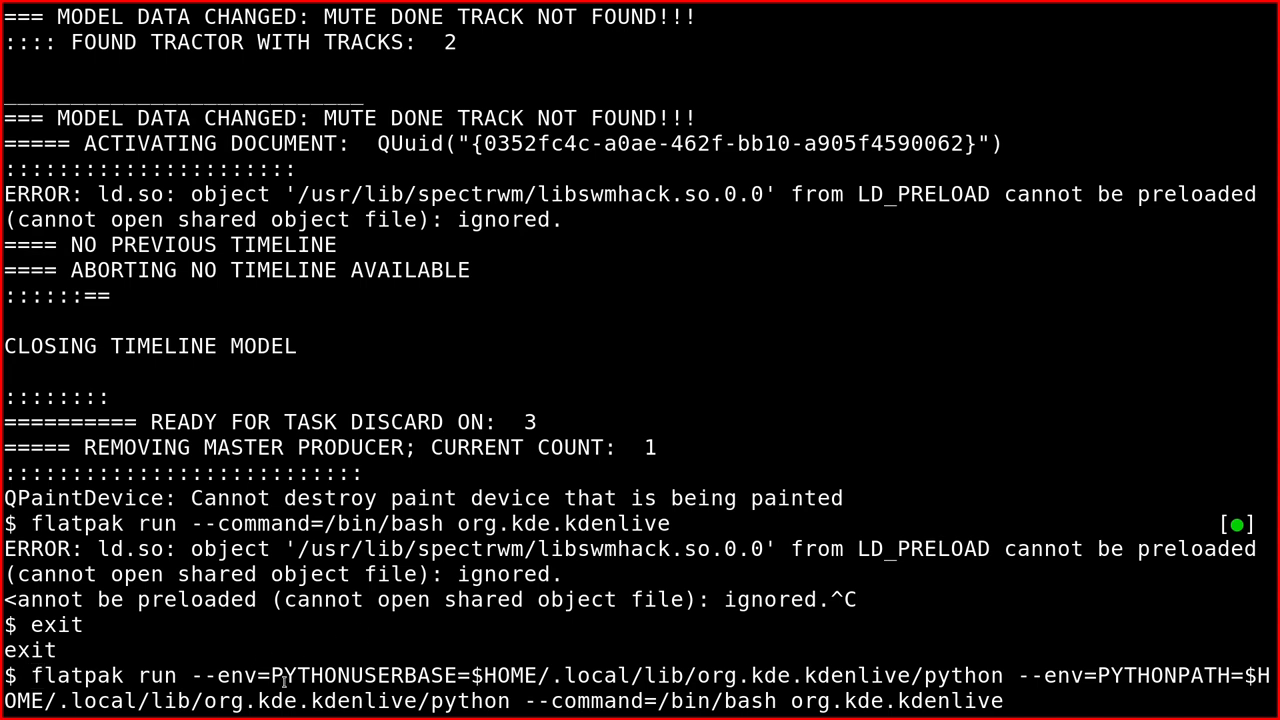
# Step: Run python -m ensurepip in the sandbox shell, then type the pip install openai-whisper command
pyautogui.moveTo(190, 700); pyautogui.dragTo(510, 700)
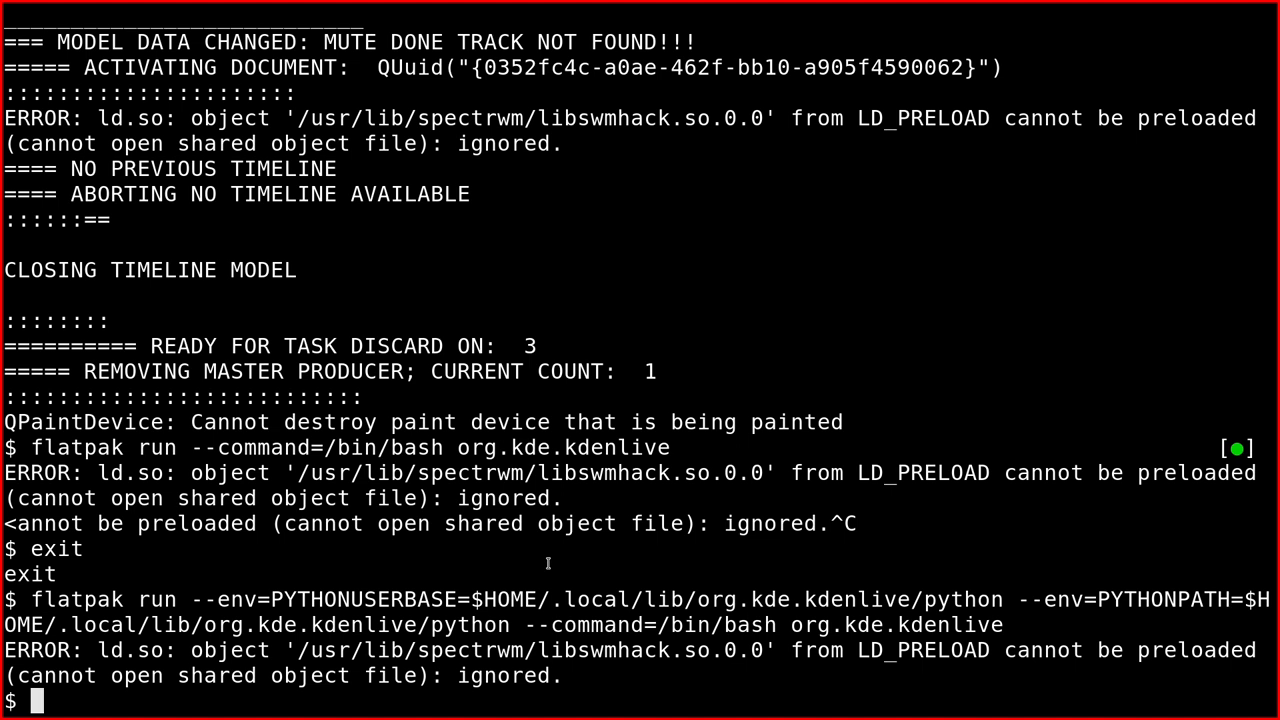
pyautogui.write('python -m')
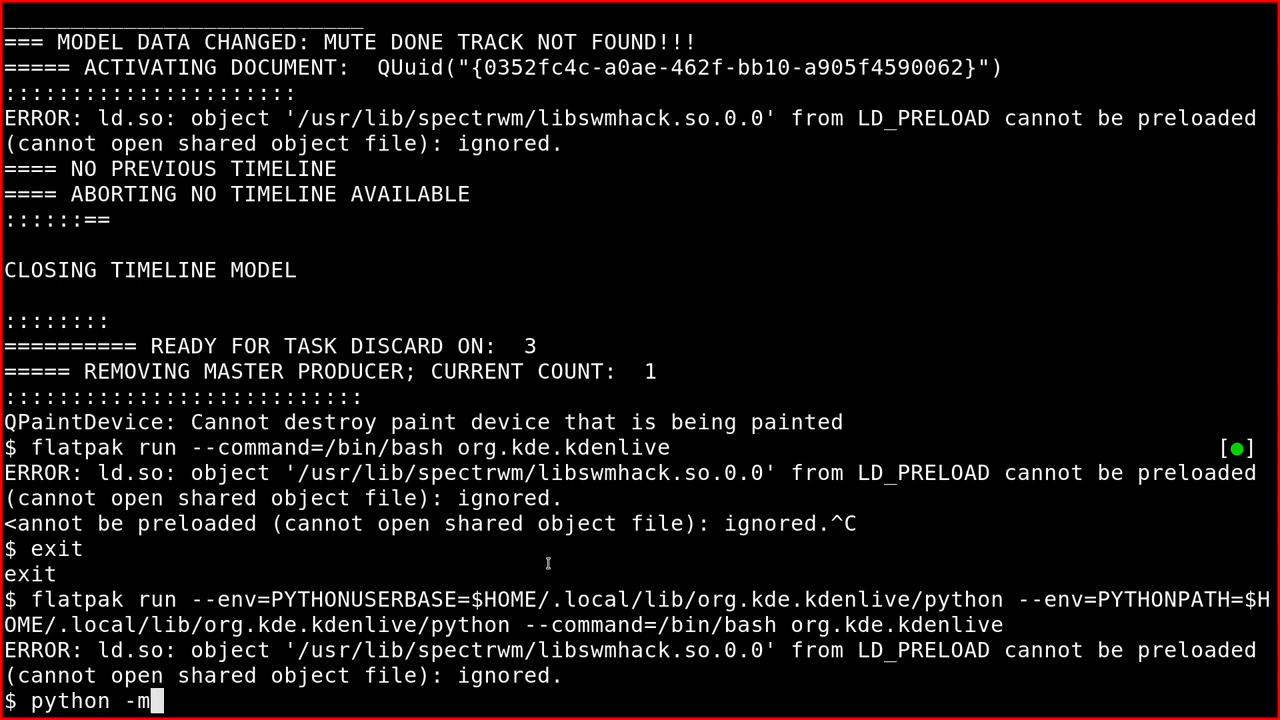
pyautogui.write('ensurepip')
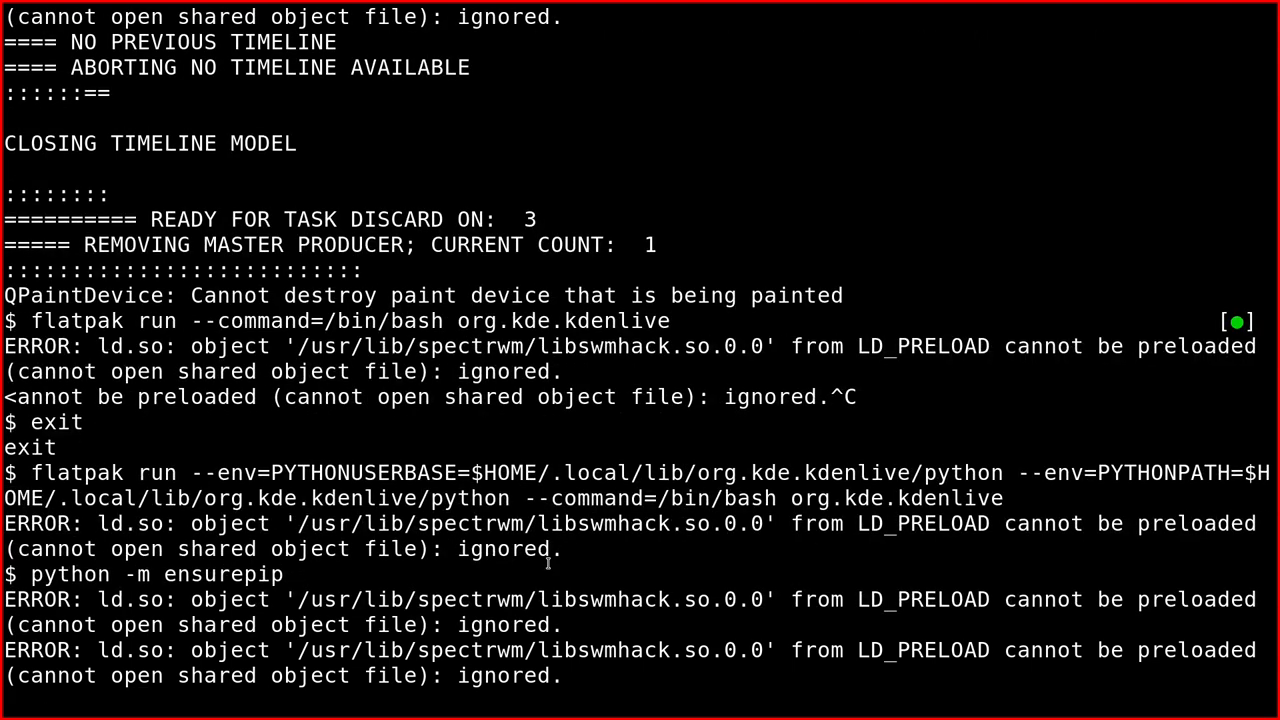
pyautogui.scroll(-3)
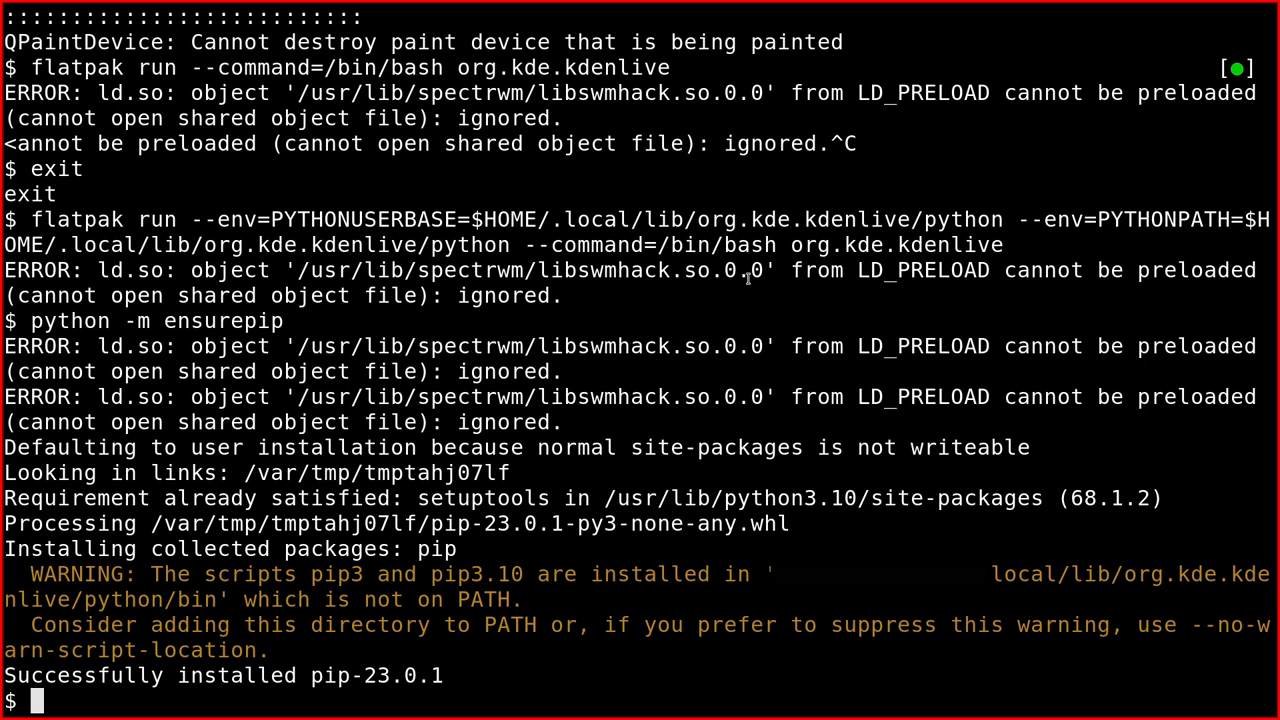
pyautogui.write('python -m pip install --break-system-packages openai-whisper')
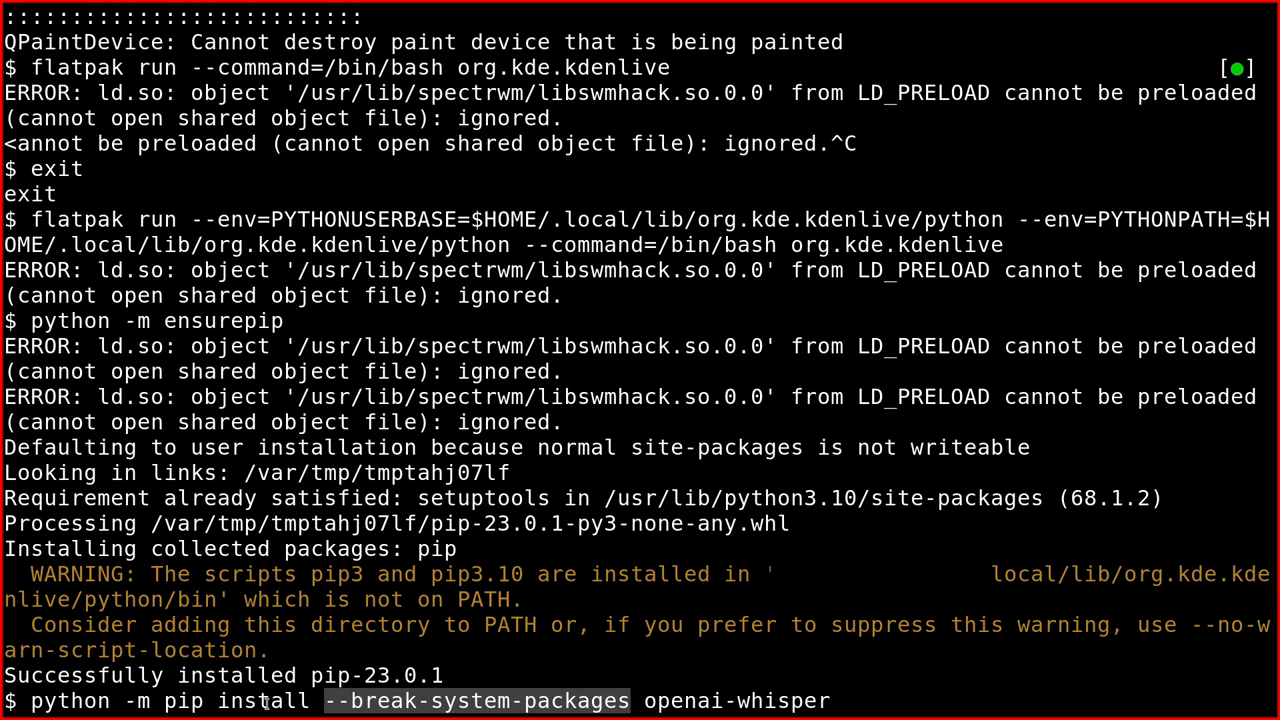
pyautogui.moveTo(862, 557)
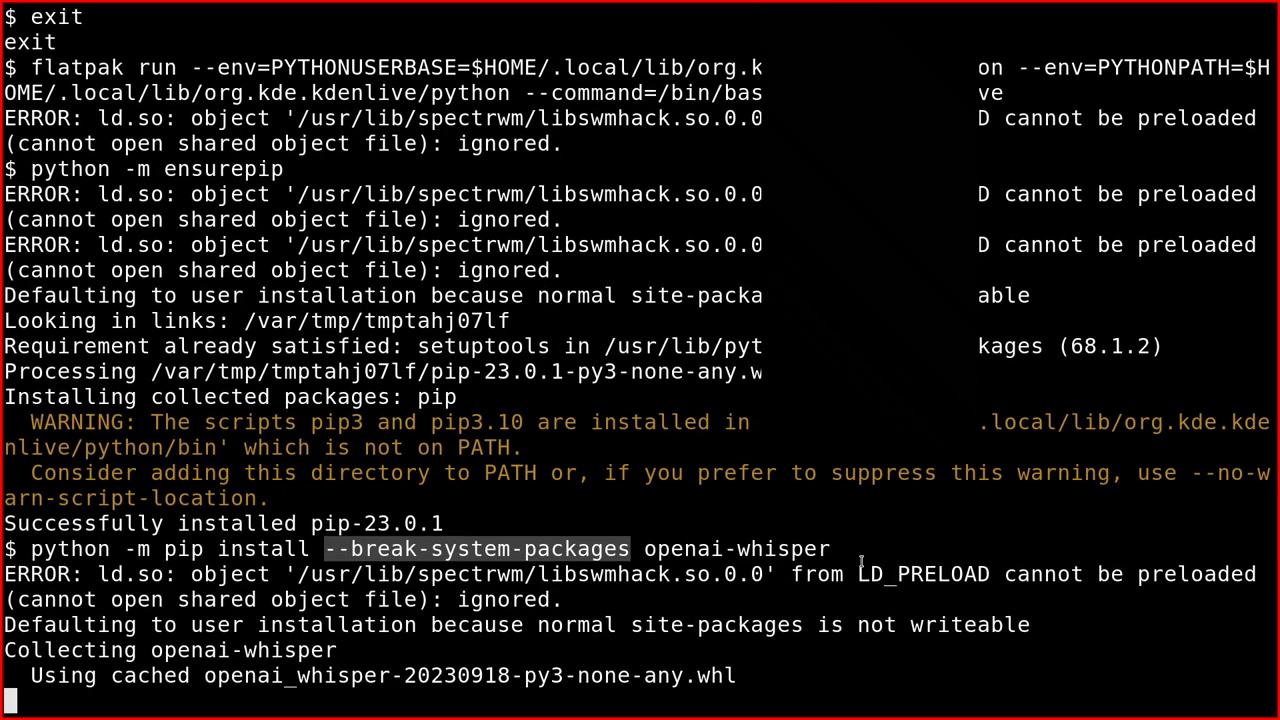
# Step: Let pip install openai-whisper with torch finish, then type exit
pyautogui.scroll(-3)
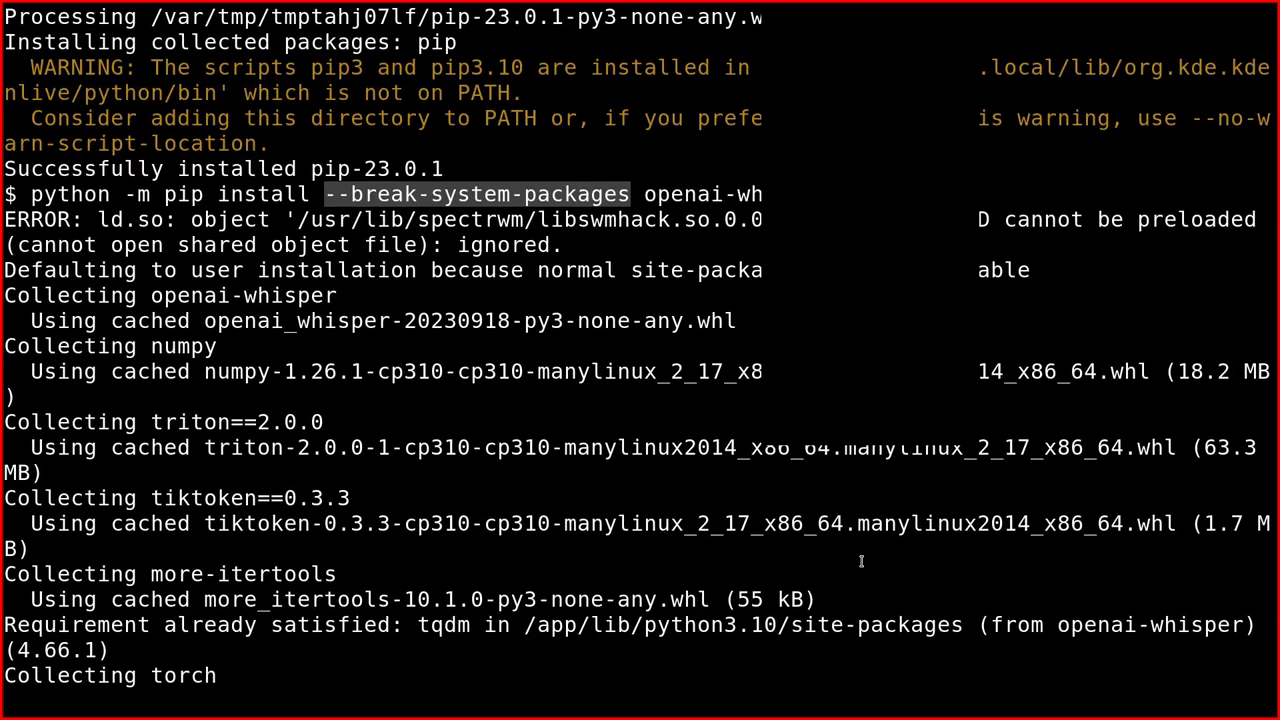
pyautogui.scroll(-3)
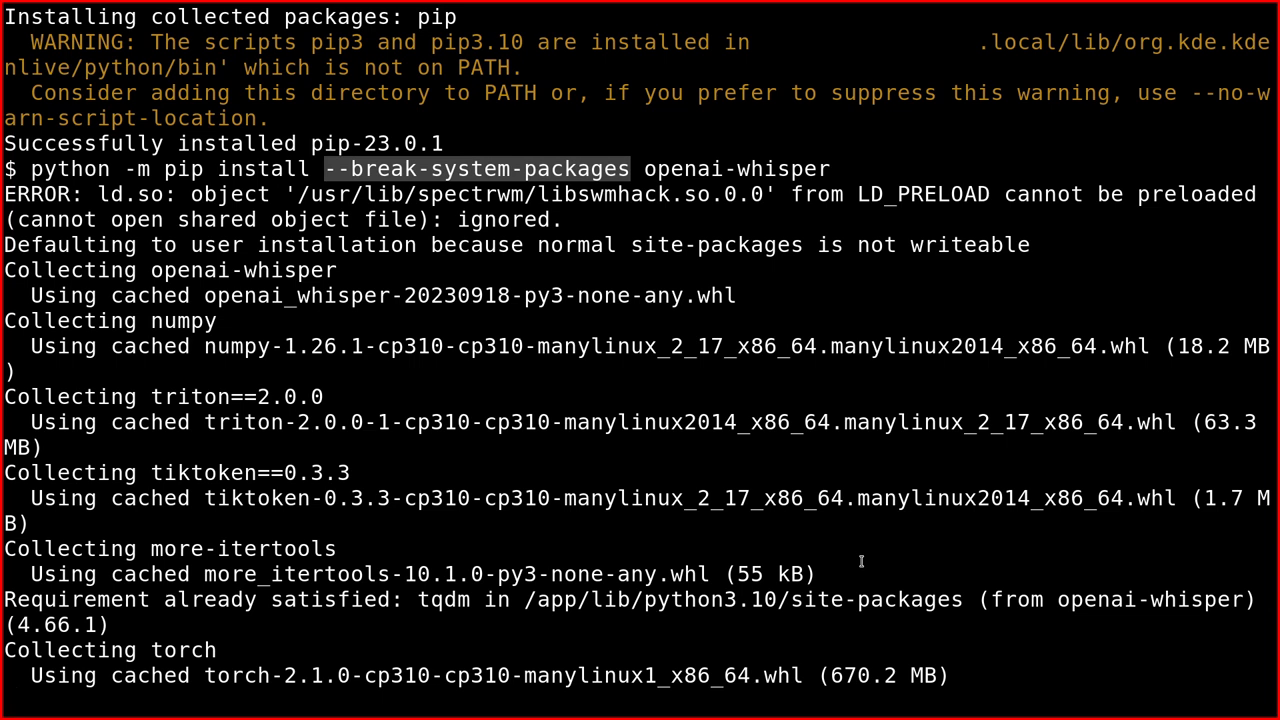
pyautogui.scroll(-3)
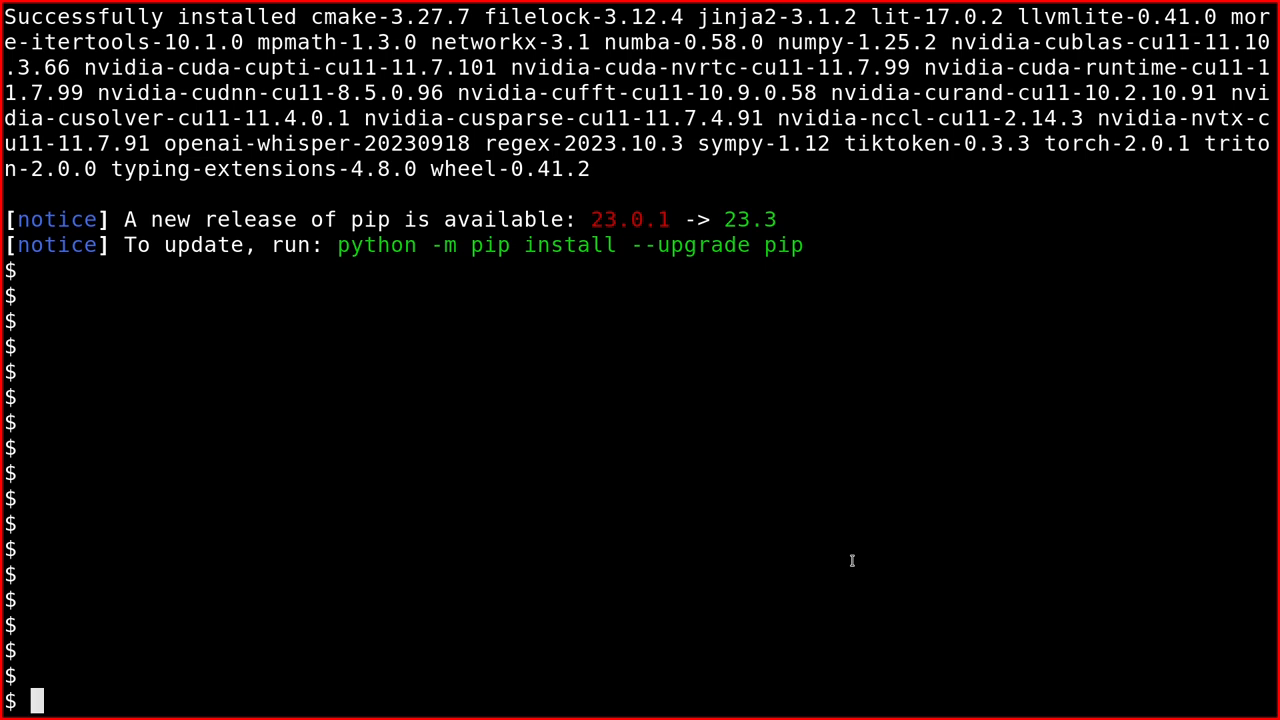
pyautogui.moveTo(818, 556)
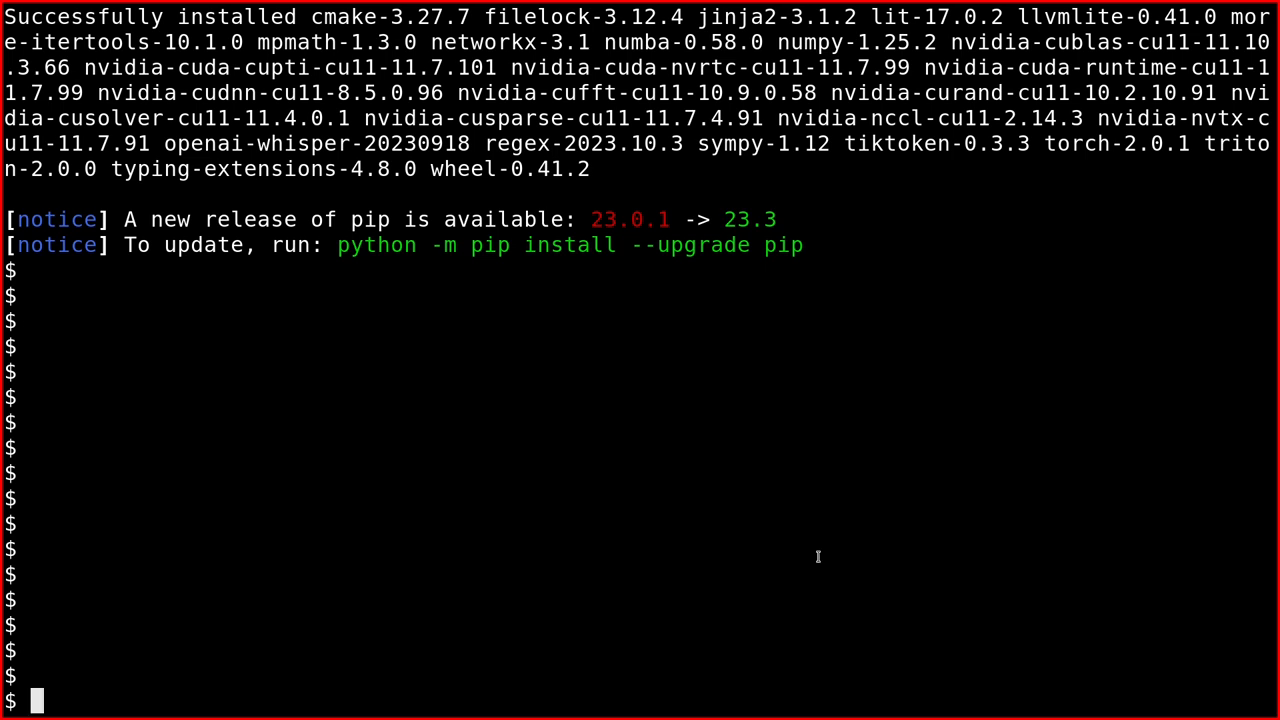
pyautogui.moveTo(703, 198)
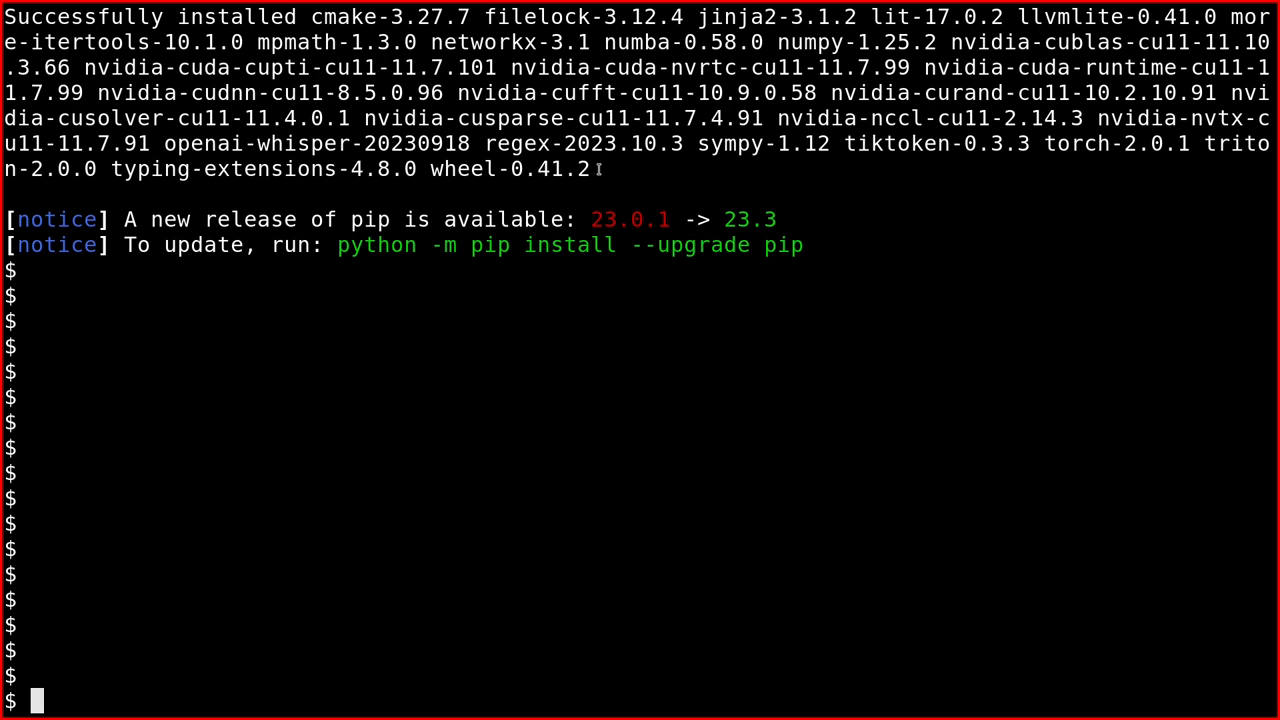
pyautogui.moveTo(843, 272)
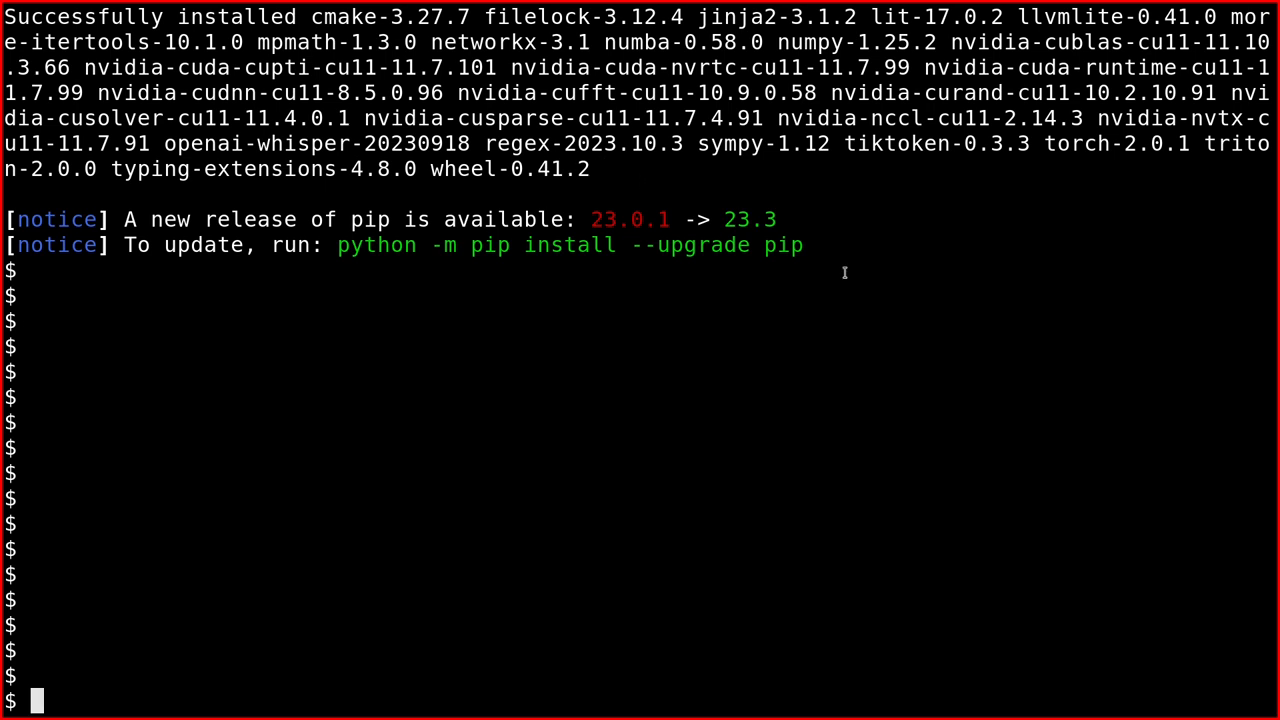
pyautogui.write('exit')
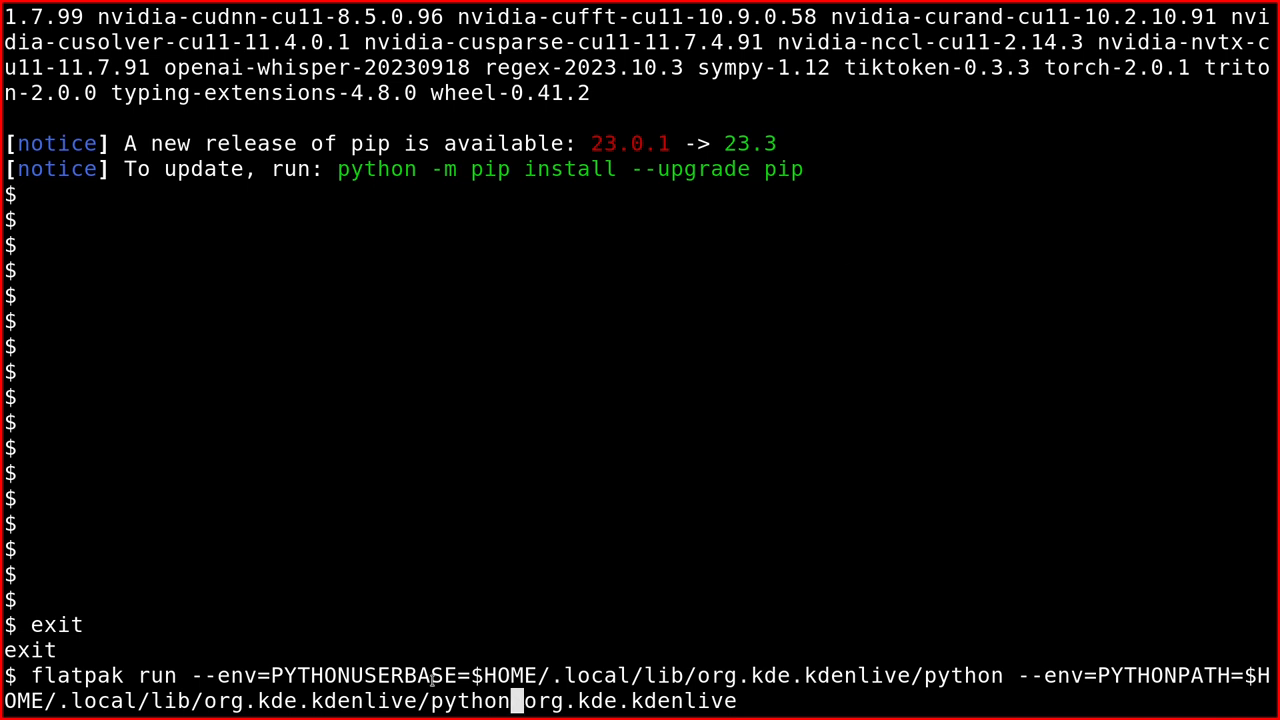
# Step: Select the flatpak run command with PYTHONUSERBASE and PYTHONPATH env options for Kdenlive
pyautogui.moveTo(190, 675); pyautogui.dragTo(925, 675)
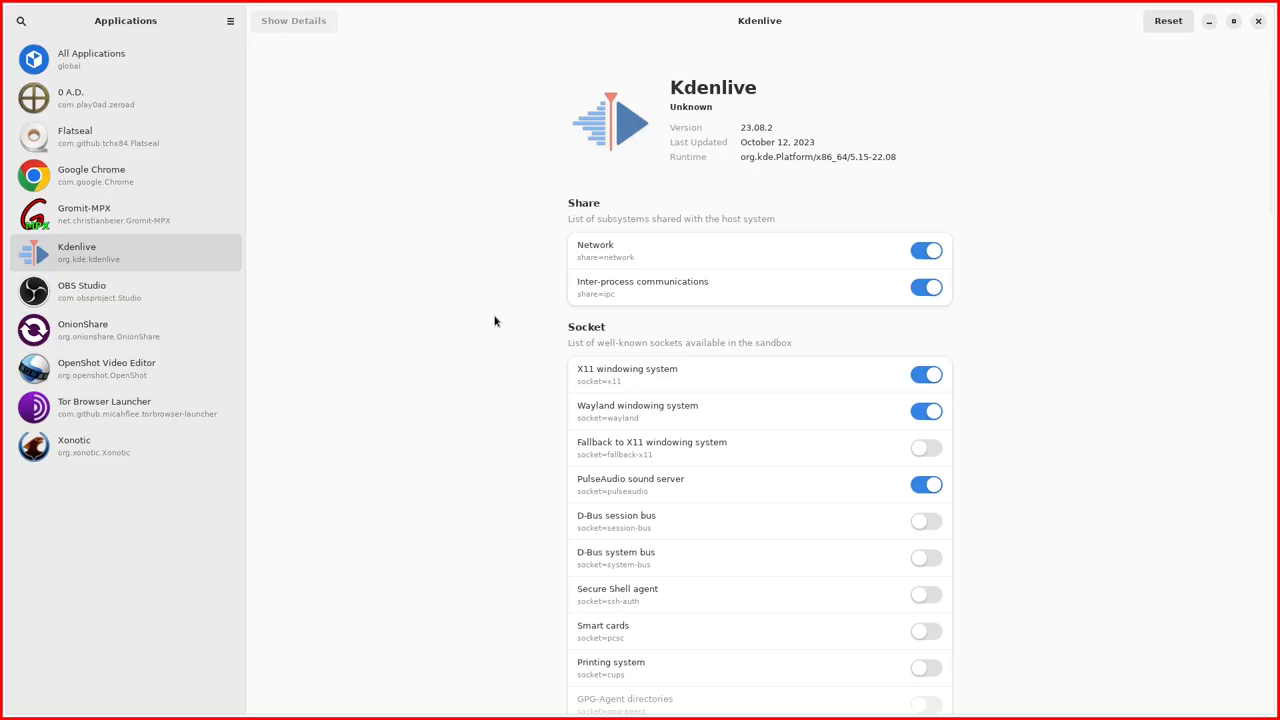
pyautogui.moveTo(567, 173)
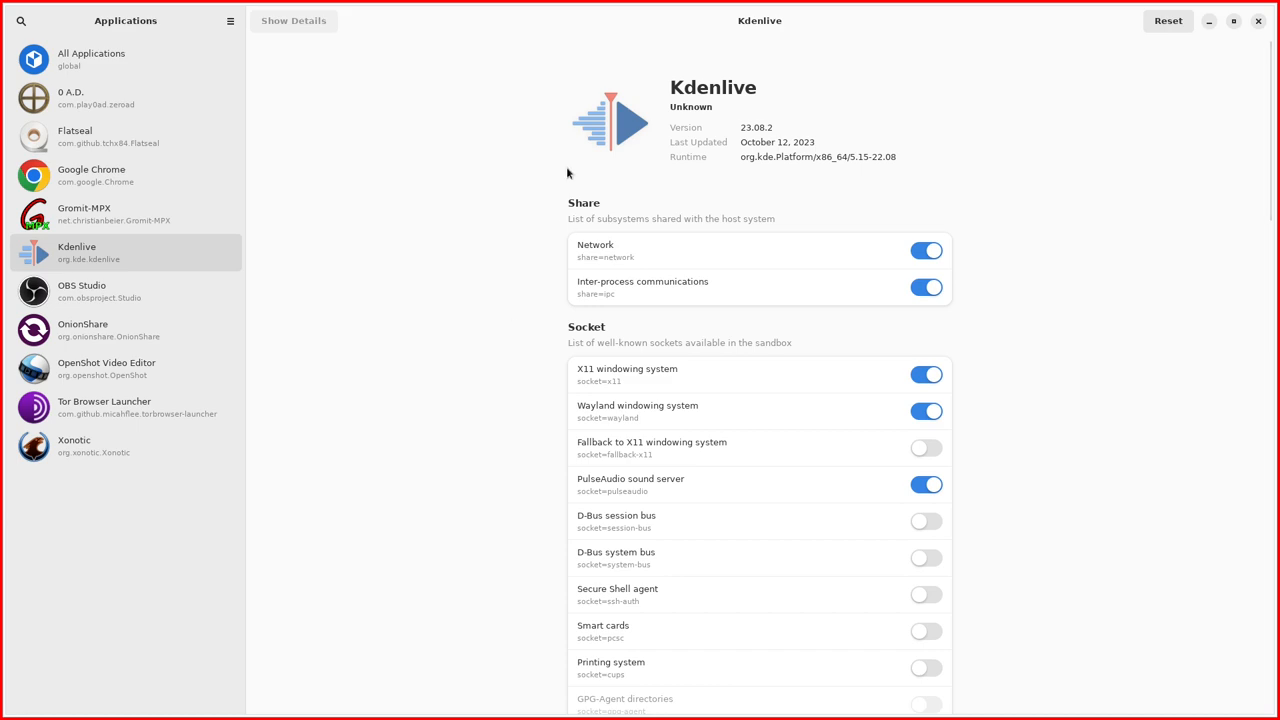
# Step: Add PYTHONUSERBASE and PYTHONPATH variables pointing to Kdenlive's local python folder
pyautogui.scroll(-3)
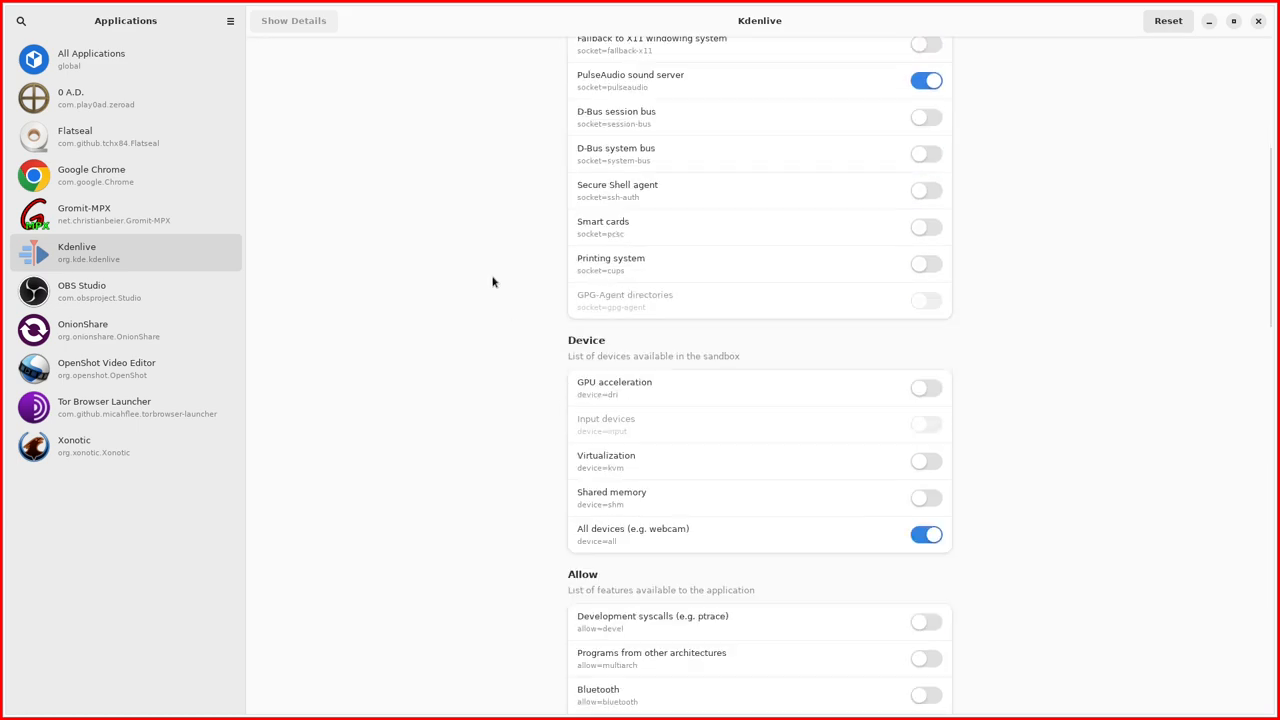
pyautogui.scroll(-3)
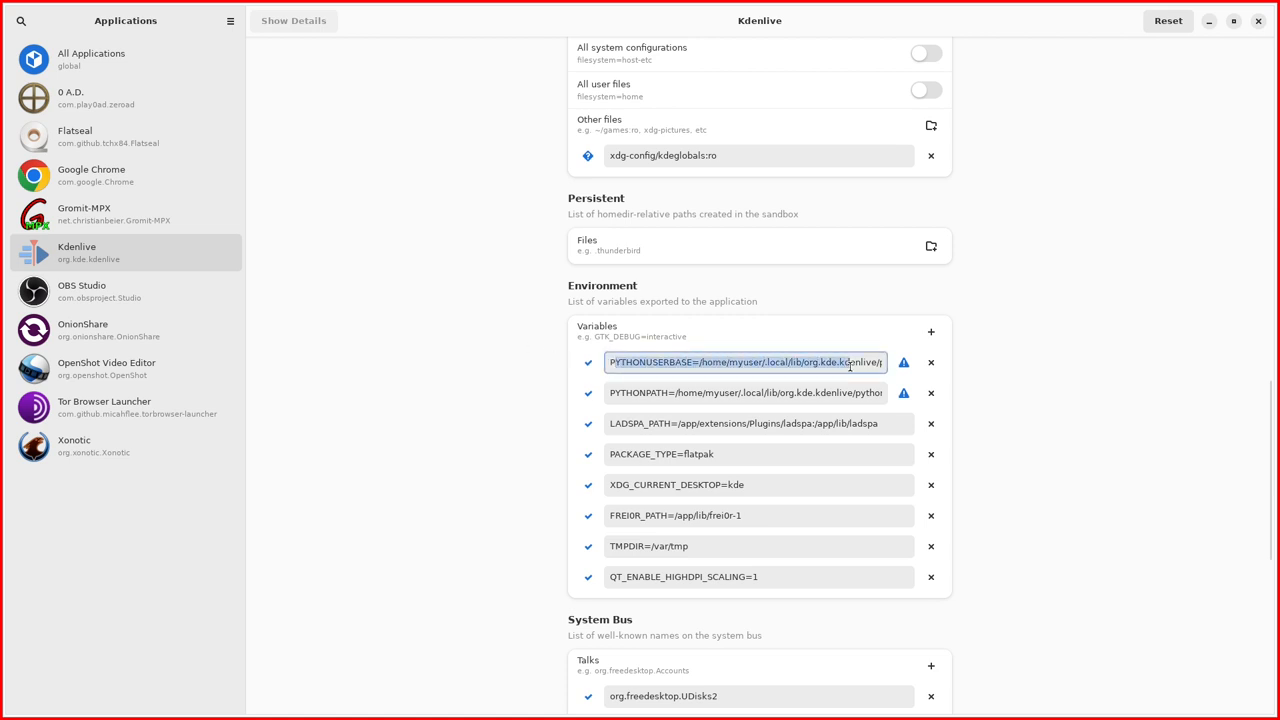
pyautogui.click(745, 392)
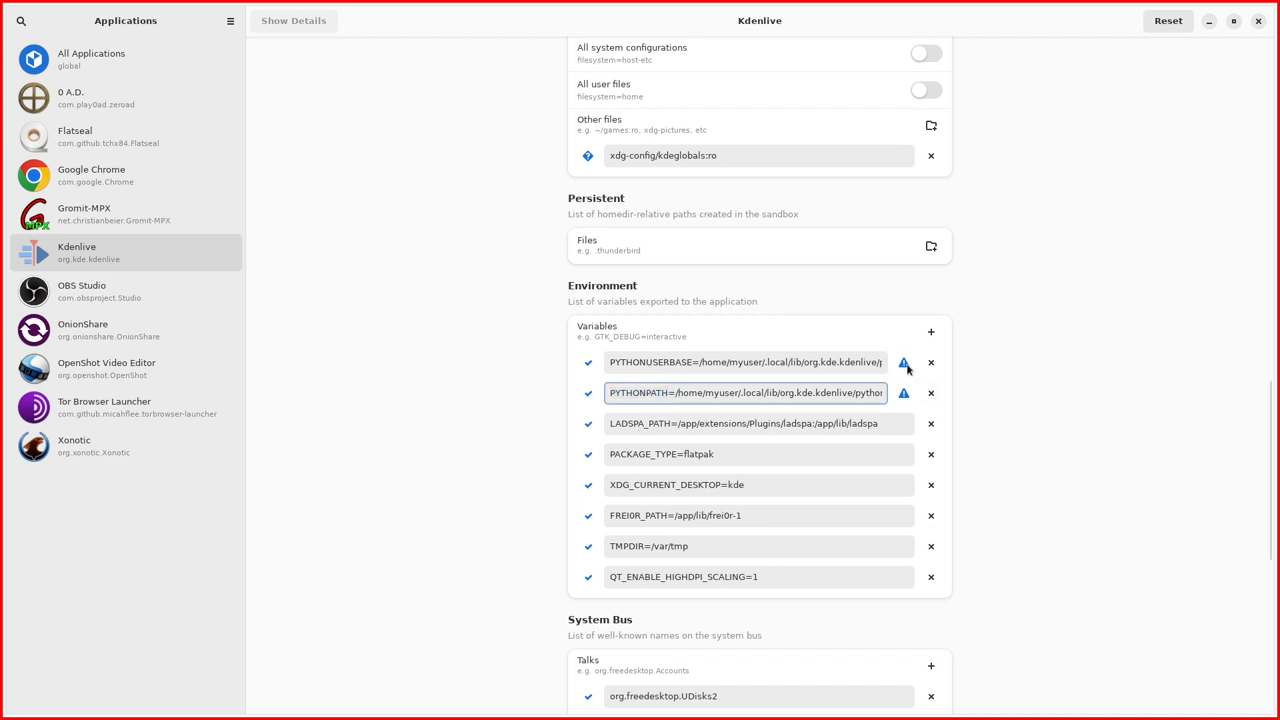
pyautogui.moveTo(904, 362)
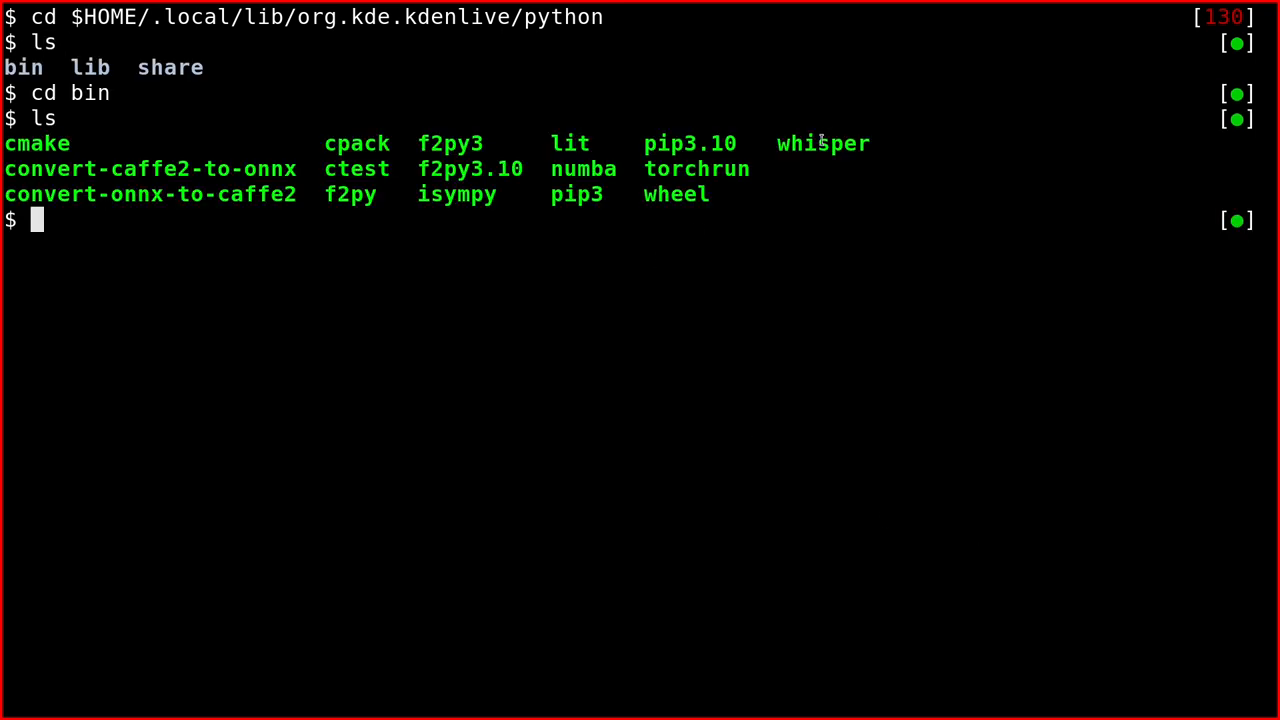
# Step: List lib/python3.10 in Kdenlive's python folder to confirm whisper and torch, then return to Kdenlive
pyautogui.write('cd ..')
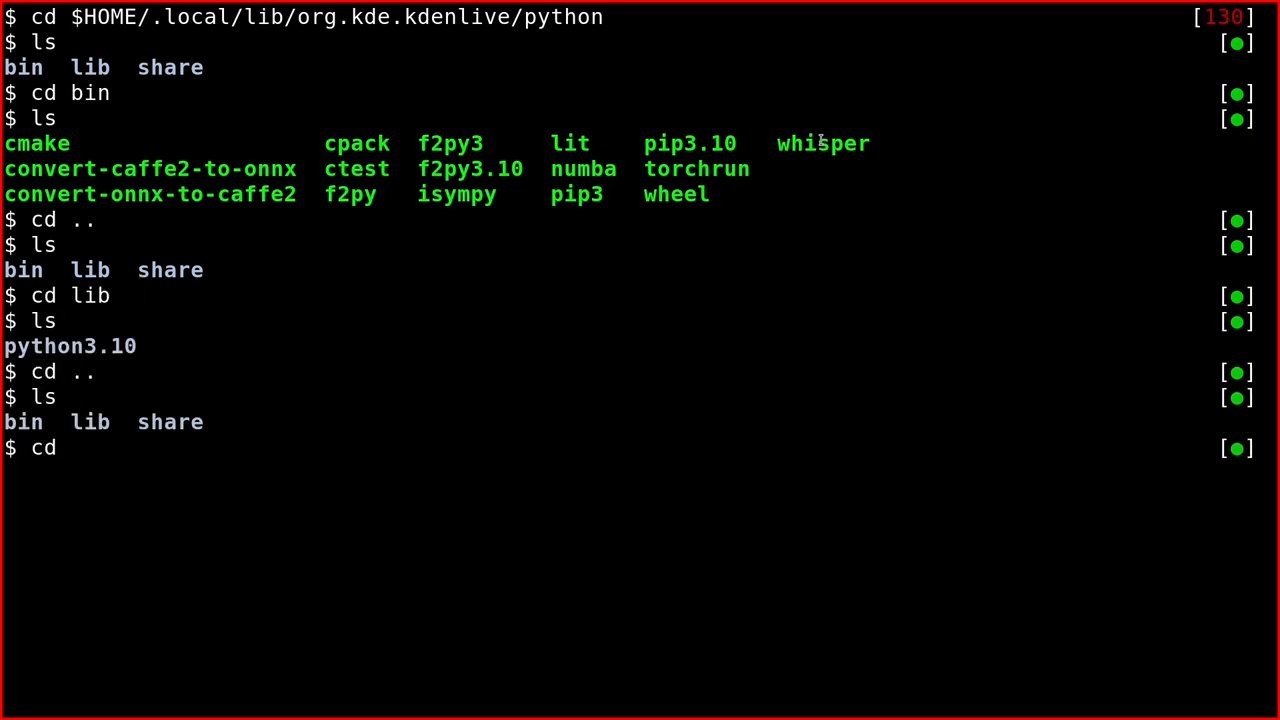
pyautogui.write('ls lib/python3.10/')
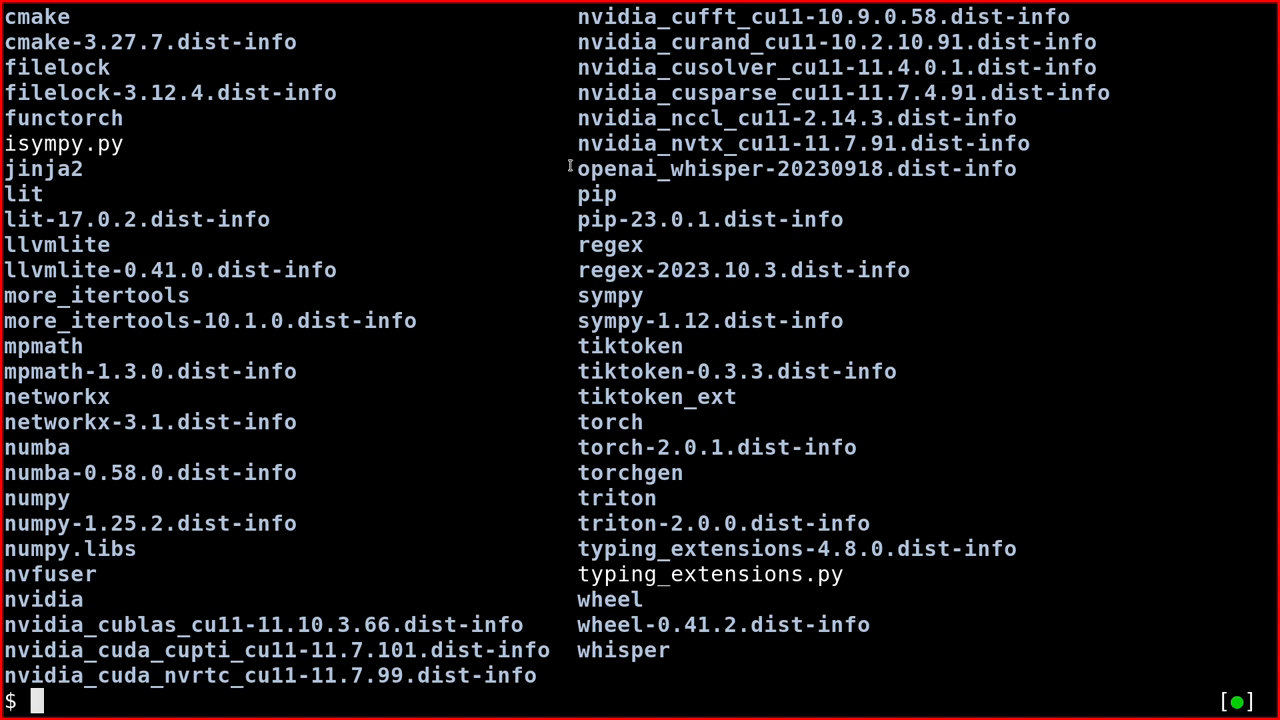
pyautogui.doubleClick(796, 168)
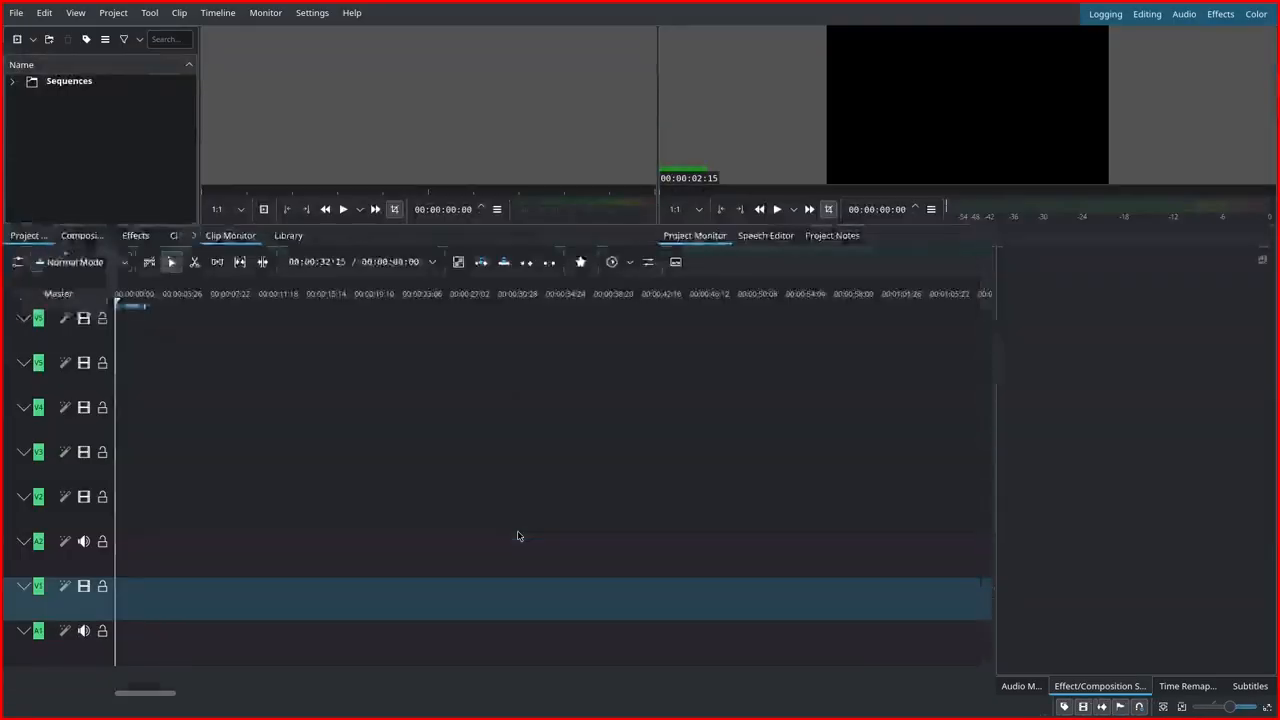
# Step: Run Speech Recognition (Large model, Translate to English) on the empty timeline and abort it
pyautogui.click(113, 12)
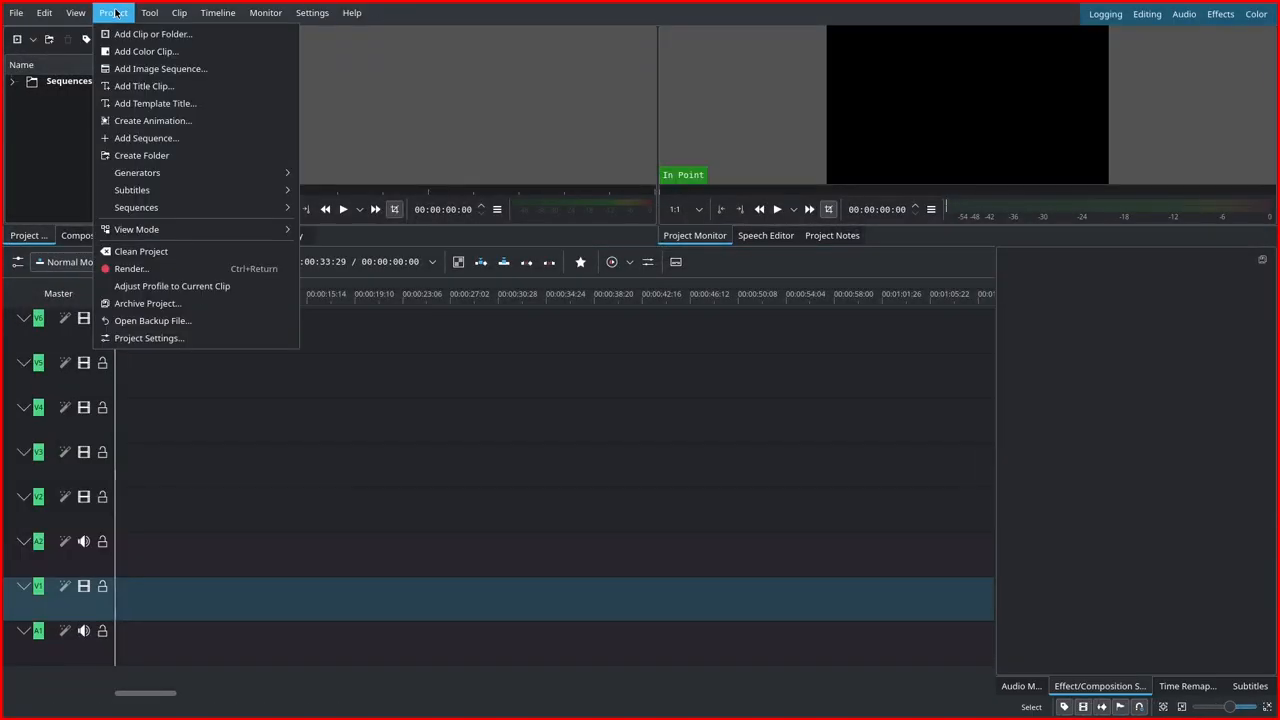
pyautogui.moveTo(132, 190)
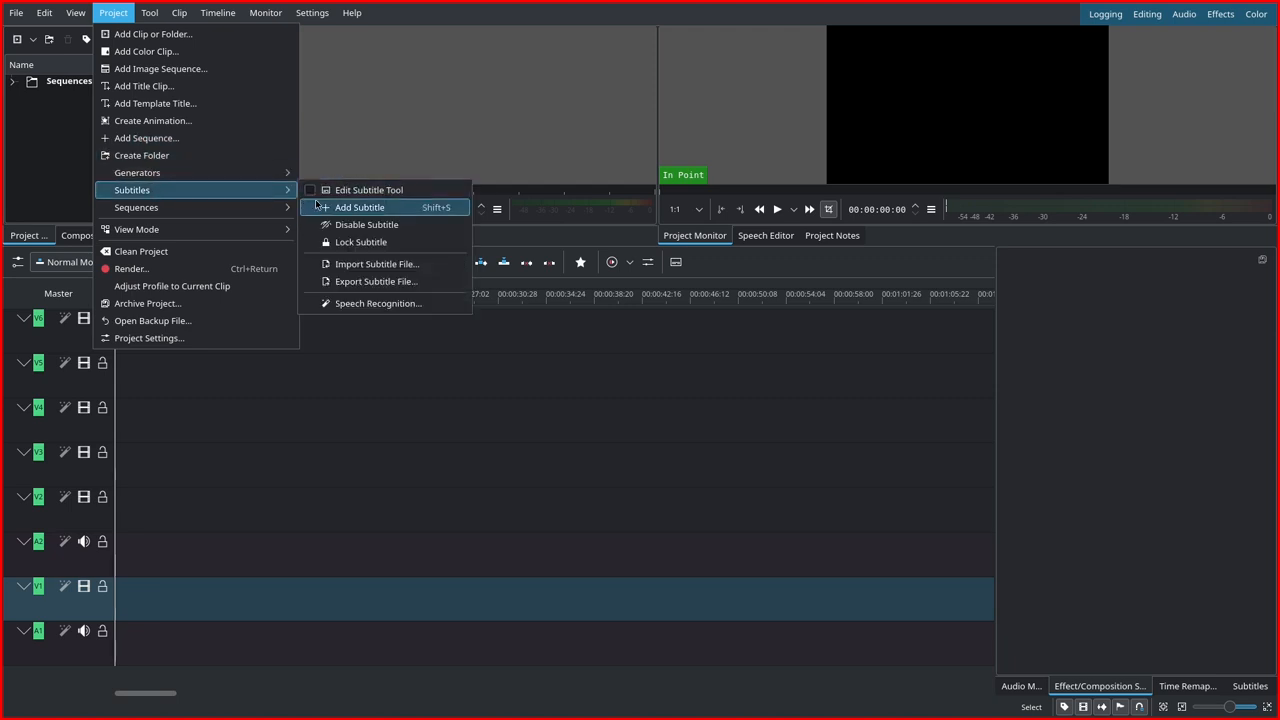
pyautogui.click(360, 207)
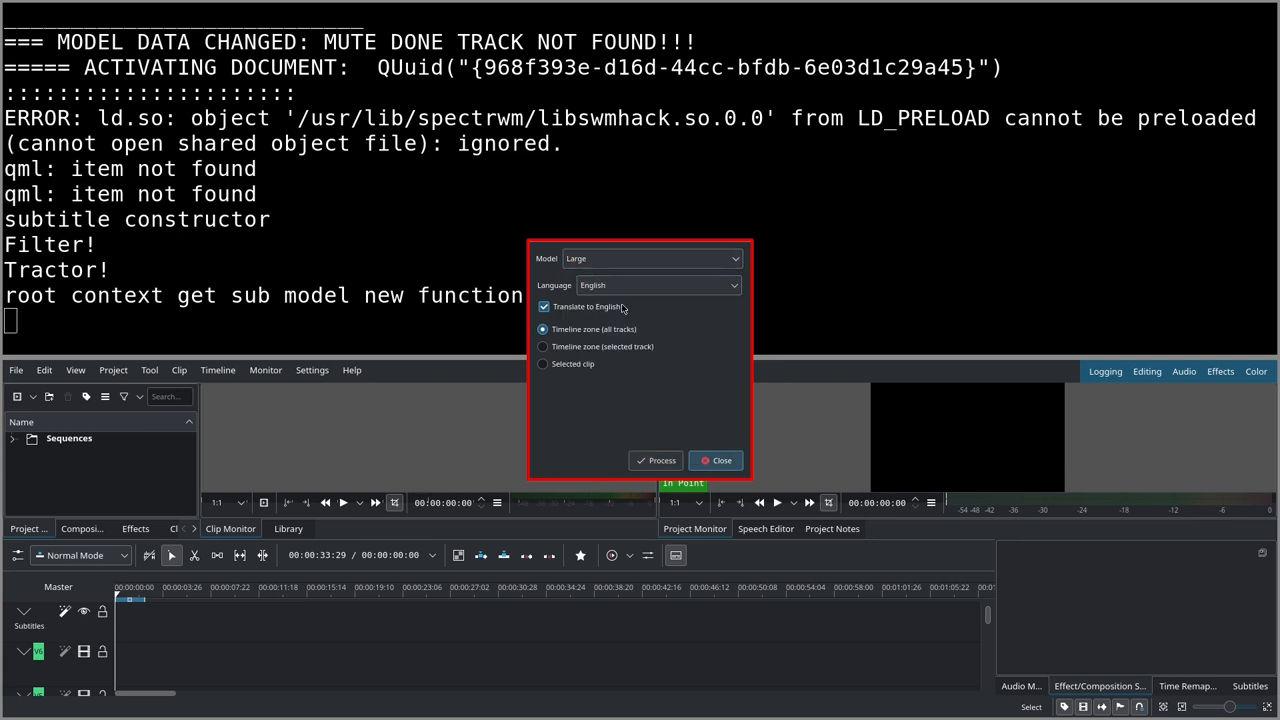
pyautogui.click(655, 460)
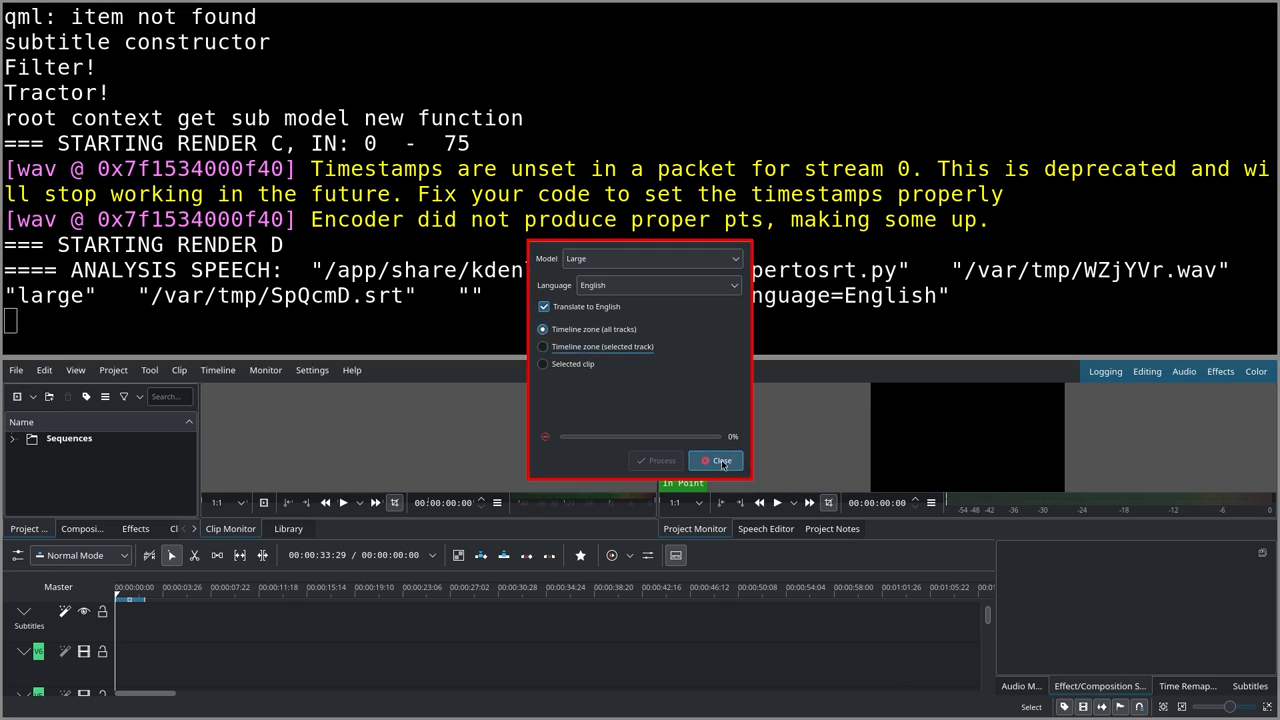
pyautogui.click(716, 460)
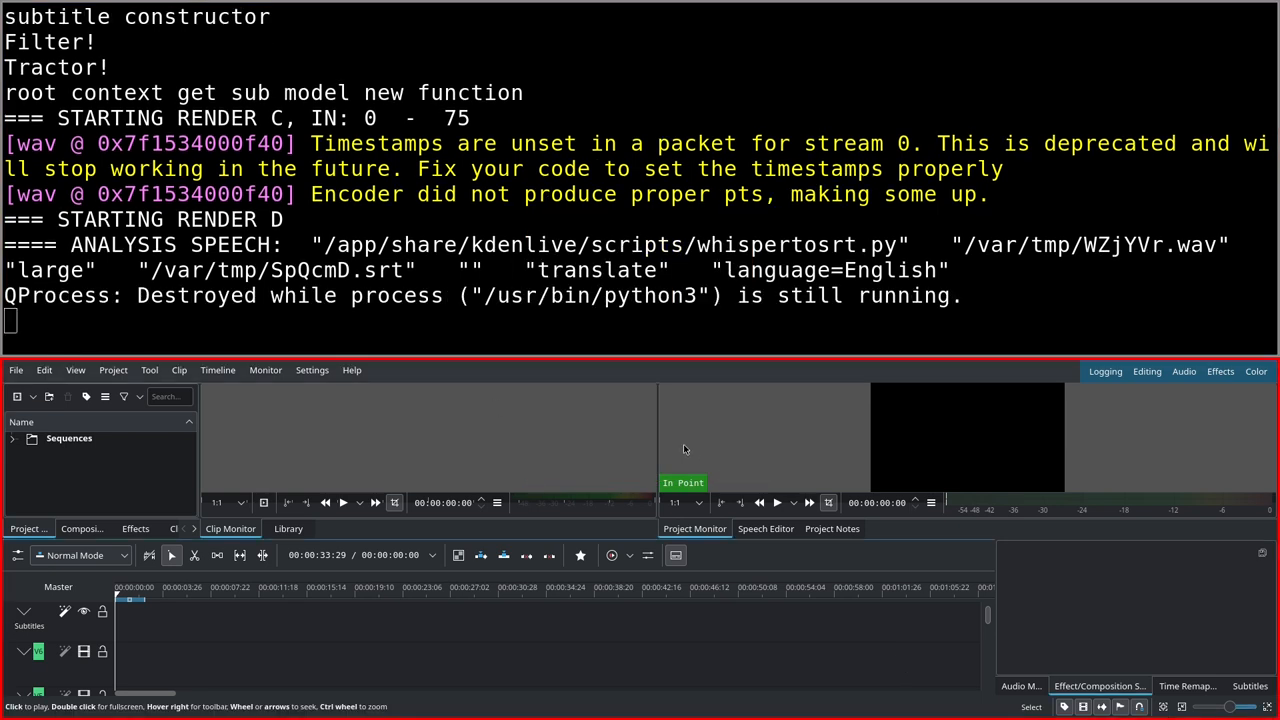
pyautogui.moveTo(679, 444)
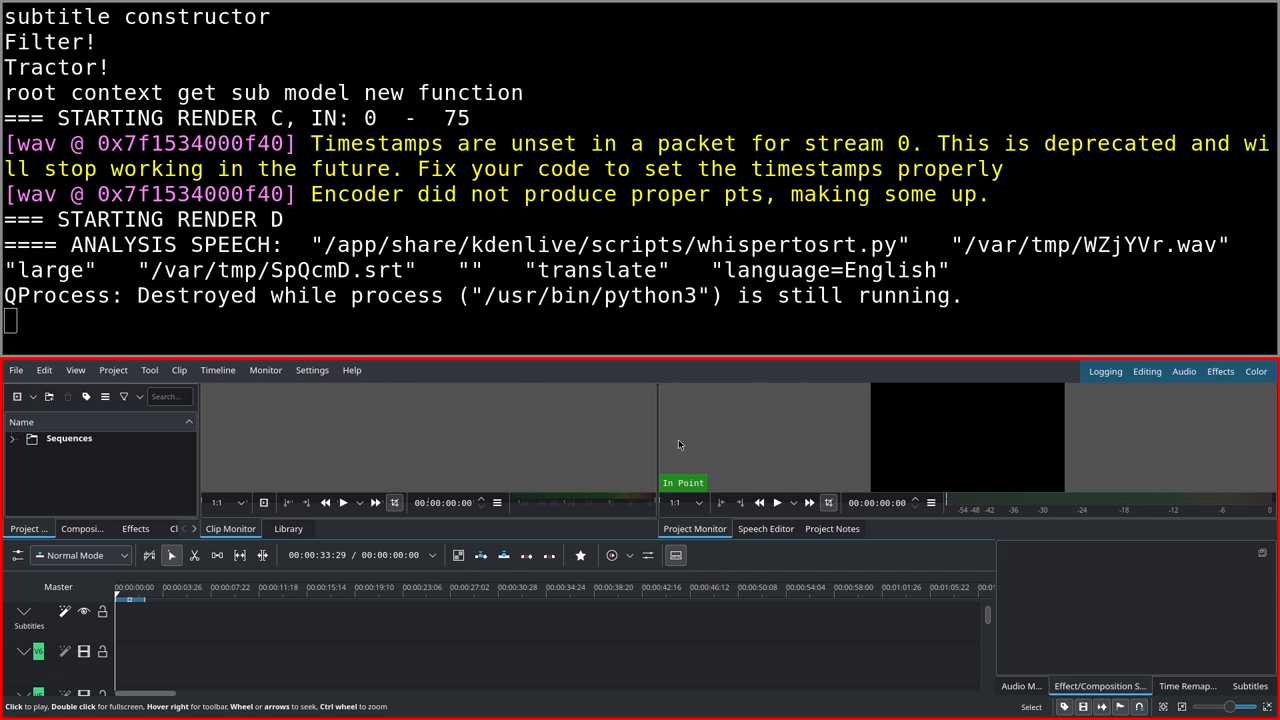
pyautogui.moveTo(551, 472)
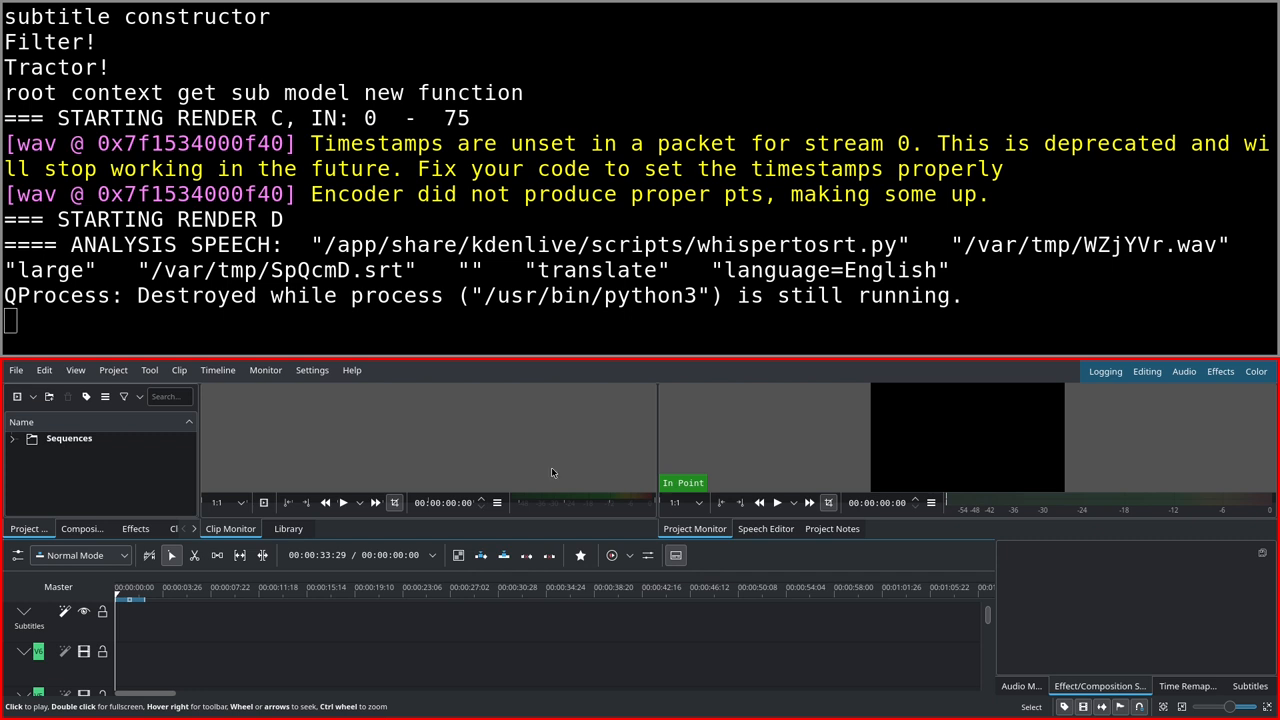
pyautogui.click(113, 370)
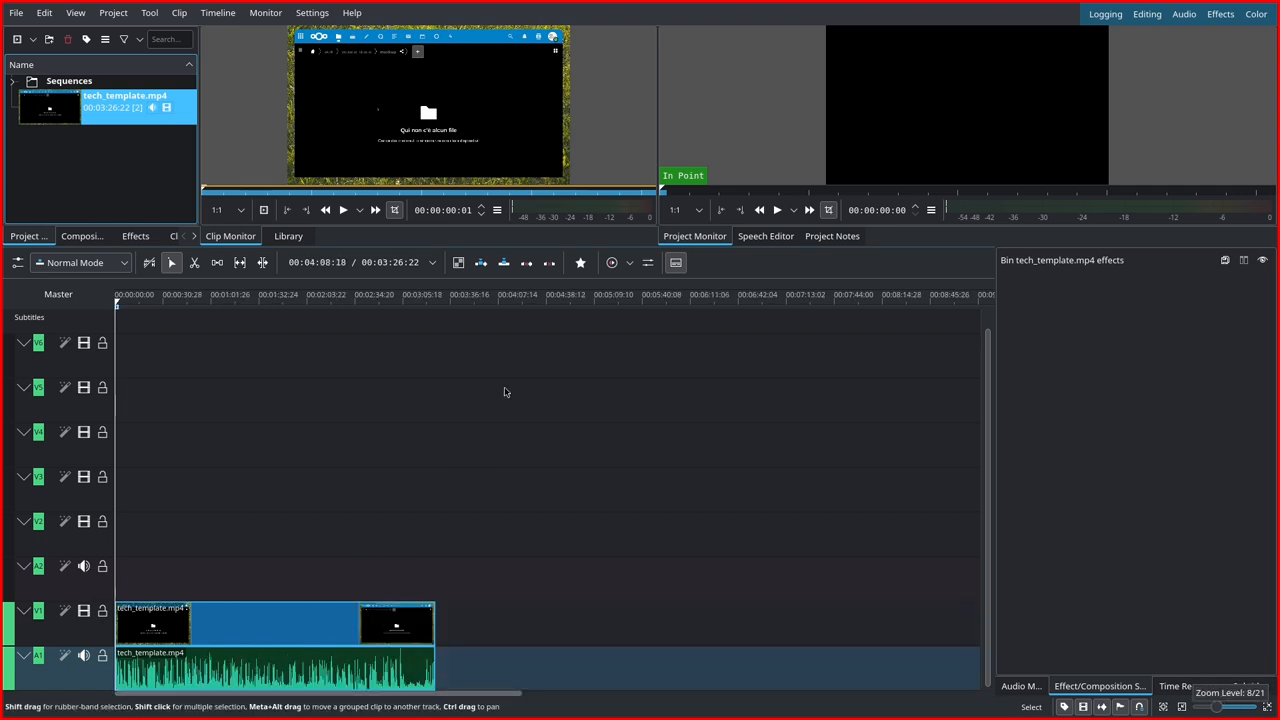
# Step: Place tech_template.mp4 from the Project Bin onto timeline tracks V1/A1
pyautogui.click(403, 294)
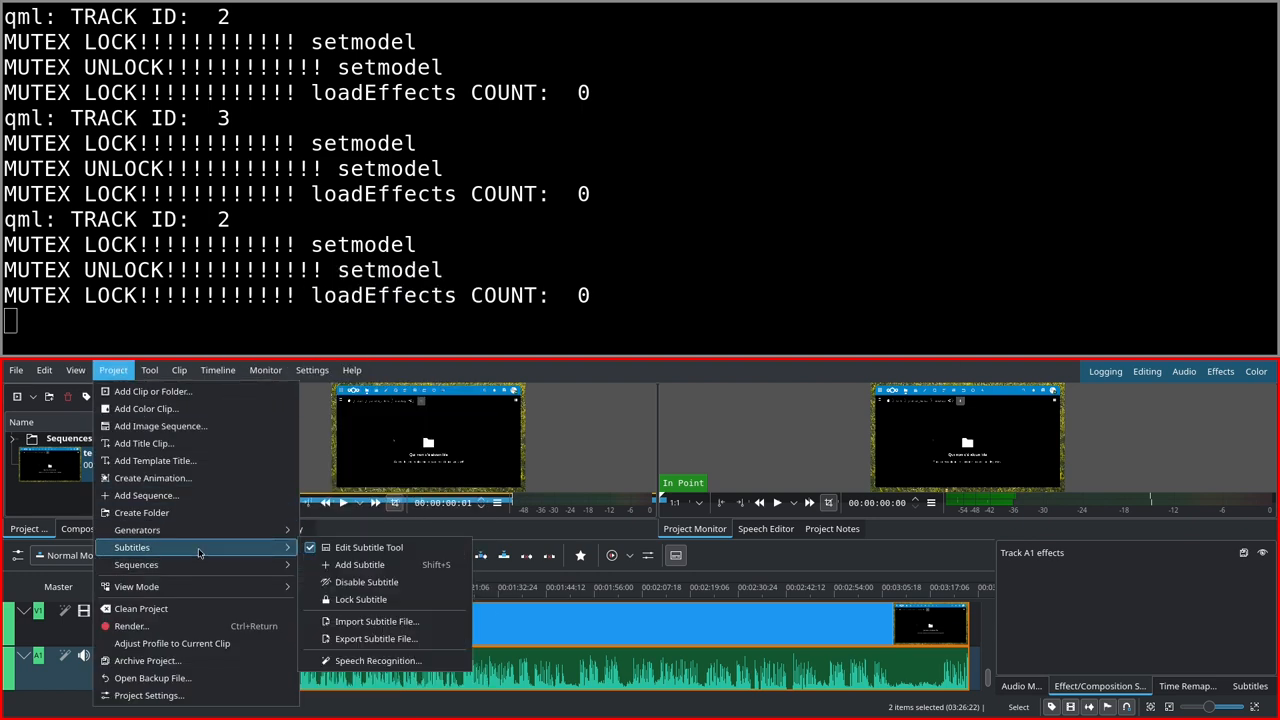
pyautogui.moveTo(435, 655)
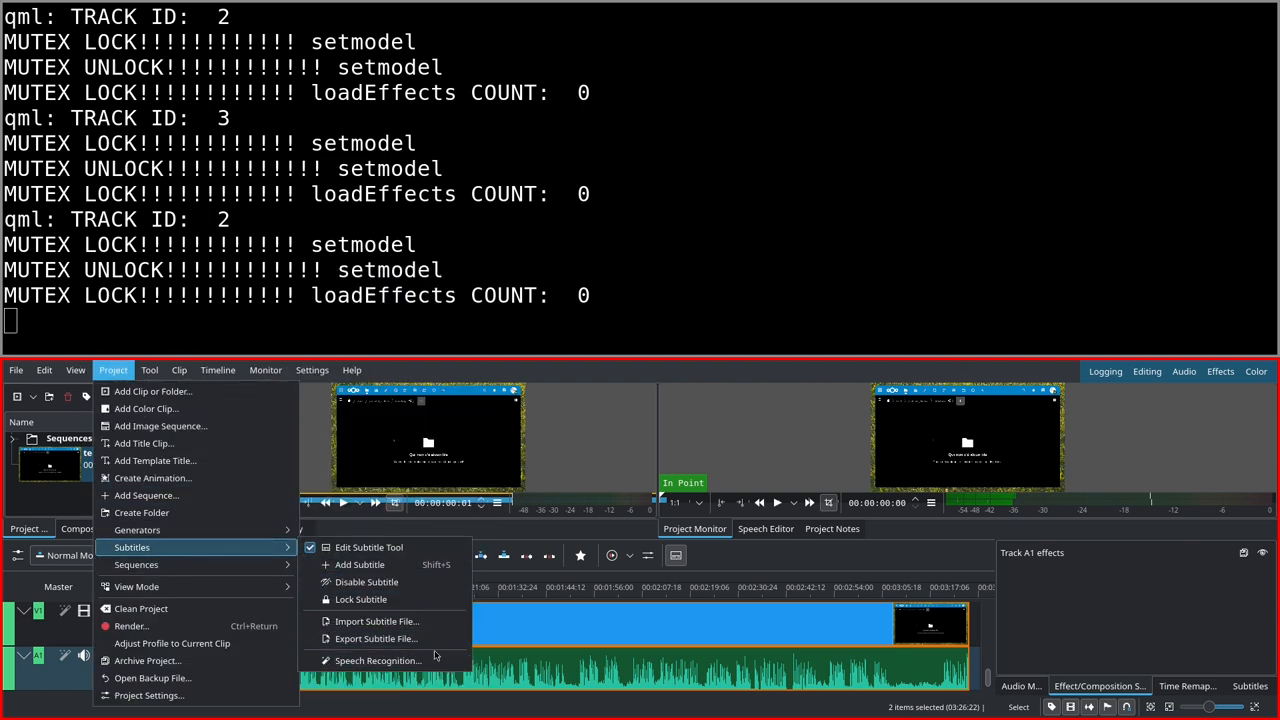
# Step: Run speech recognition on the Timeline zone (selected track) until subtitles are imported
pyautogui.click(378, 660)
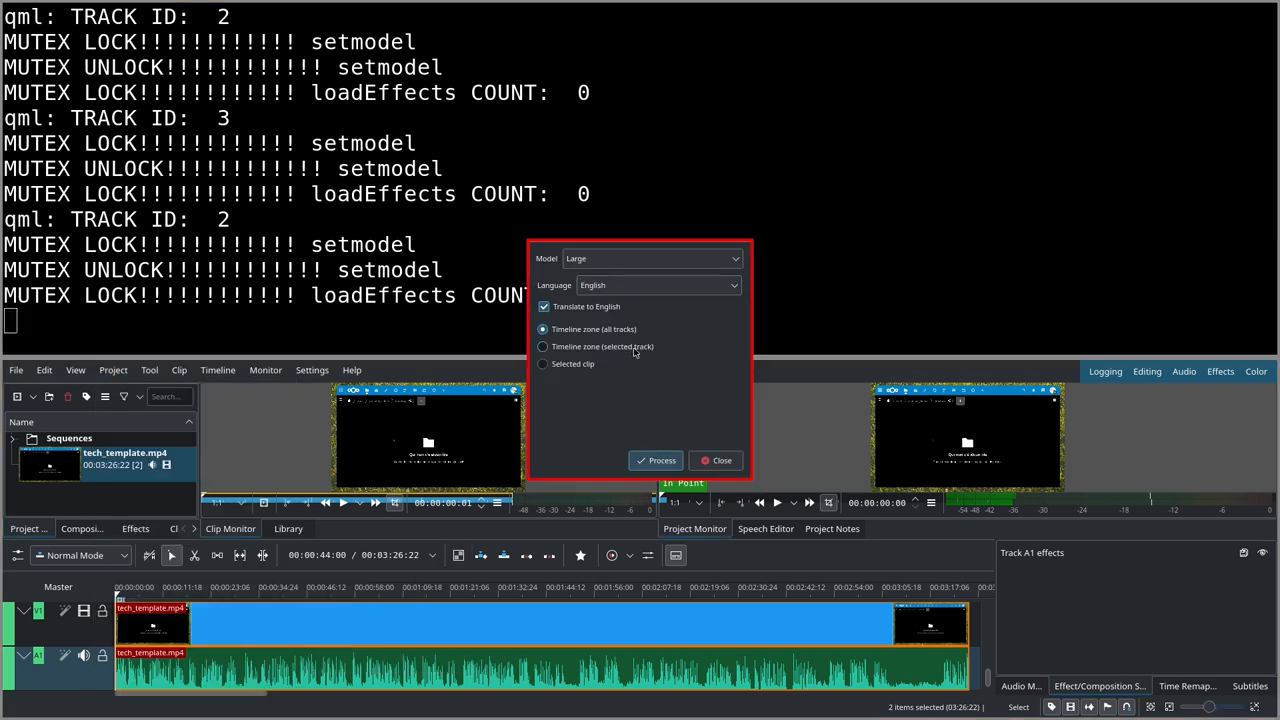
pyautogui.click(543, 346)
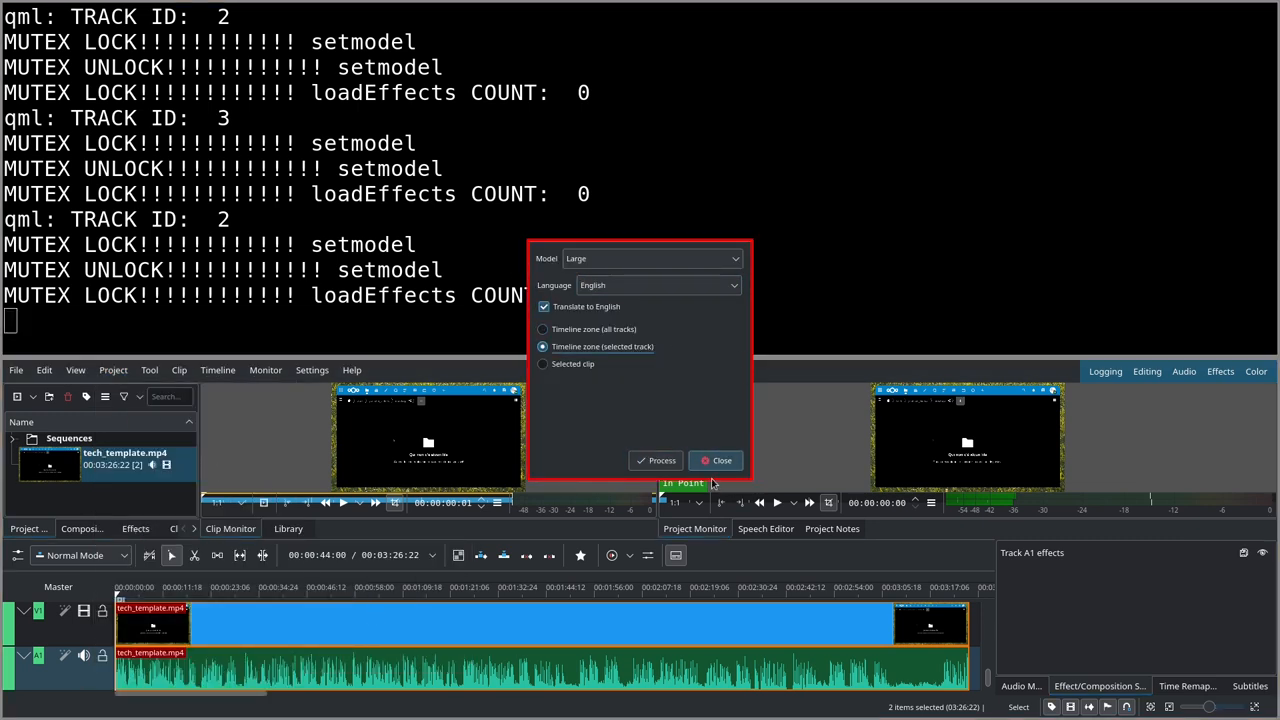
pyautogui.moveTo(656, 460)
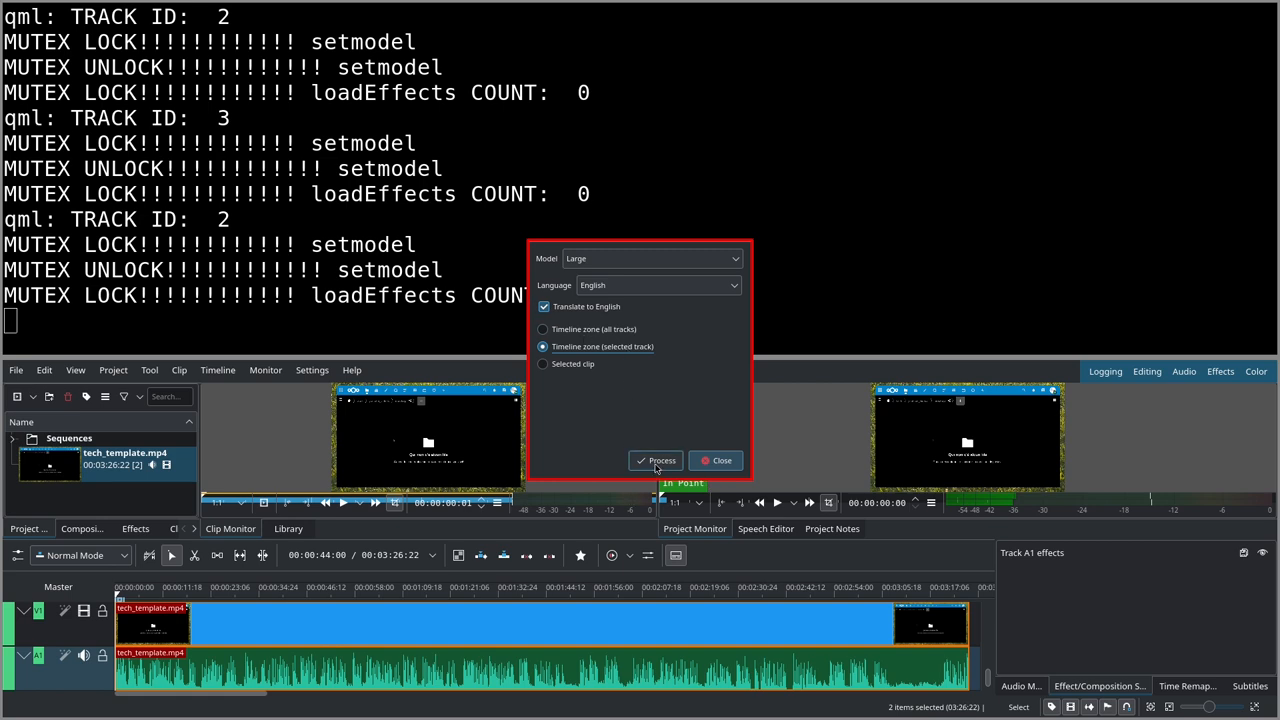
pyautogui.click(655, 460)
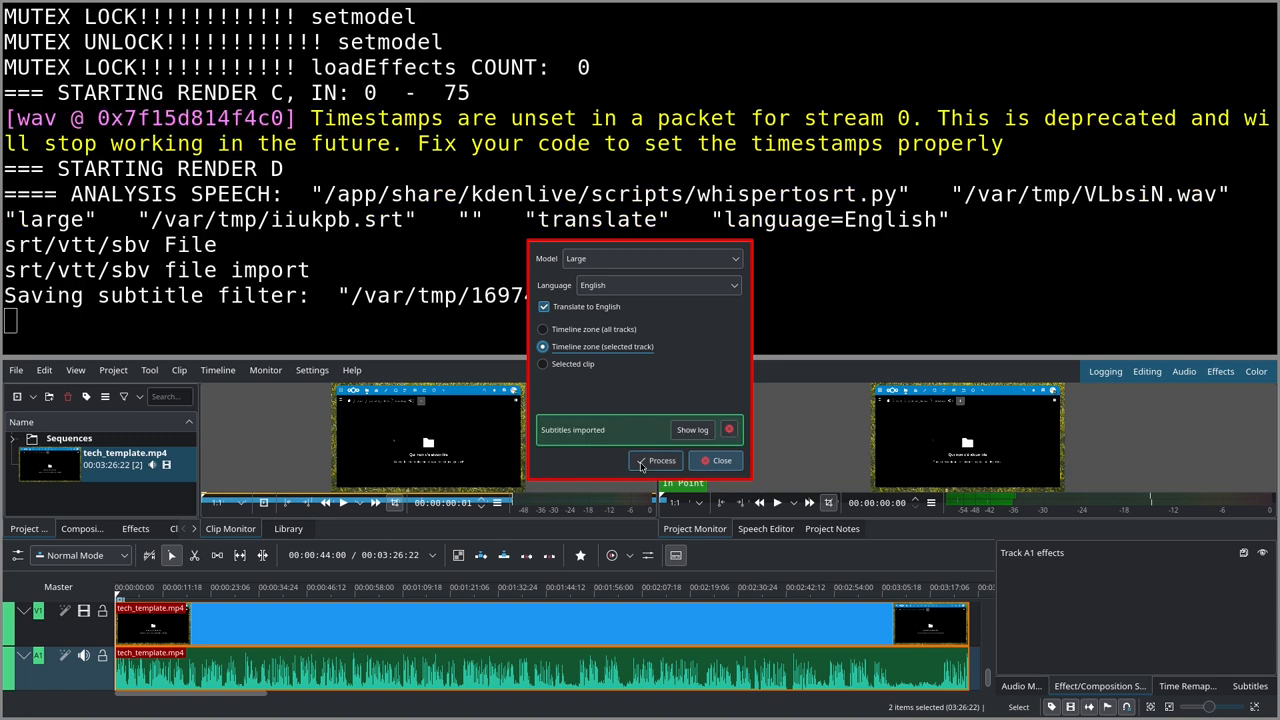
# Step: Switch recognition scope to Selected clip and close the Speech Recognition dialog
pyautogui.click(543, 364)
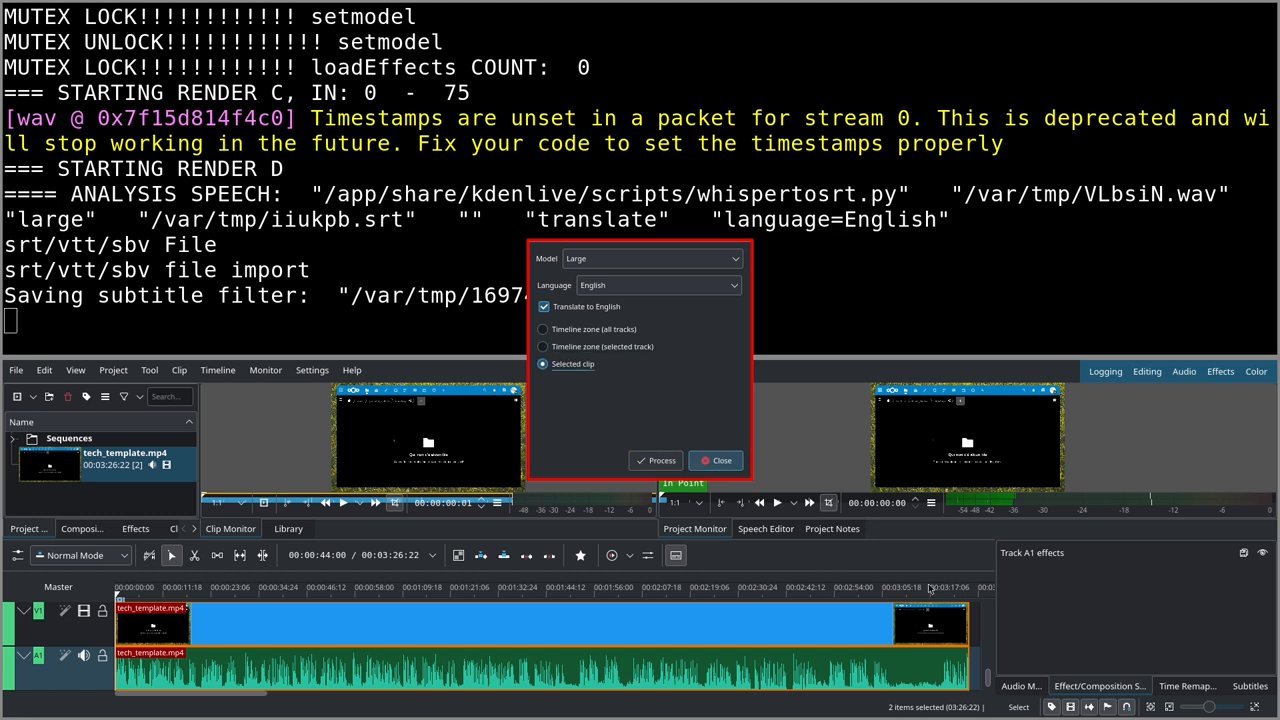
pyautogui.moveTo(573, 468)
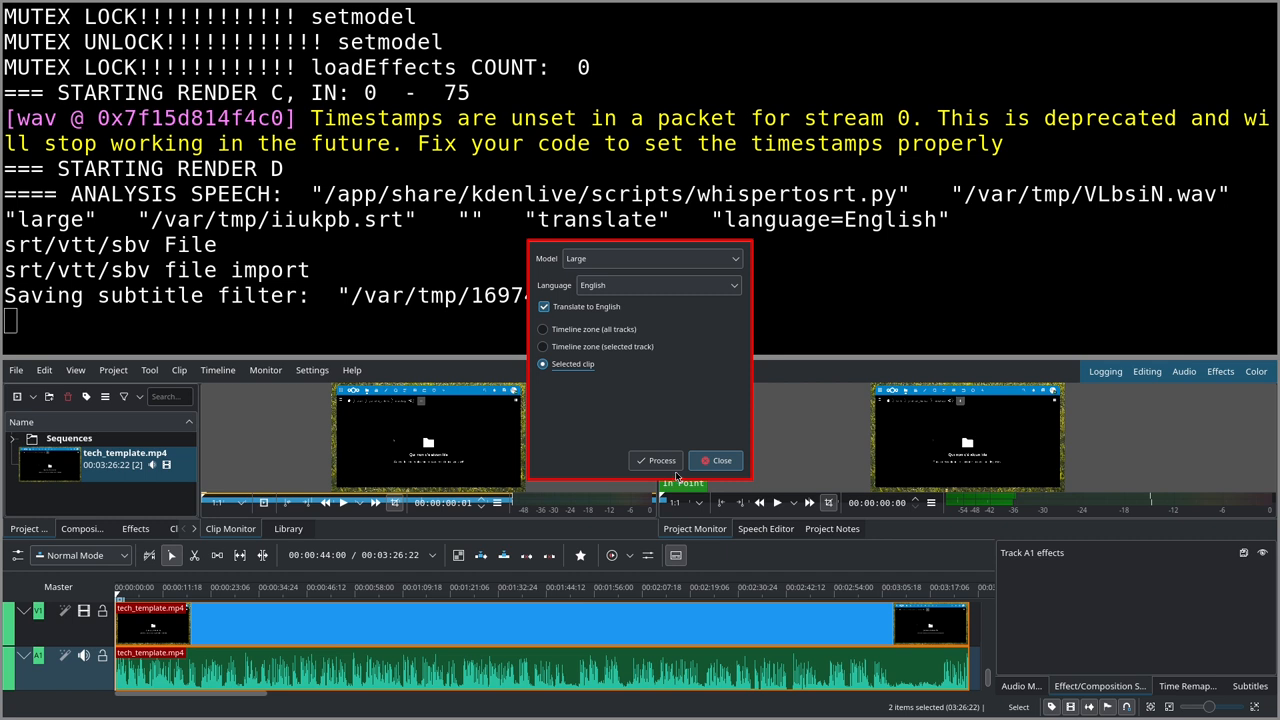
pyautogui.click(656, 460)
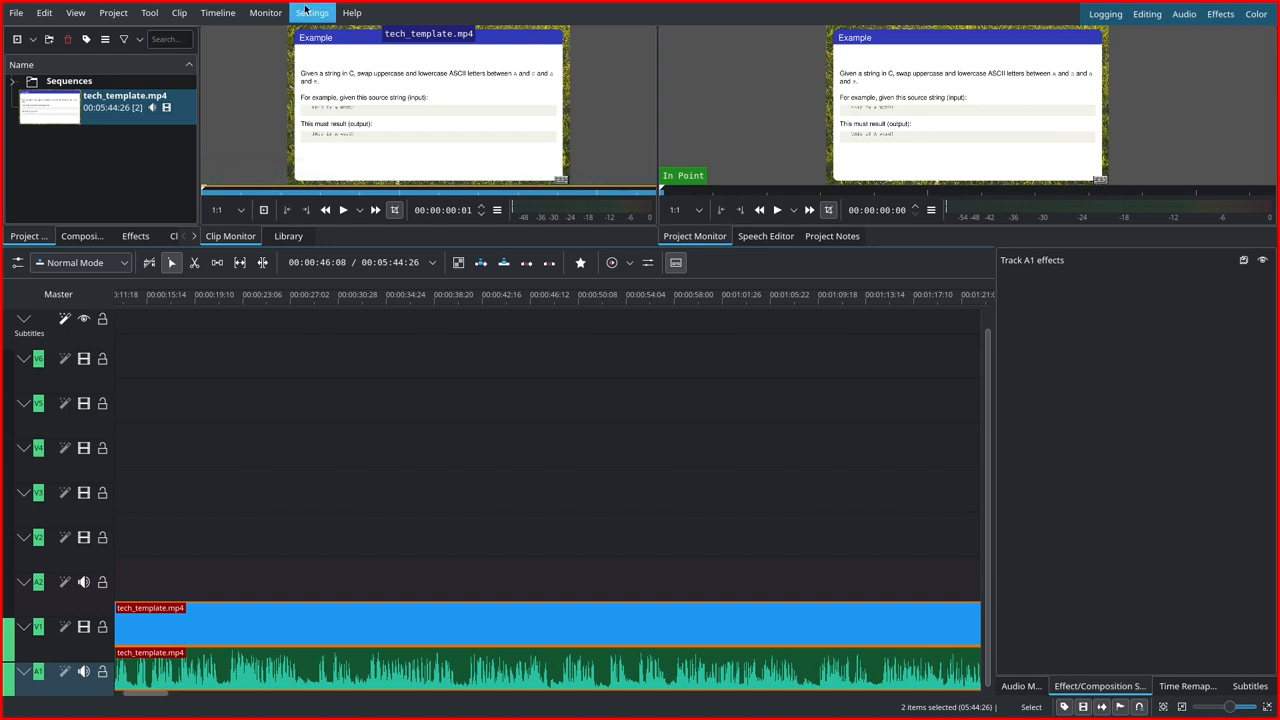
pyautogui.click(312, 12)
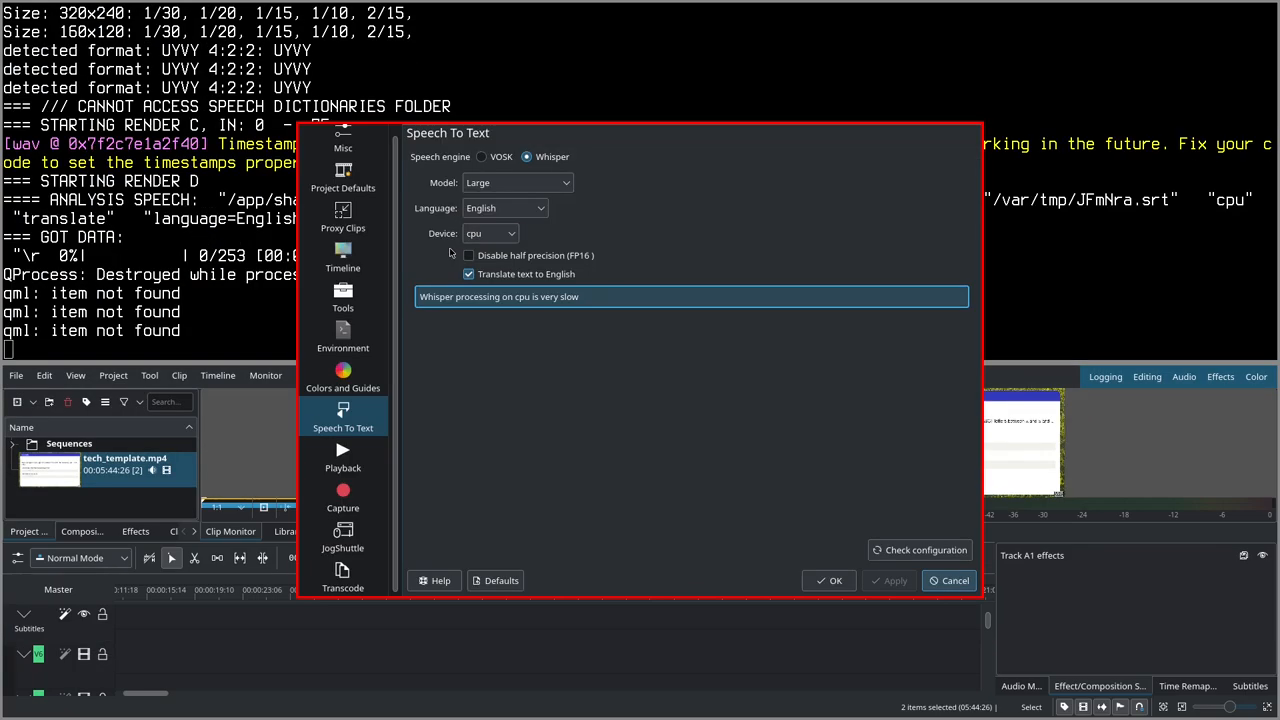
pyautogui.moveTo(475, 373)
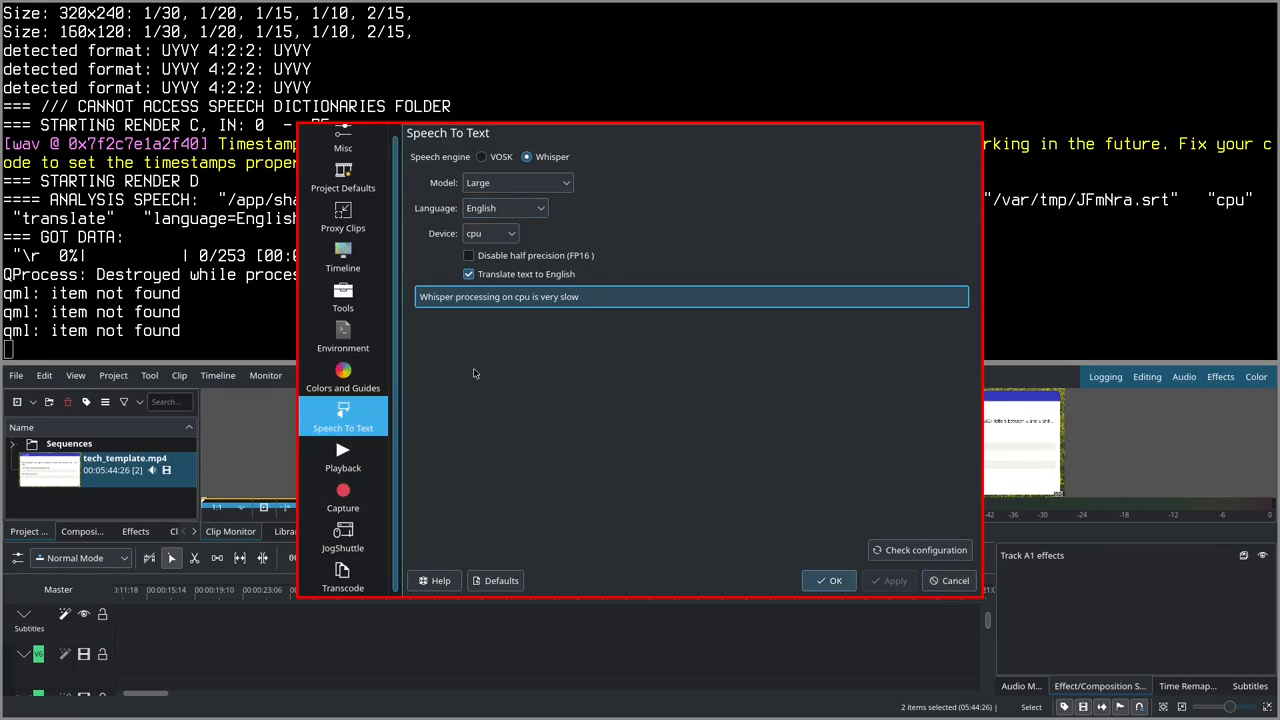
pyautogui.click(468, 255)
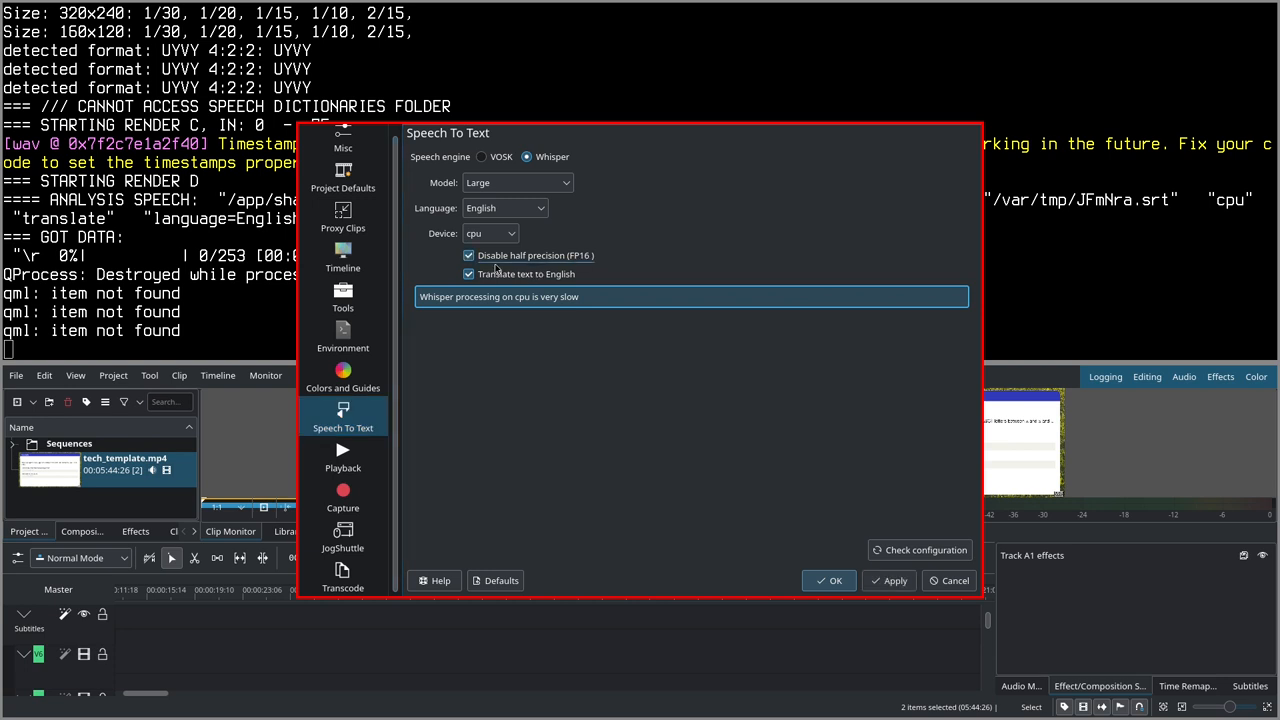
pyautogui.moveTo(490, 272)
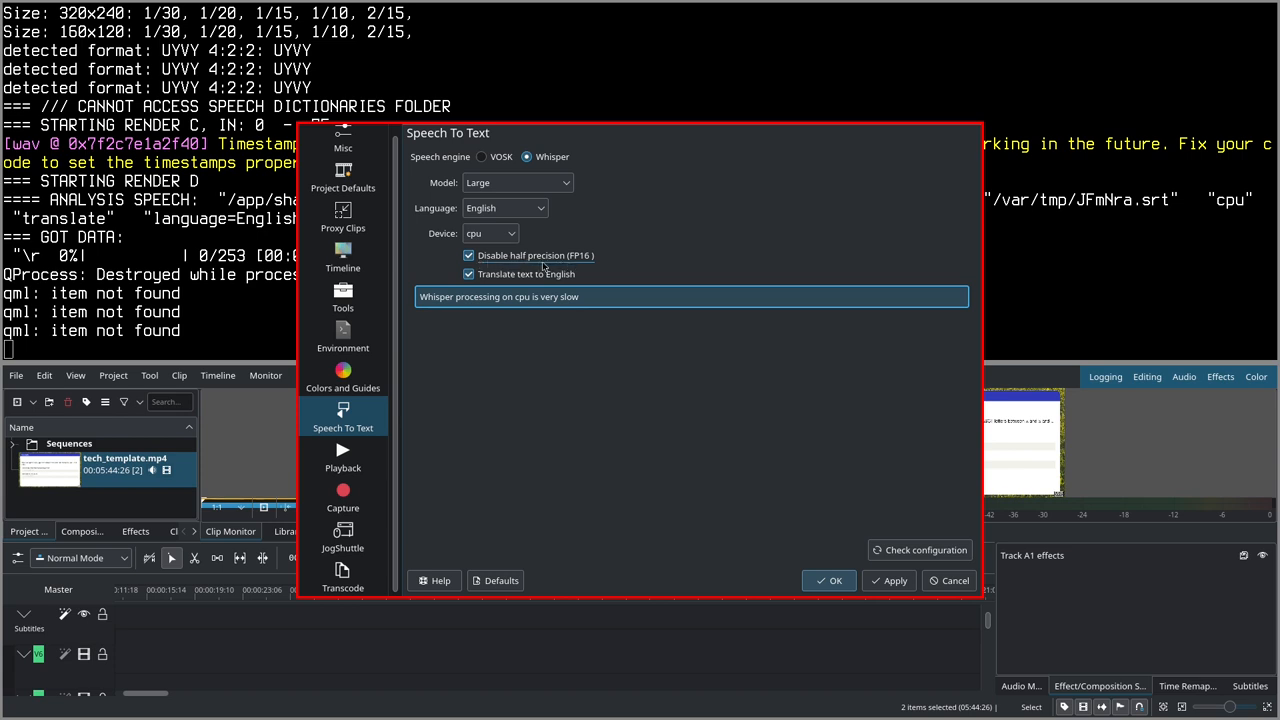
pyautogui.click(468, 255)
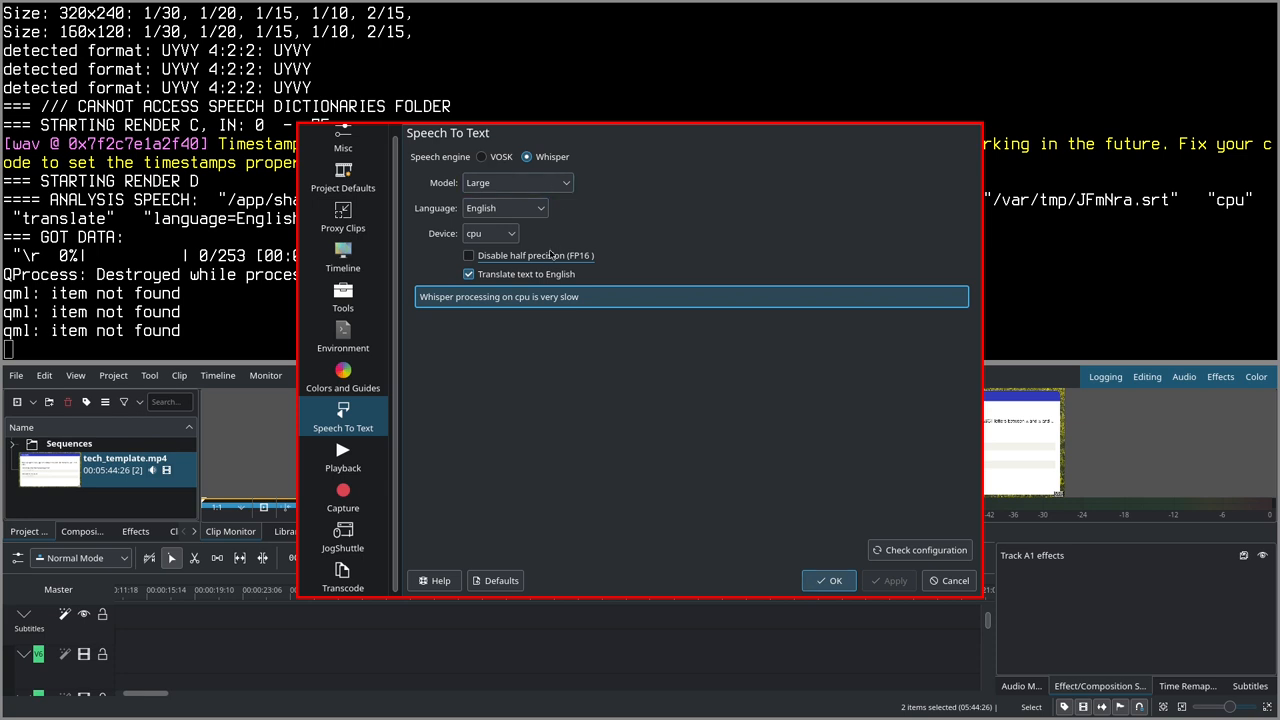
pyautogui.click(511, 233)
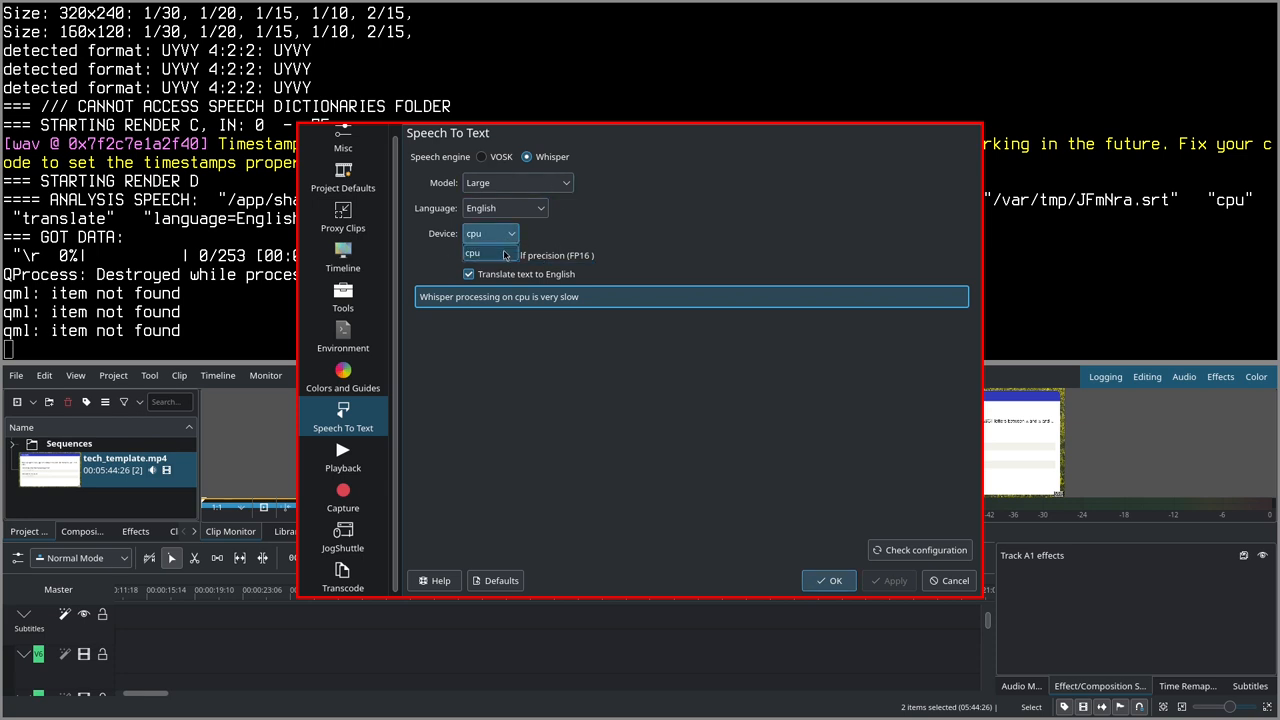
pyautogui.click(515, 182)
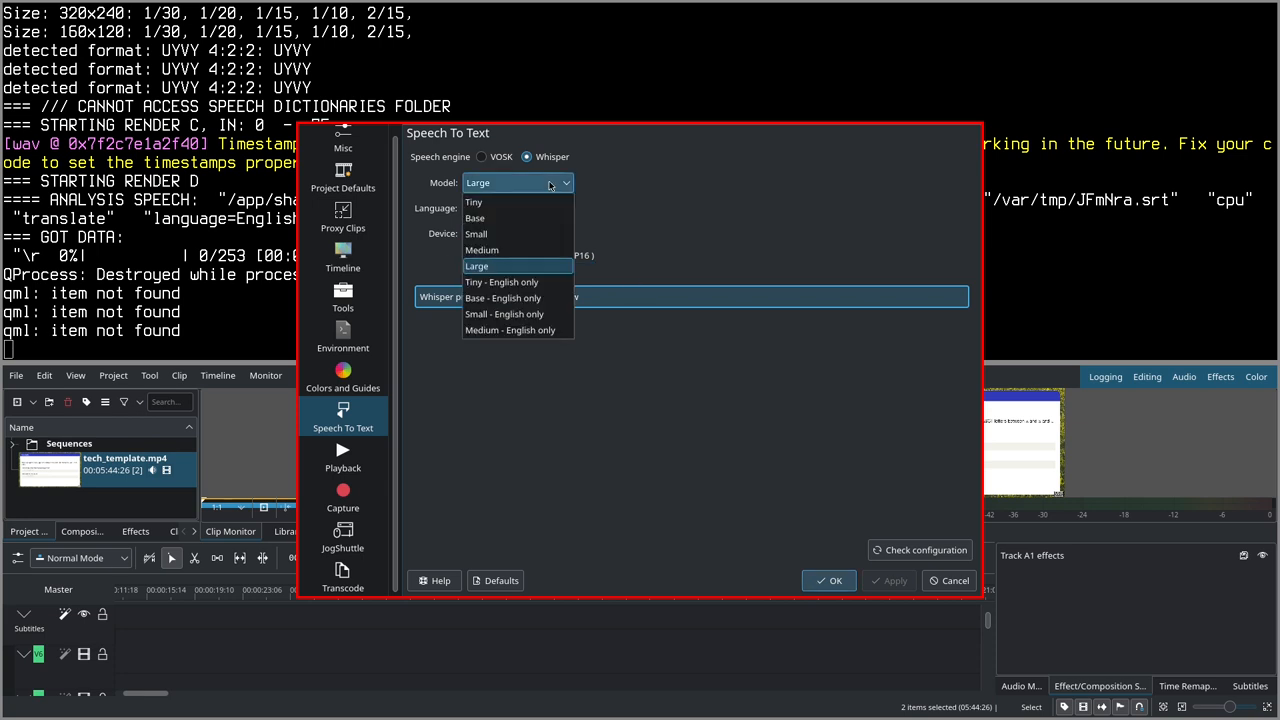
pyautogui.click(477, 265)
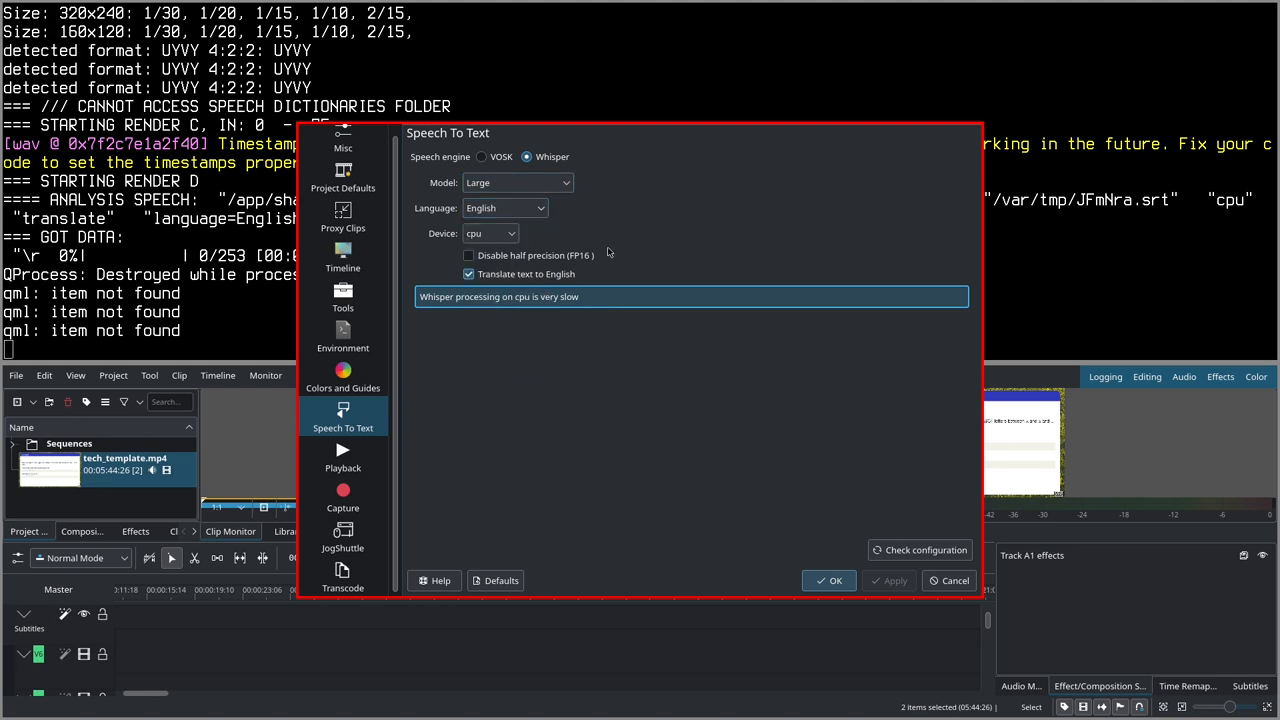
pyautogui.click(829, 580)
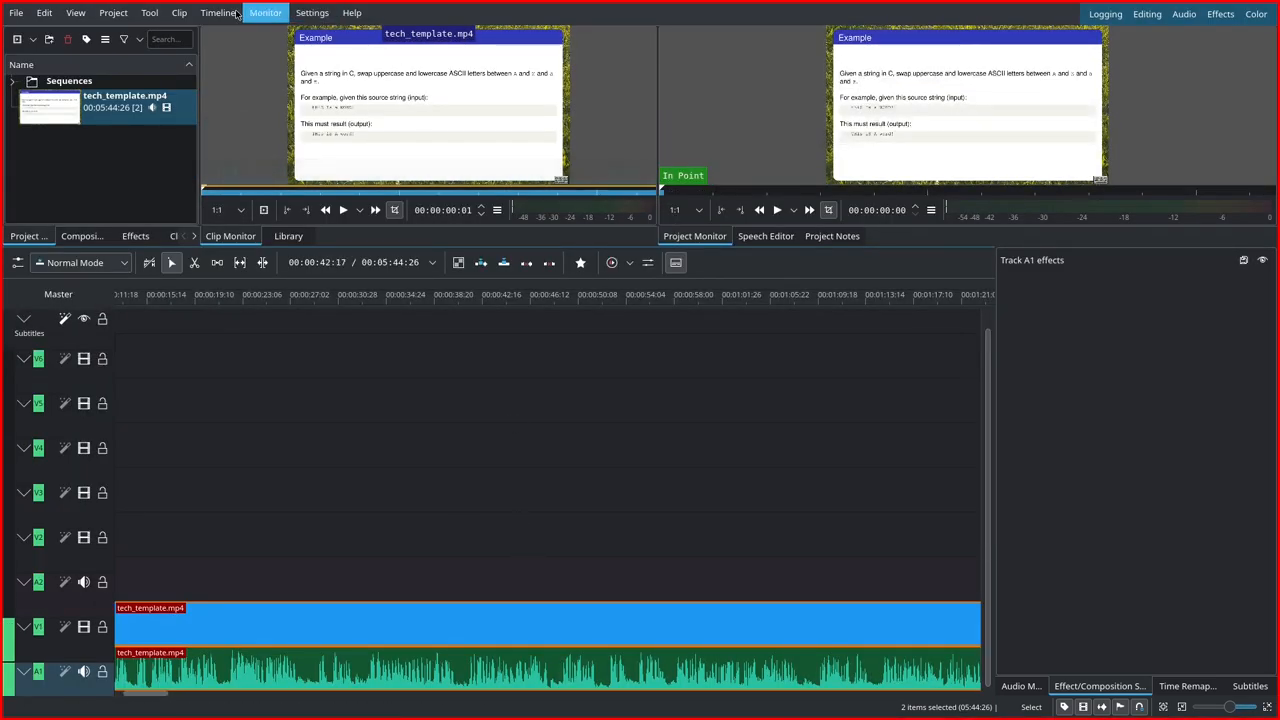
# Step: Start Speech Recognition on the selected clip with Large model, English, Translate to English
pyautogui.click(113, 12)
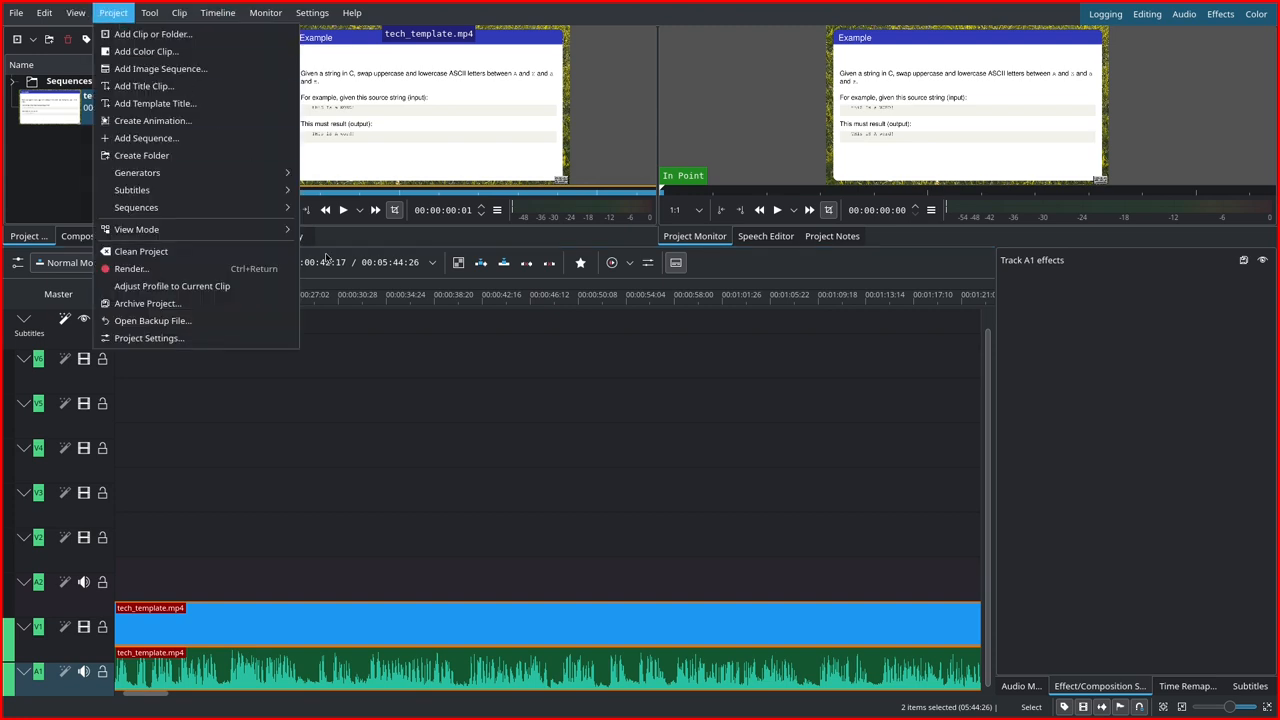
pyautogui.click(132, 190)
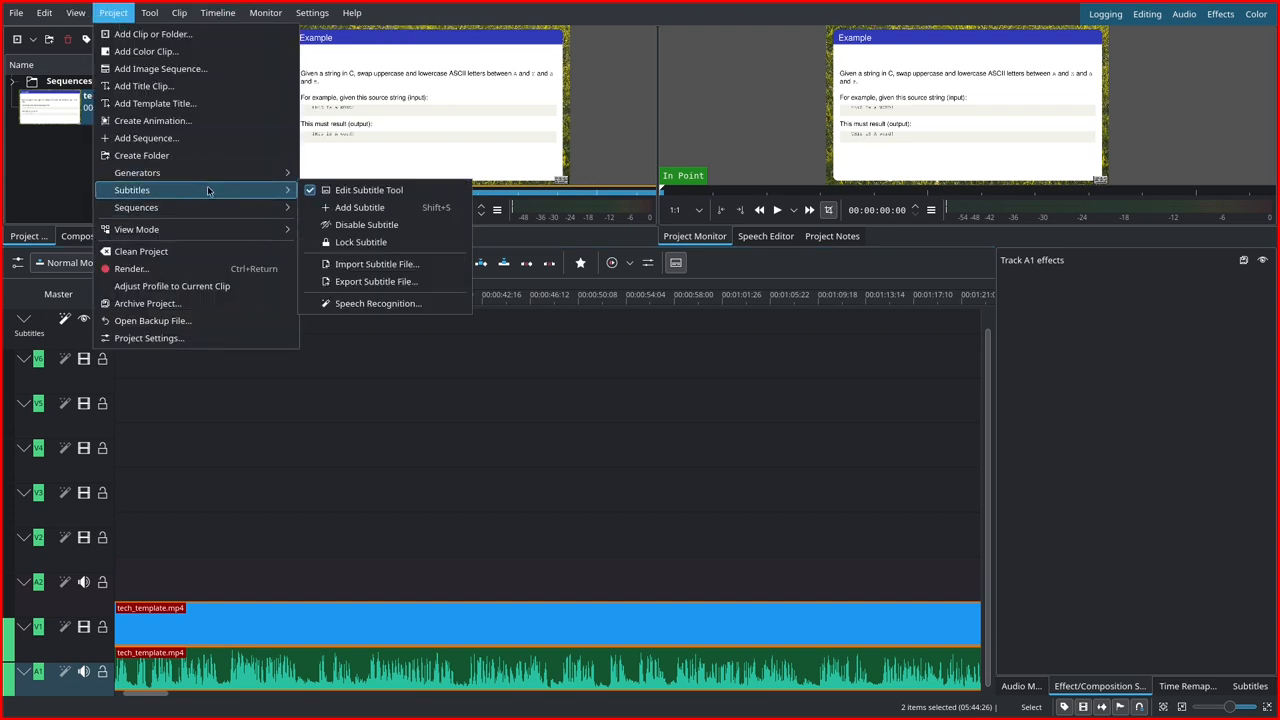
pyautogui.click(378, 303)
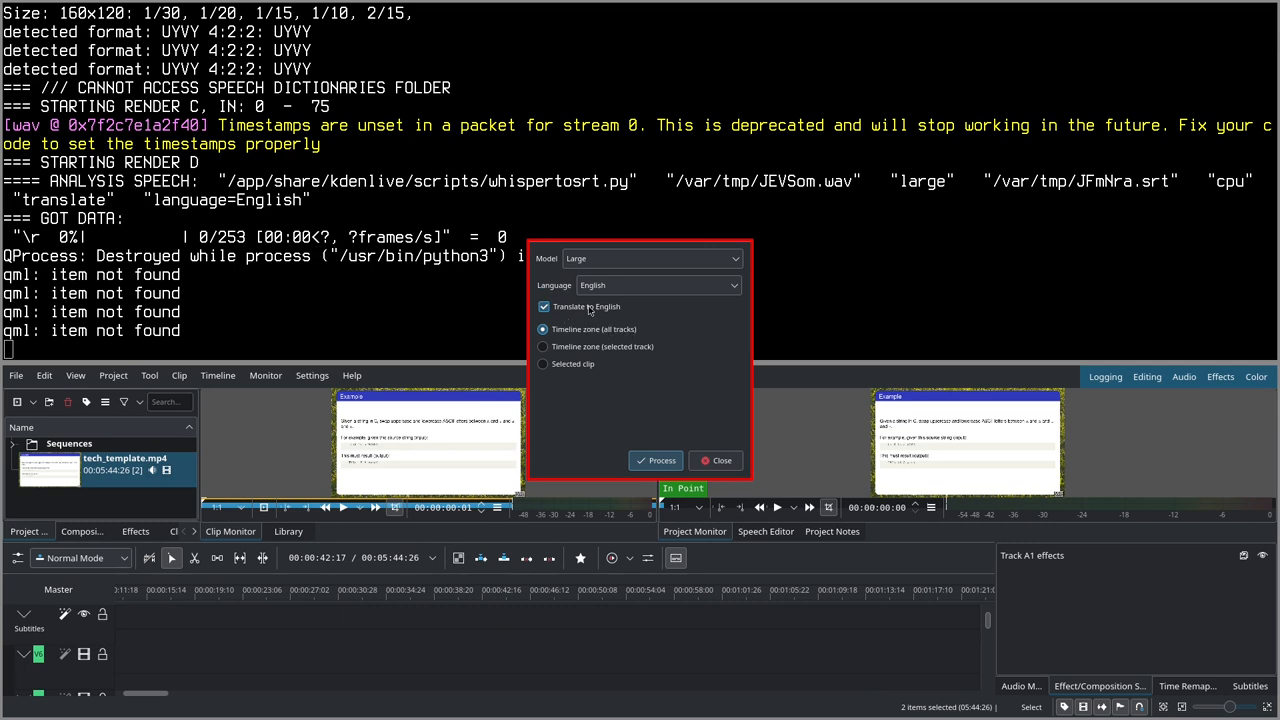
pyautogui.moveTo(652, 490)
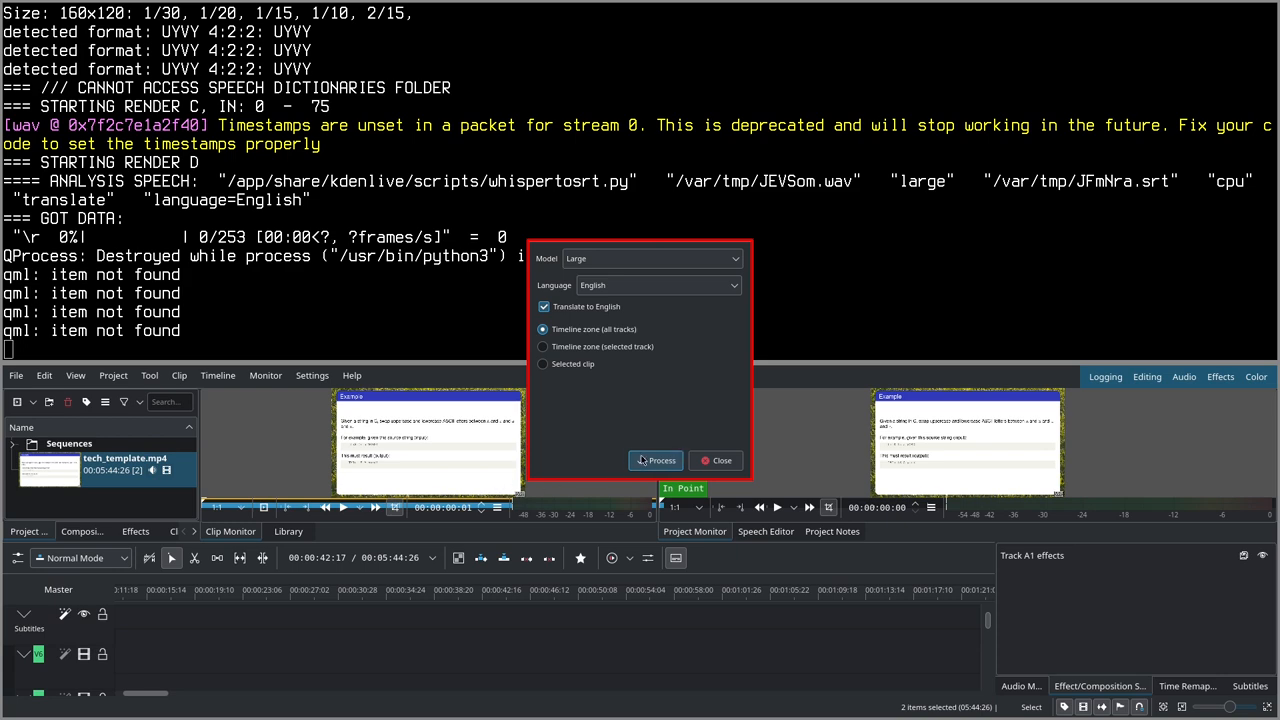
pyautogui.click(656, 460)
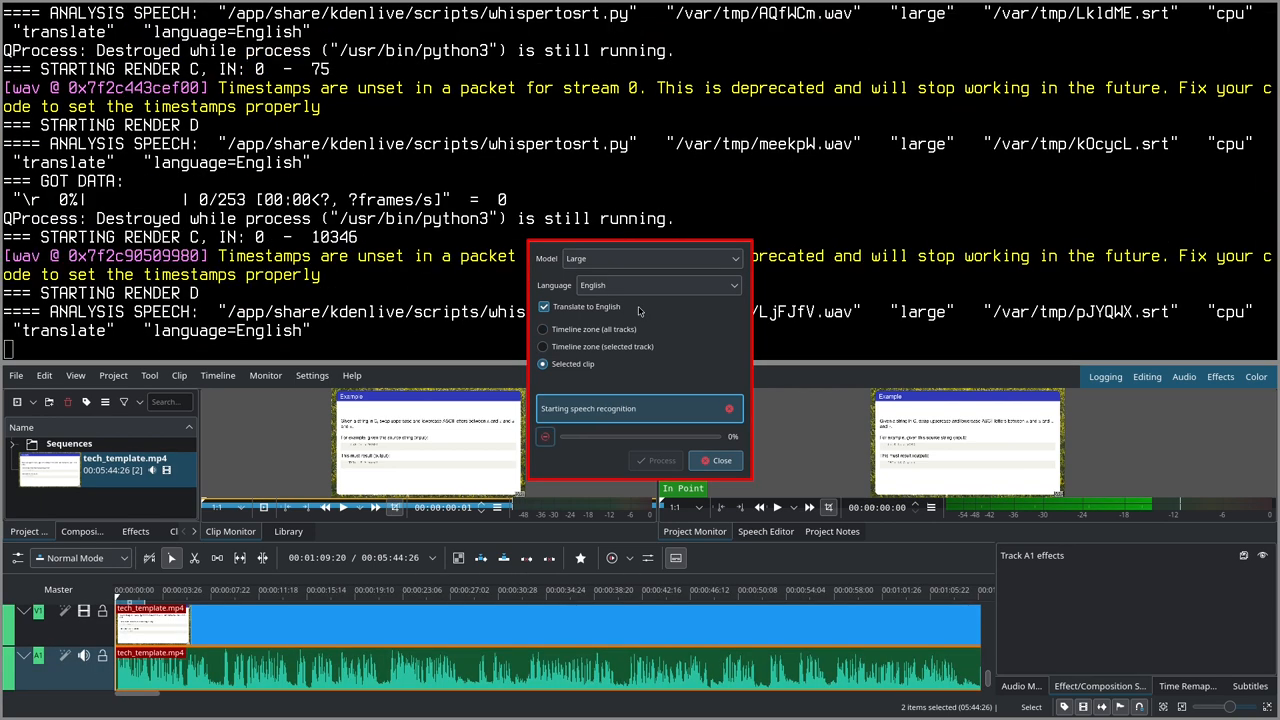
pyautogui.moveTo(371, 517)
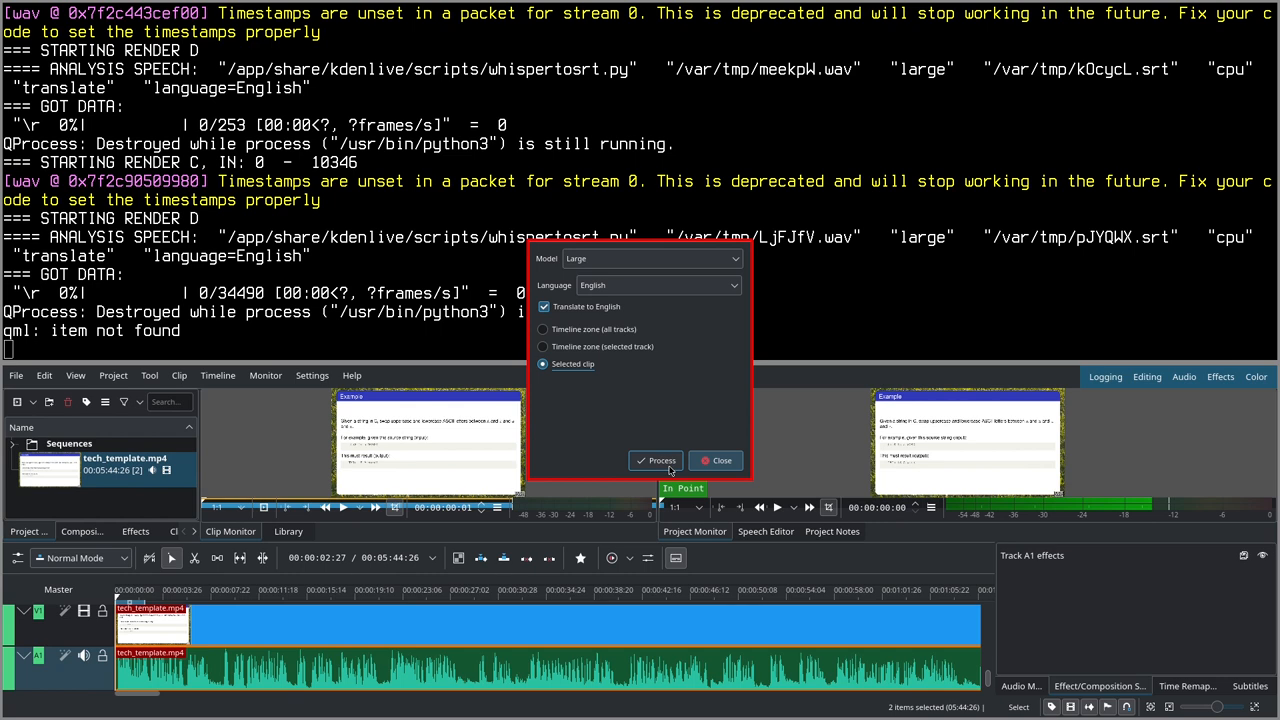
pyautogui.moveTo(608, 430)
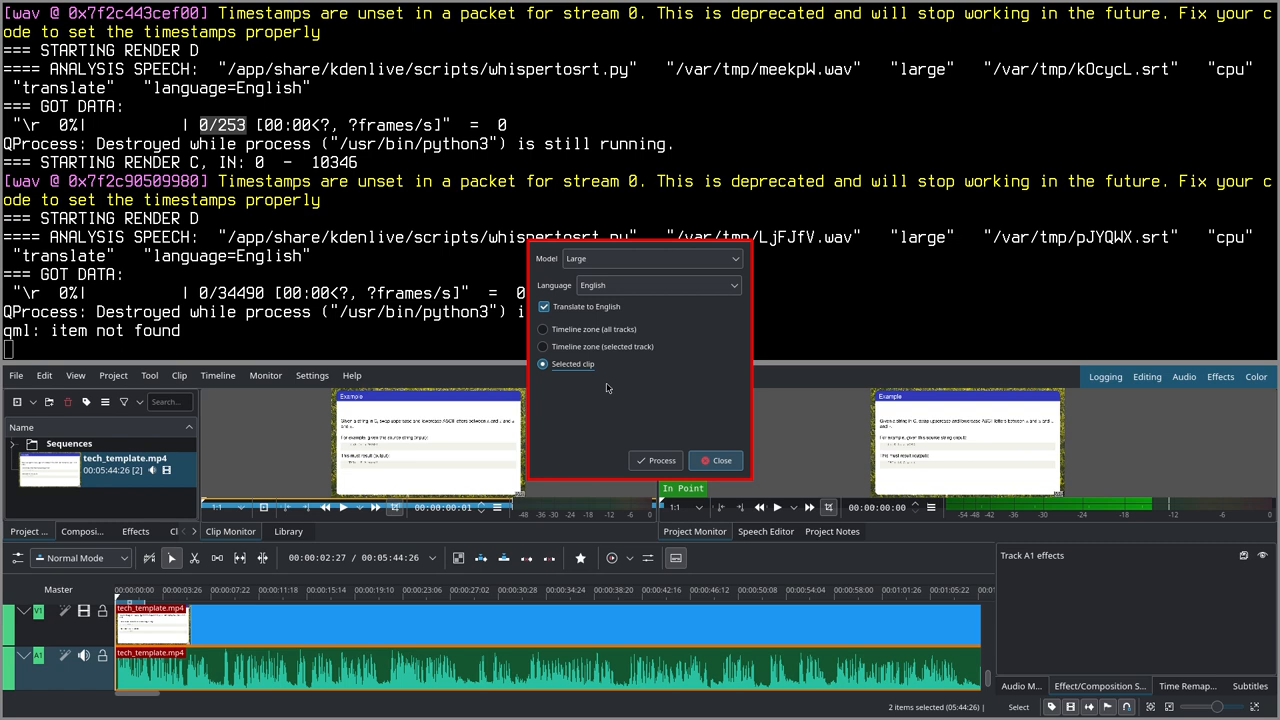
pyautogui.moveTo(742, 490)
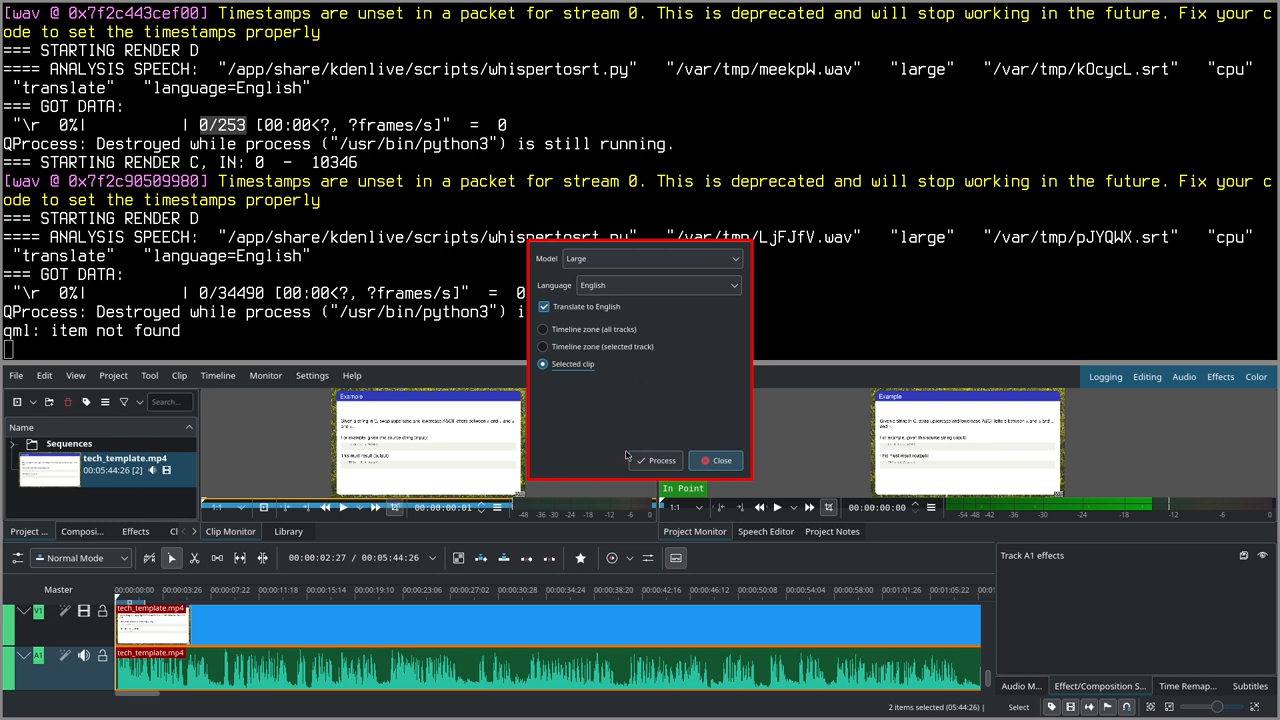
# Step: Process until 'Subtitles imported' fills the subtitle track, then close the window
pyautogui.click(656, 460)
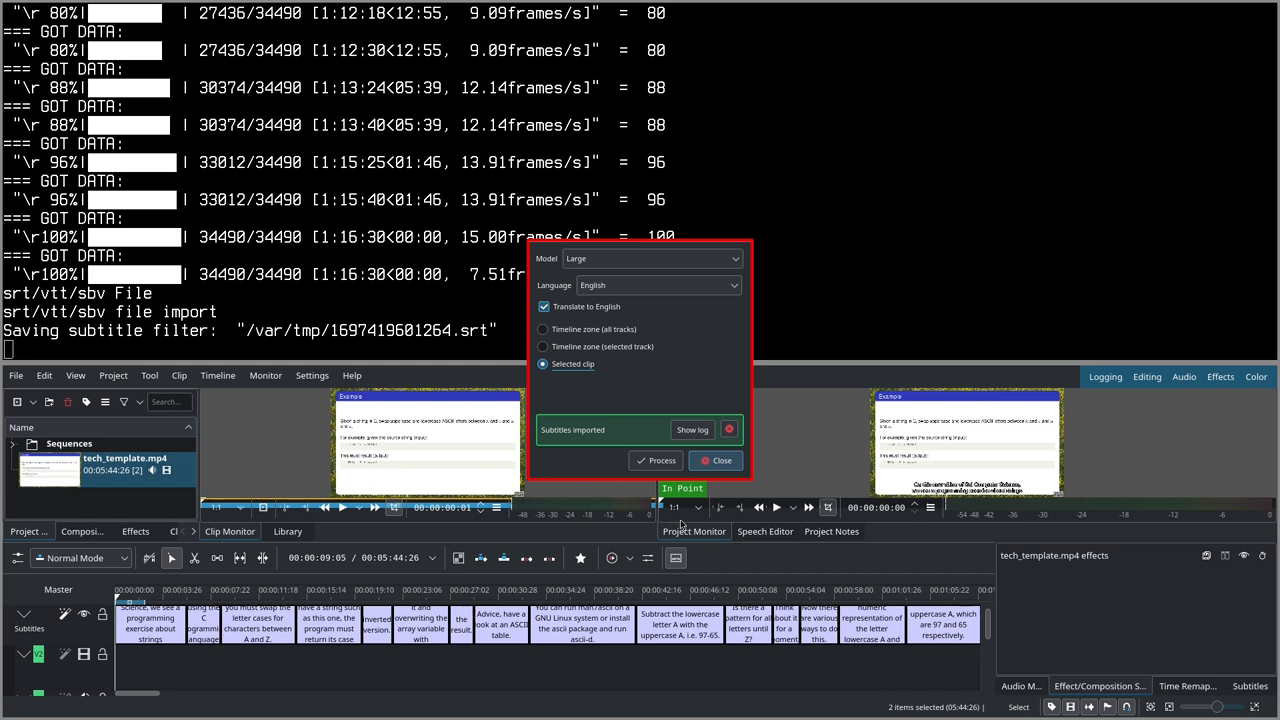
pyautogui.moveTo(246, 646)
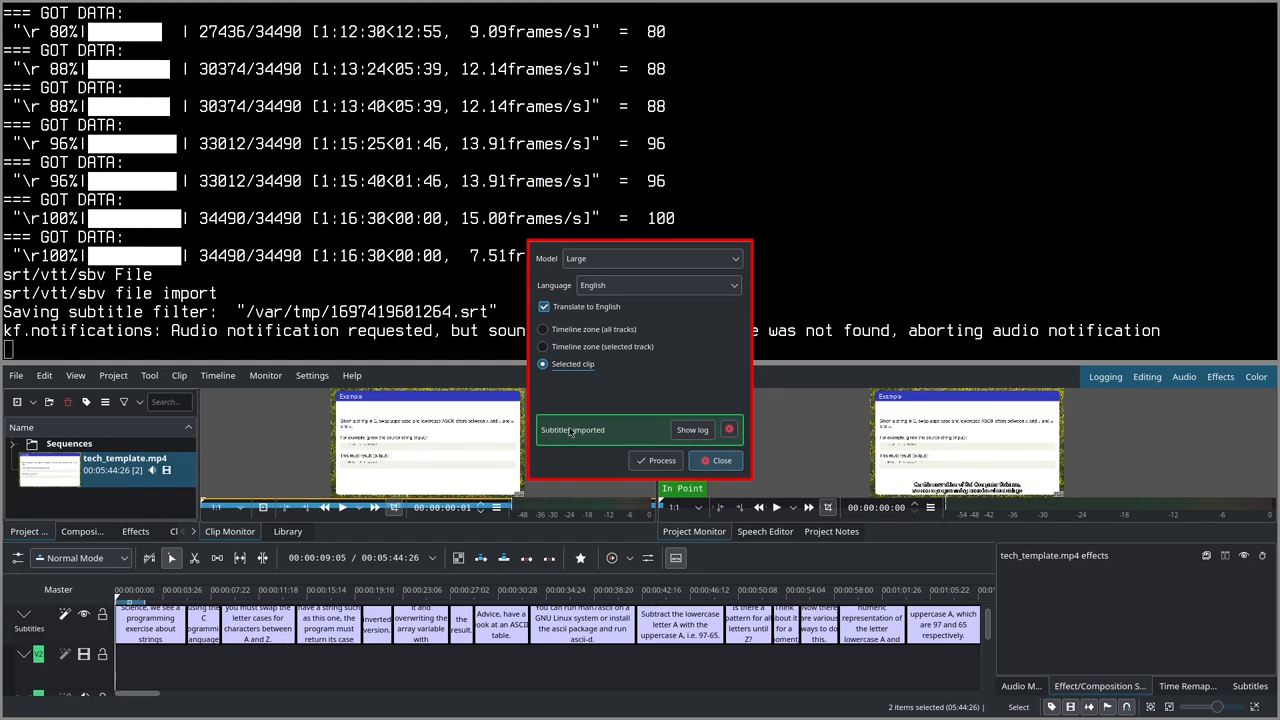
pyautogui.click(721, 460)
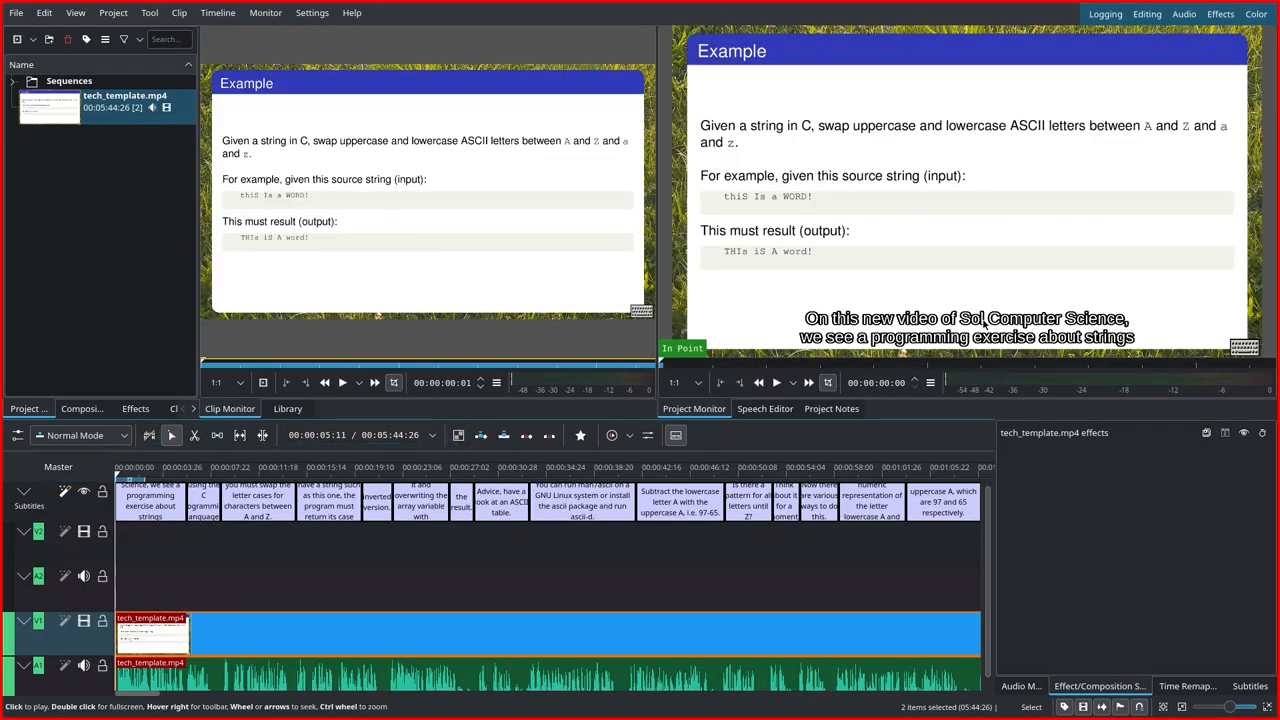
# Step: Correct subtitles to 'Solve Computer Science' and 'man 7 ascii on GNU/Linux', then play back to review
pyautogui.click(127, 500)
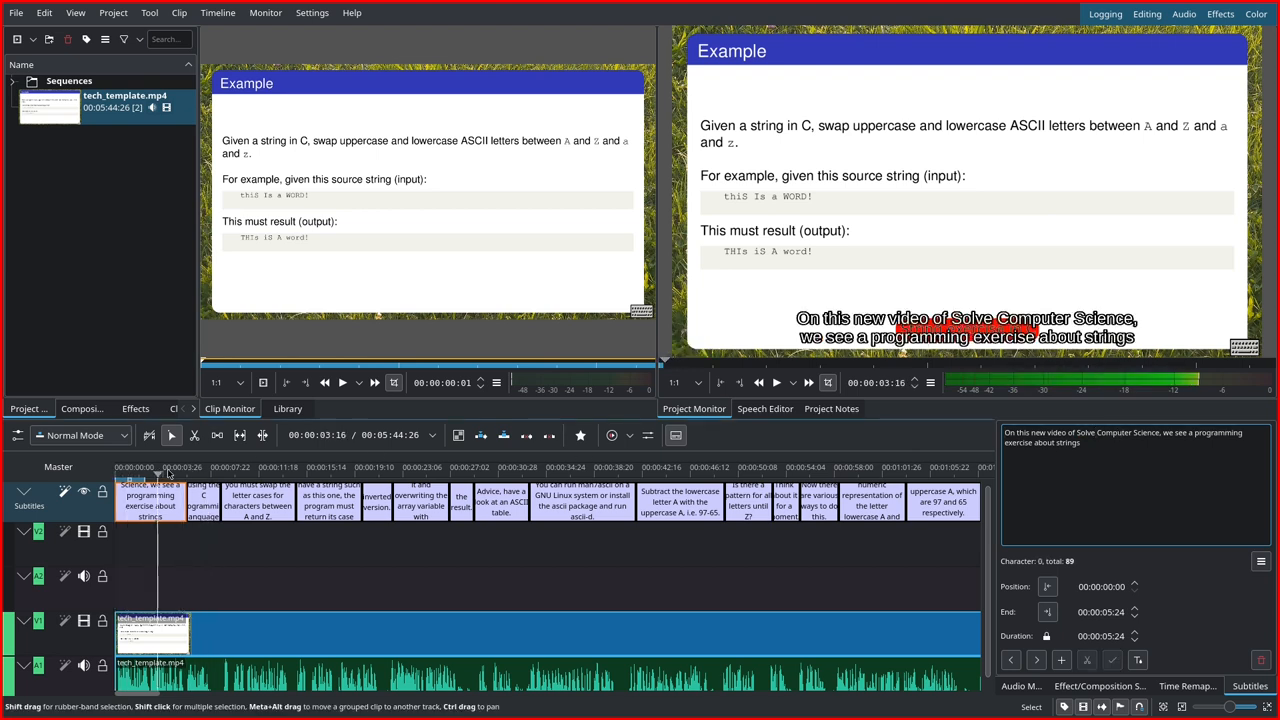
pyautogui.click(170, 467)
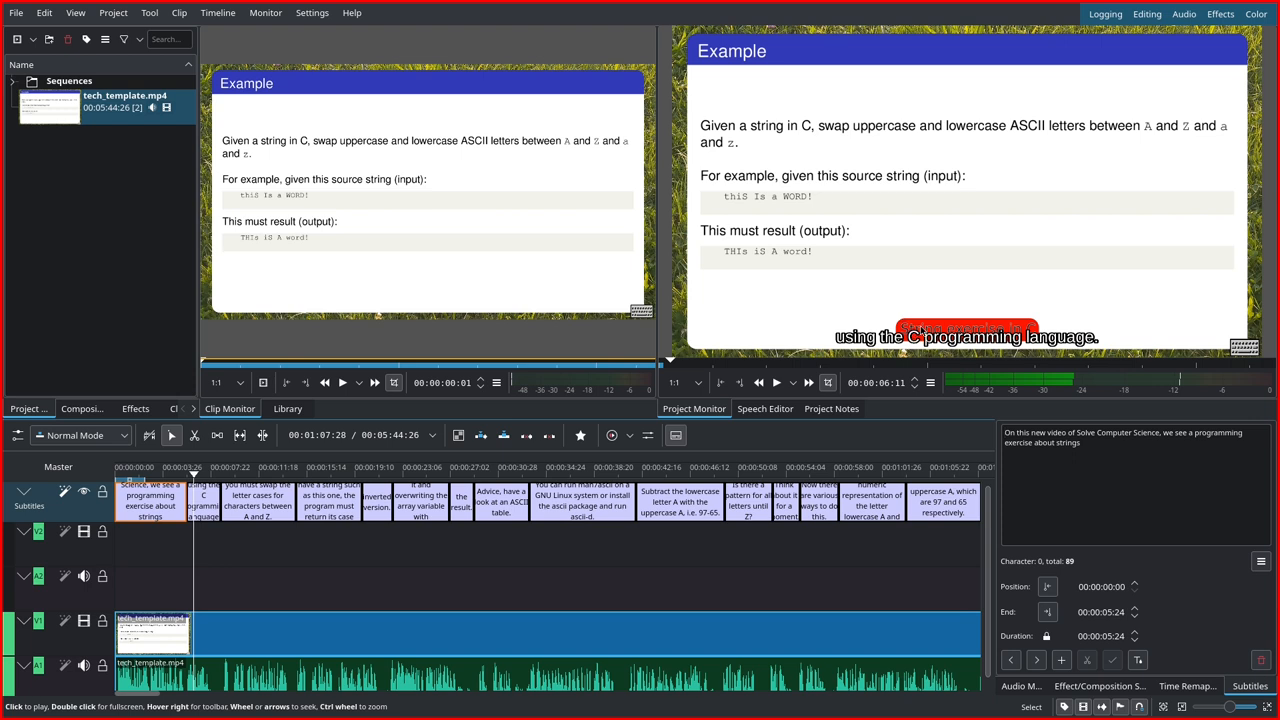
pyautogui.click(198, 467)
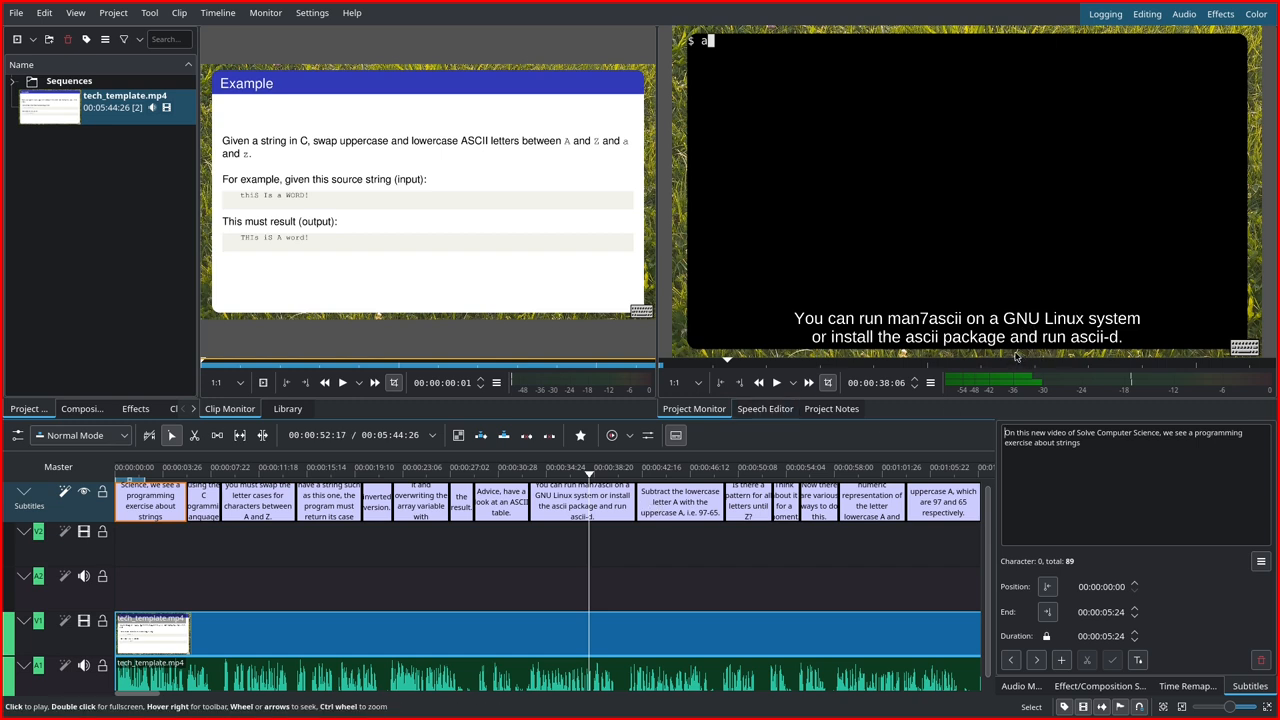
pyautogui.moveTo(1121, 349)
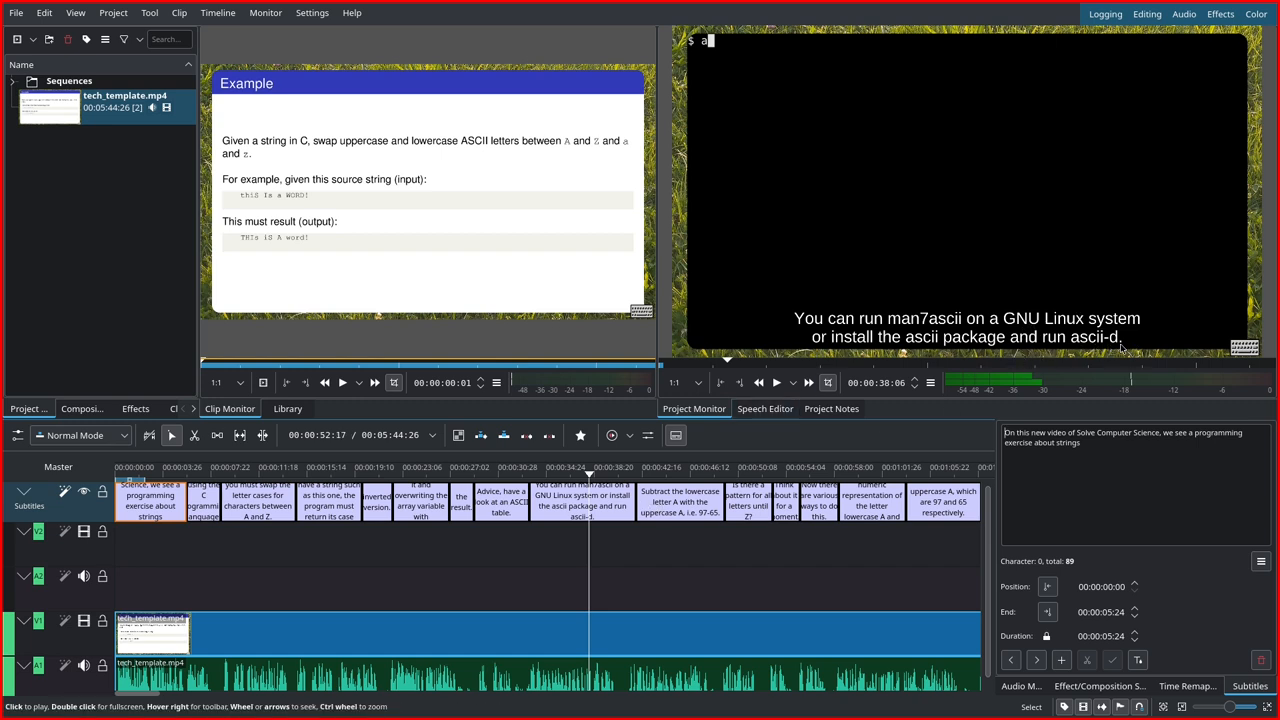
pyautogui.click(581, 505)
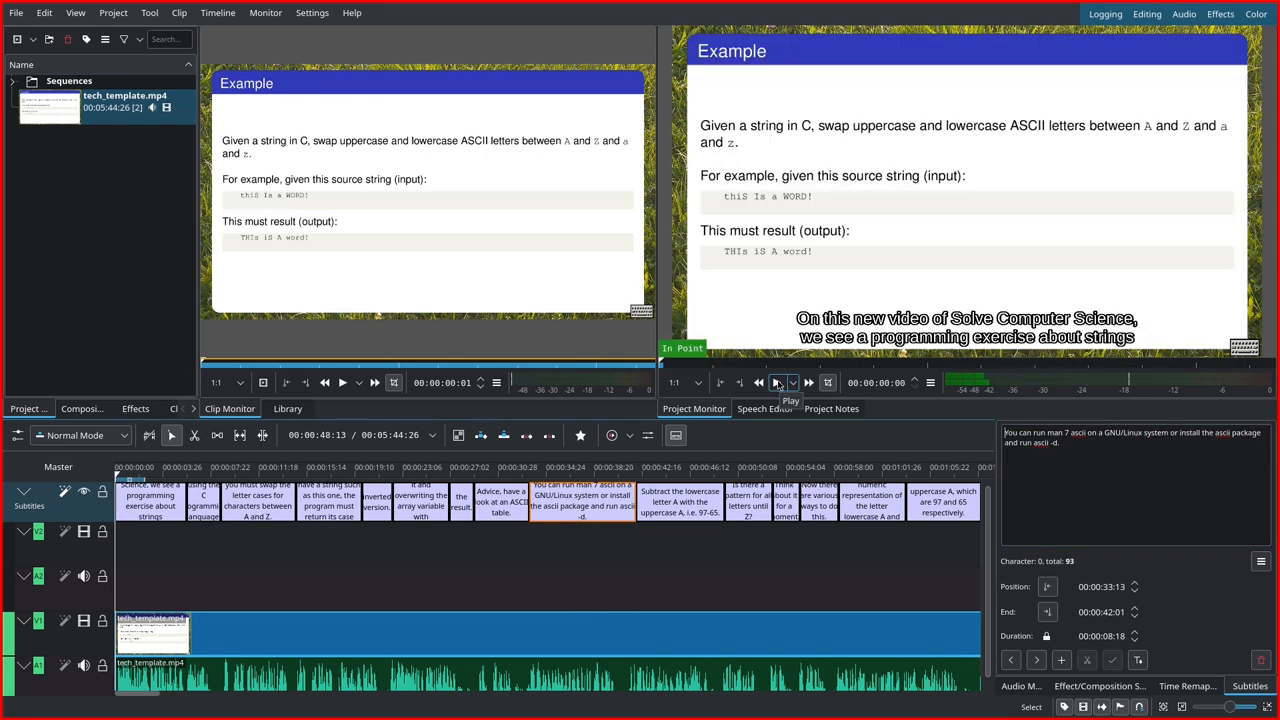
pyautogui.click(777, 382)
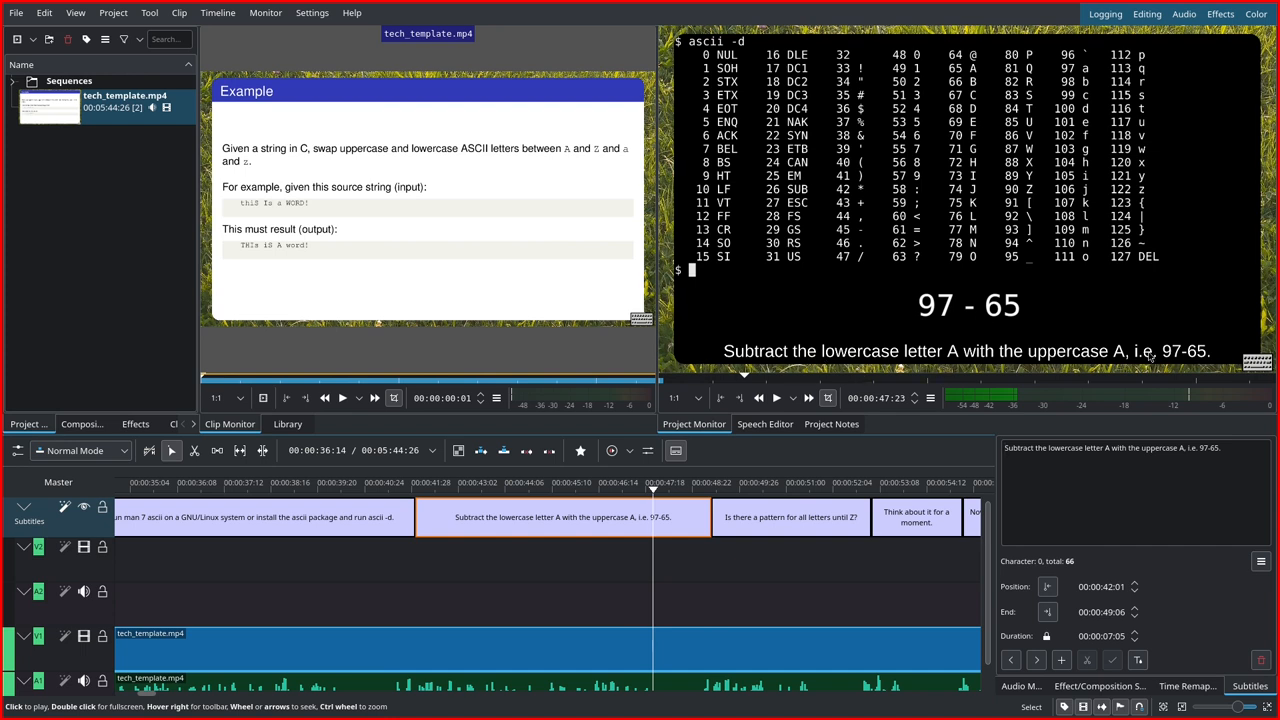
# Step: Disable the Subtitles track via its eye icon so subtitles stop showing
pyautogui.click(735, 482)
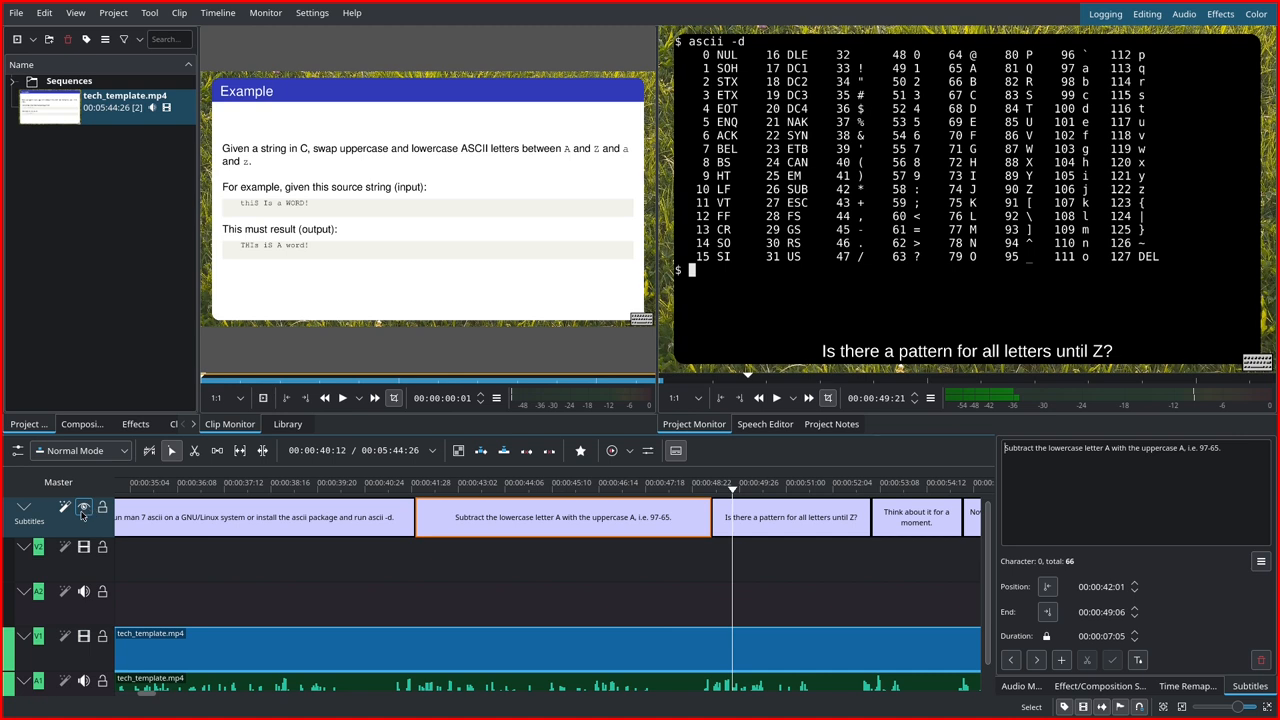
pyautogui.moveTo(84, 509)
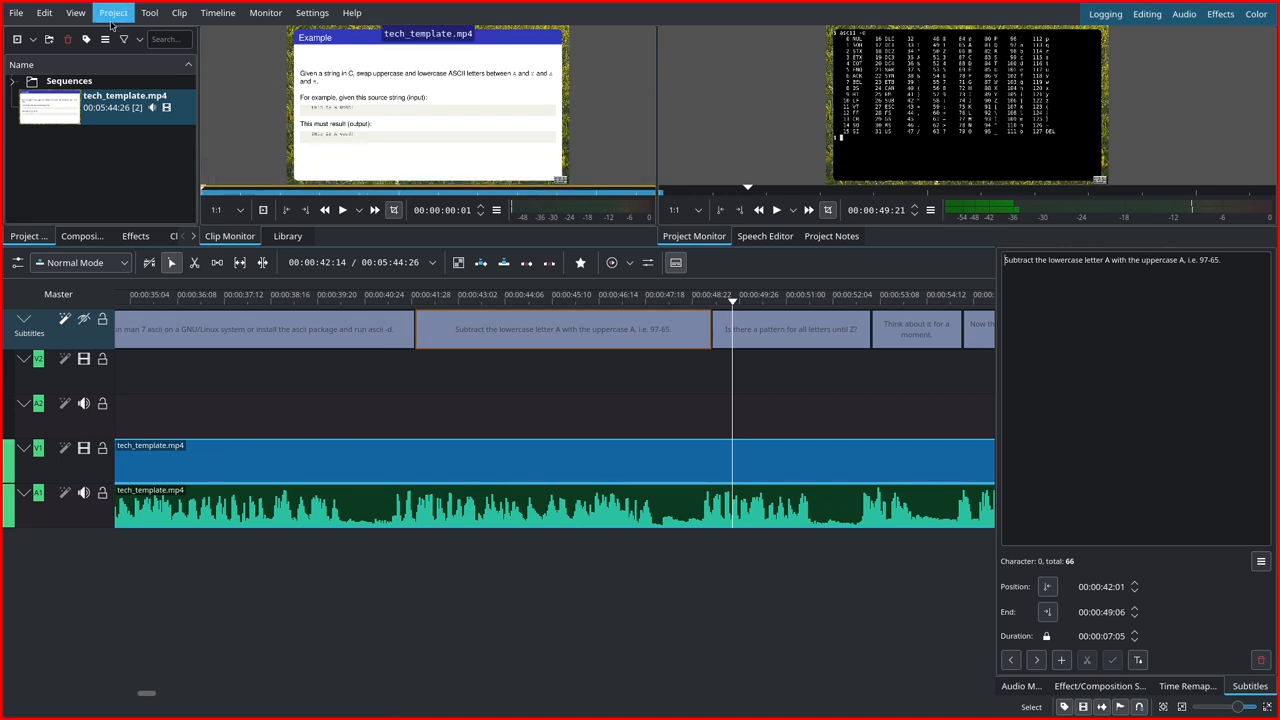
# Step: Reach Project > Subtitles > Export Subtitle File to save the corrected subtitles
pyautogui.click(113, 12)
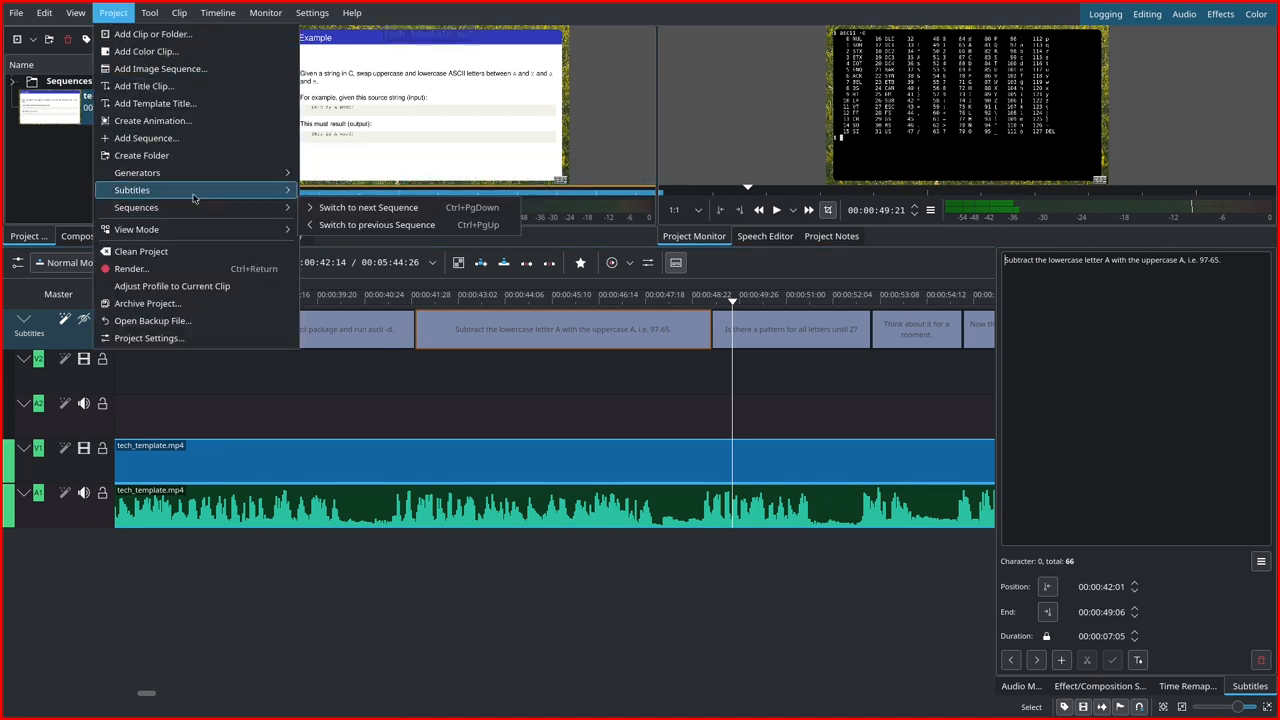
pyautogui.moveTo(133, 190)
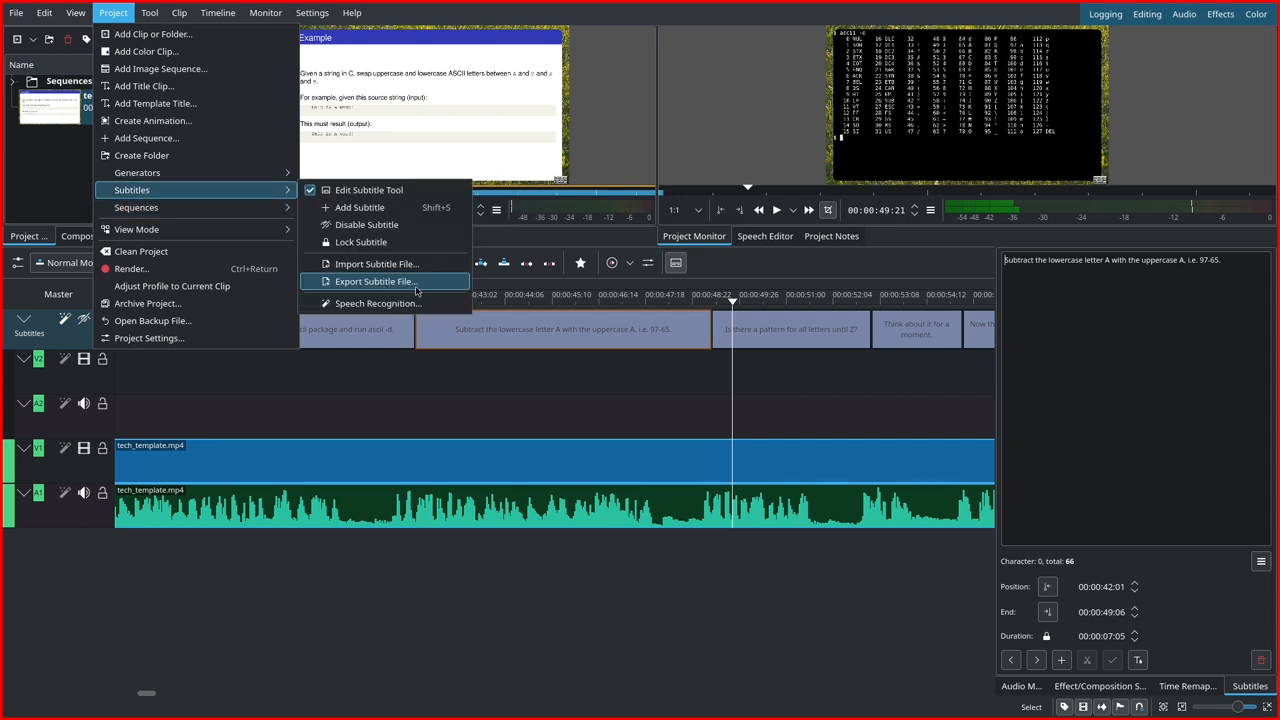
pyautogui.moveTo(424, 291)
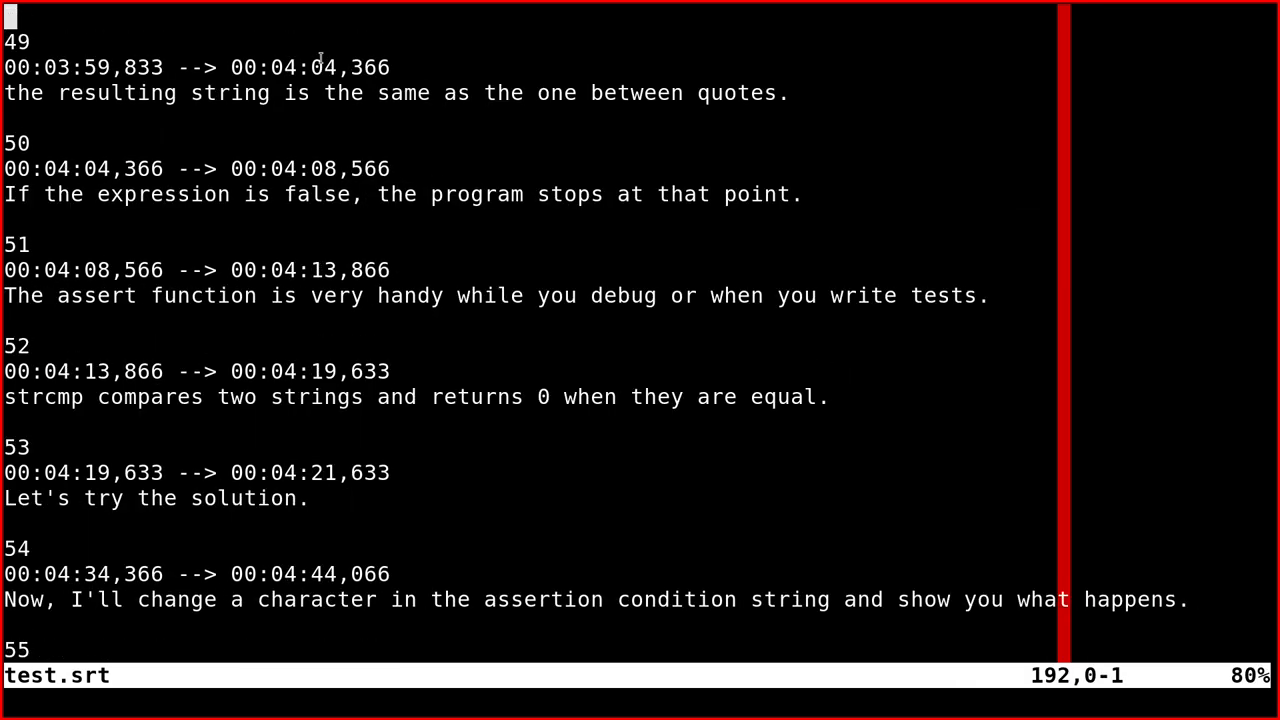
pyautogui.moveTo(640, 540)
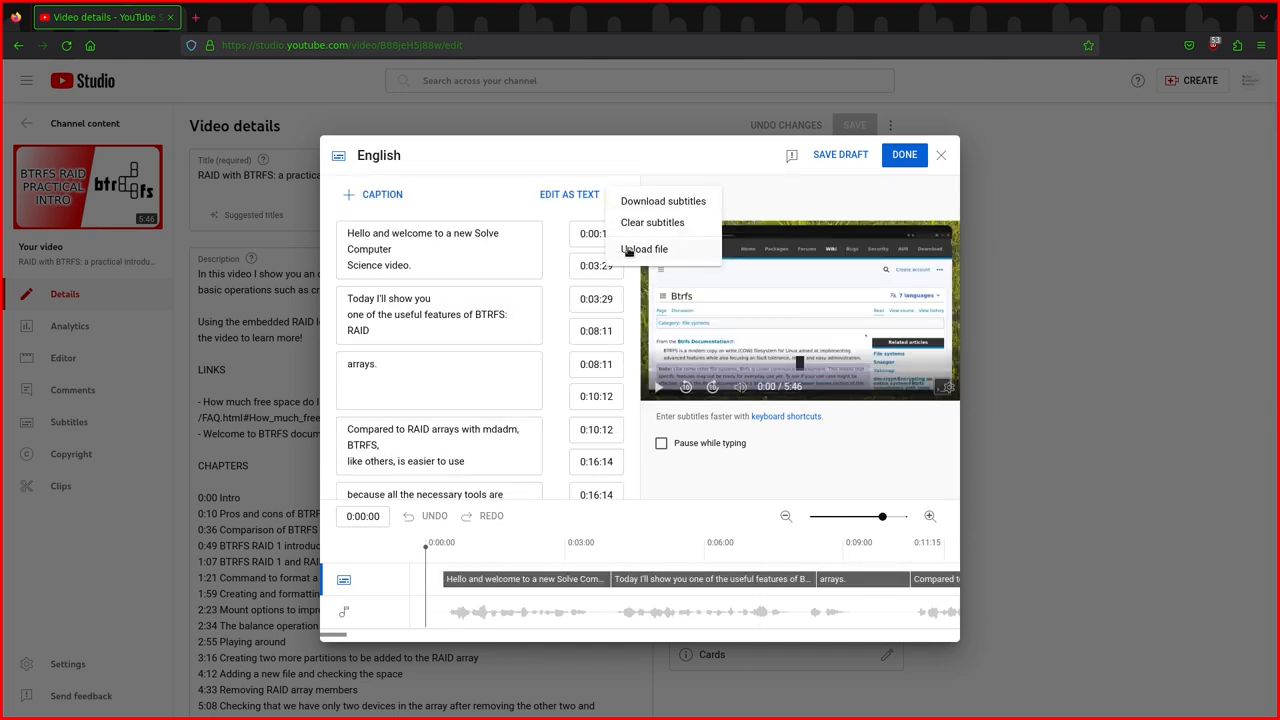
# Step: Choose Upload file and select the With timing option for the English captions
pyautogui.click(644, 249)
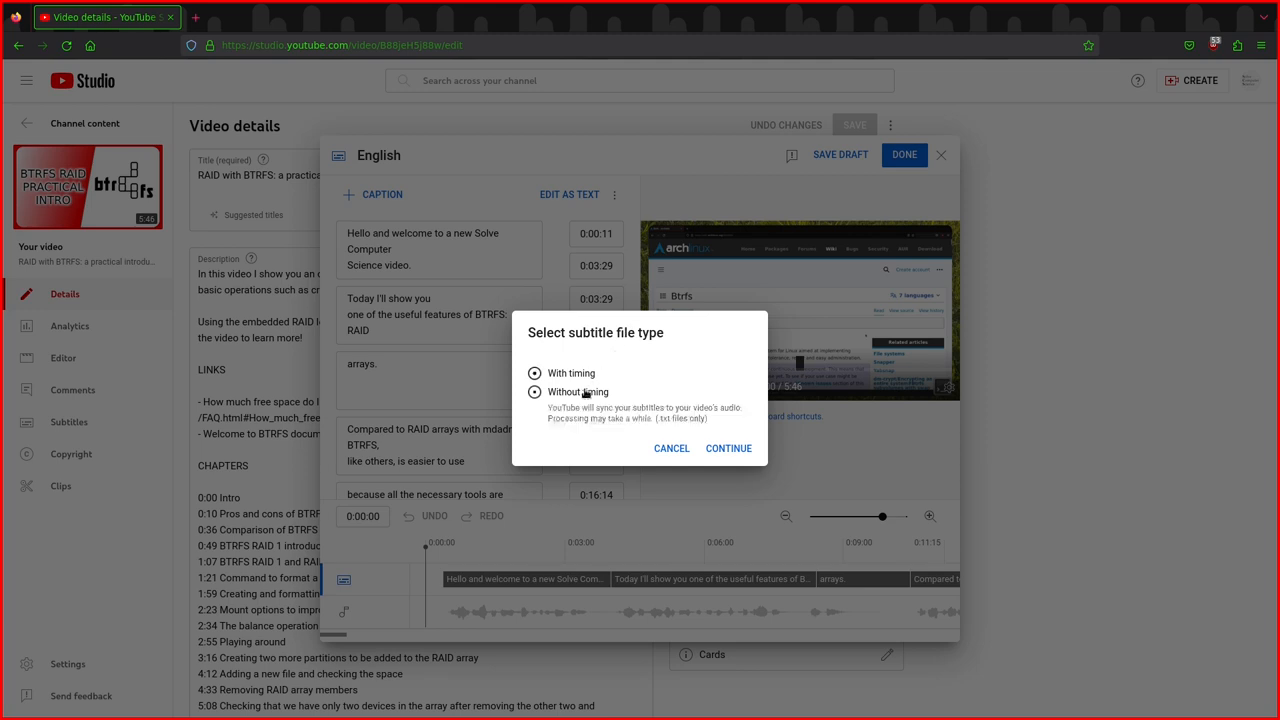
pyautogui.click(535, 373)
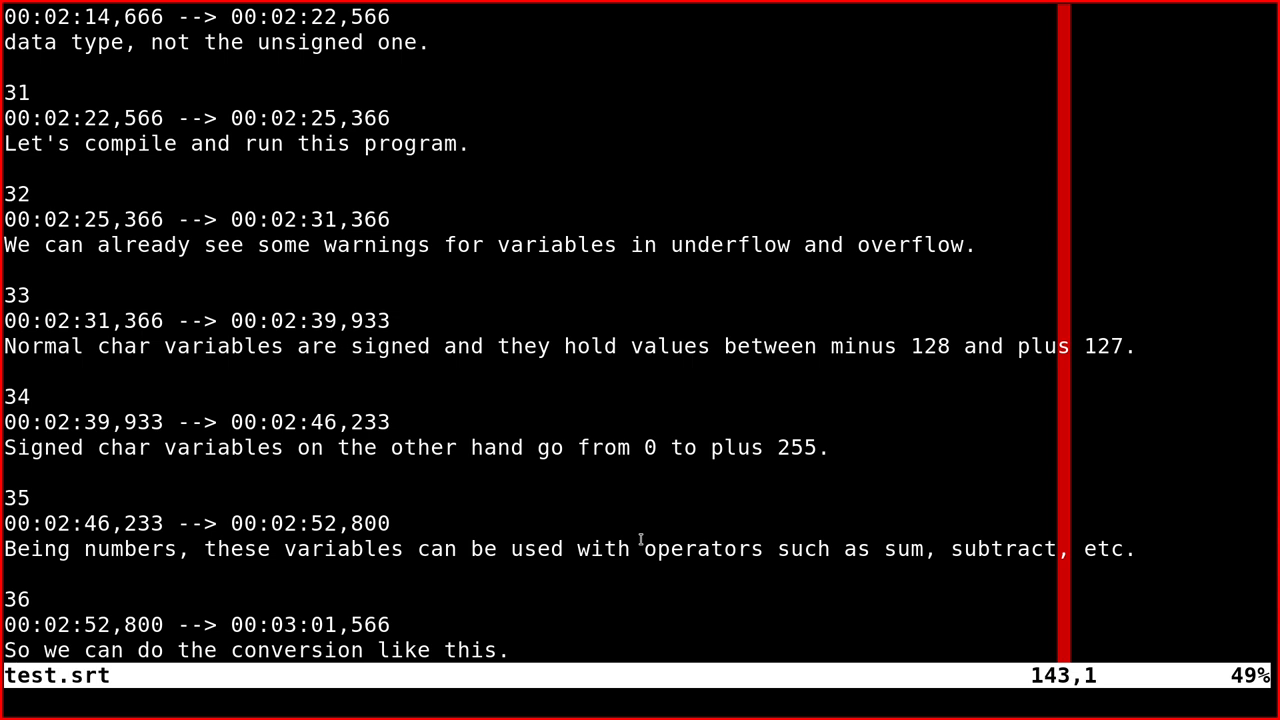
# Step: Scroll test.srt back up to captions 25-30 about the char data types
pyautogui.scroll(3)
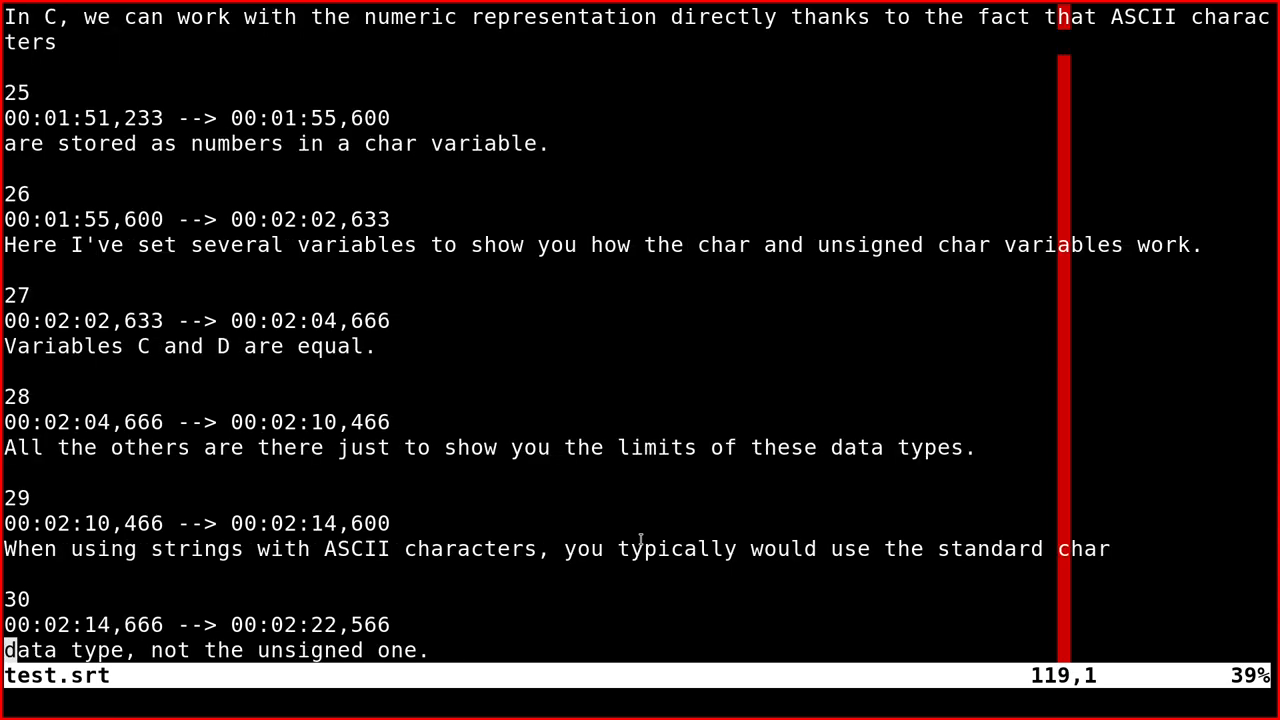